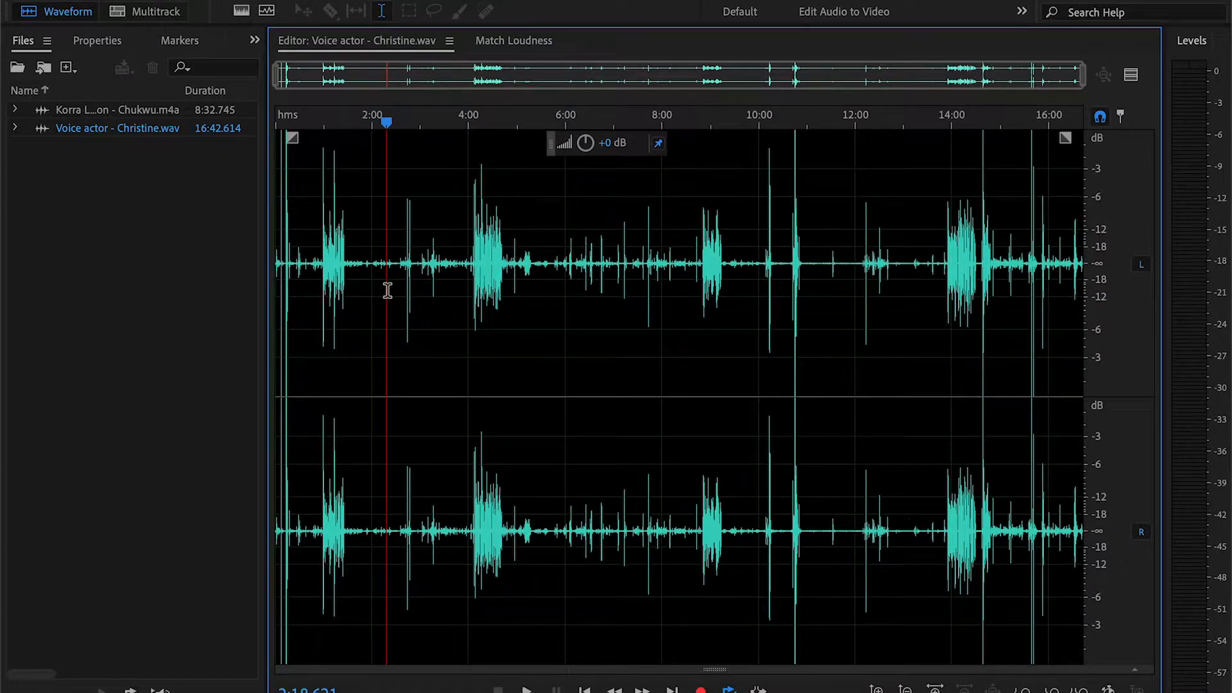
# Step: Switch between the Korra Location and Christine files, ending on the Christine voice actor clip
pyautogui.click(584, 320)
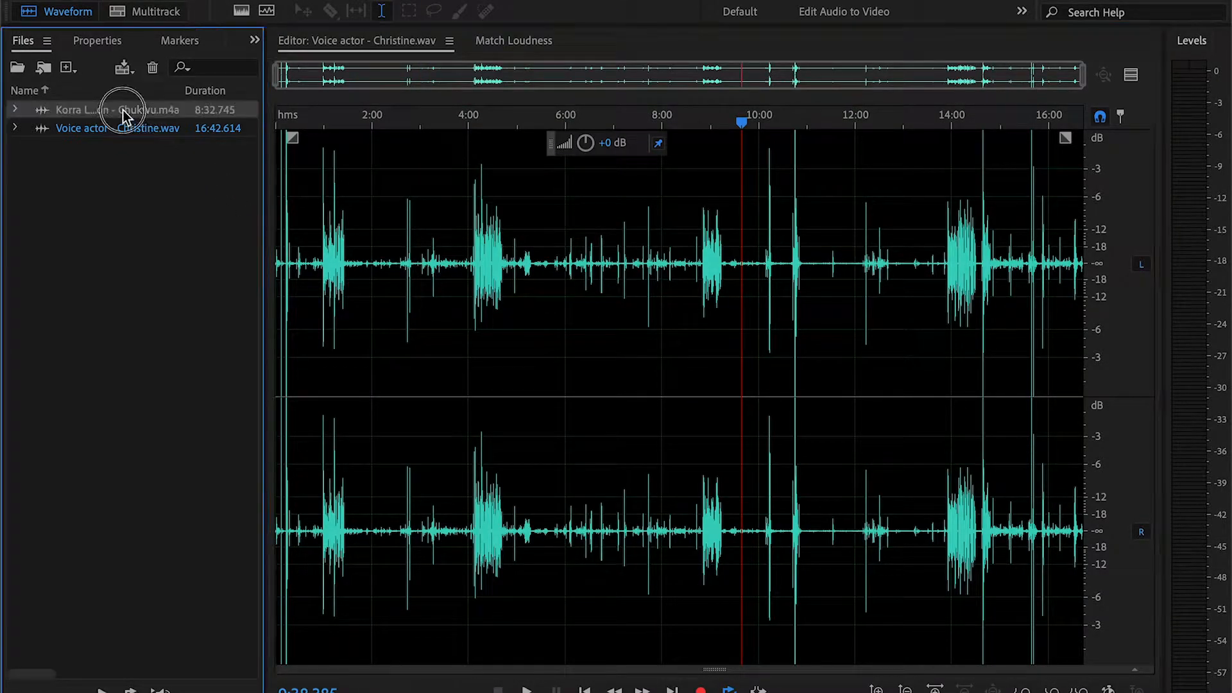
pyautogui.doubleClick(110, 109)
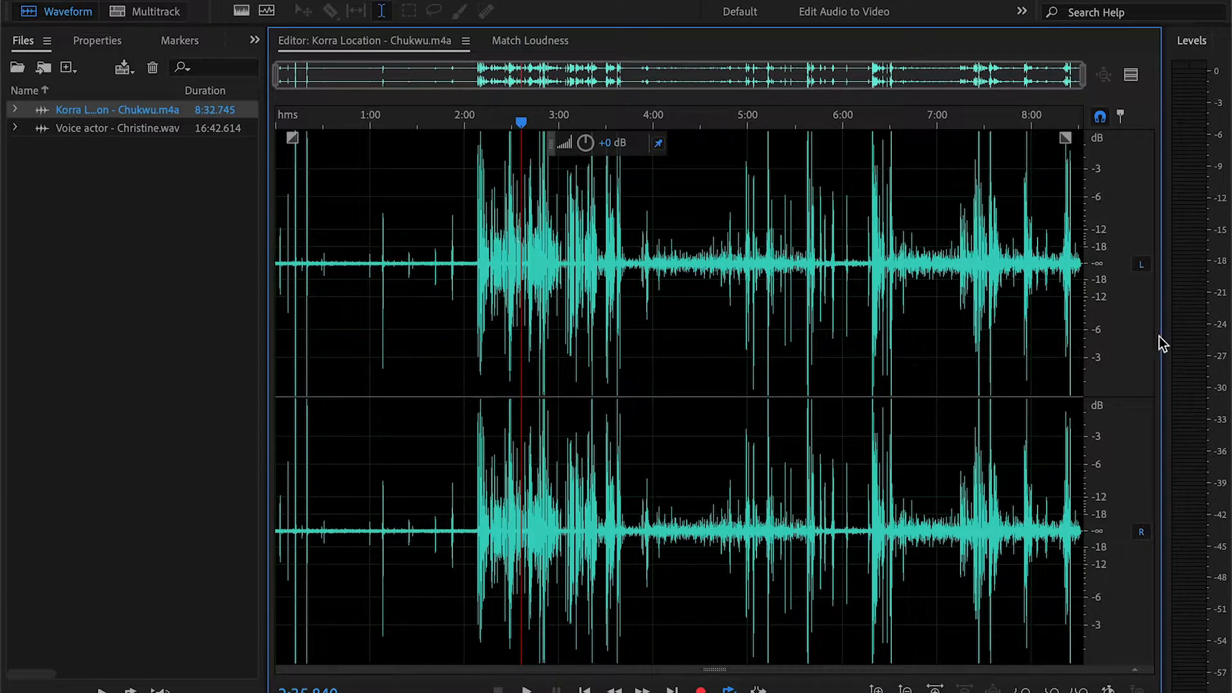
pyautogui.click(141, 127)
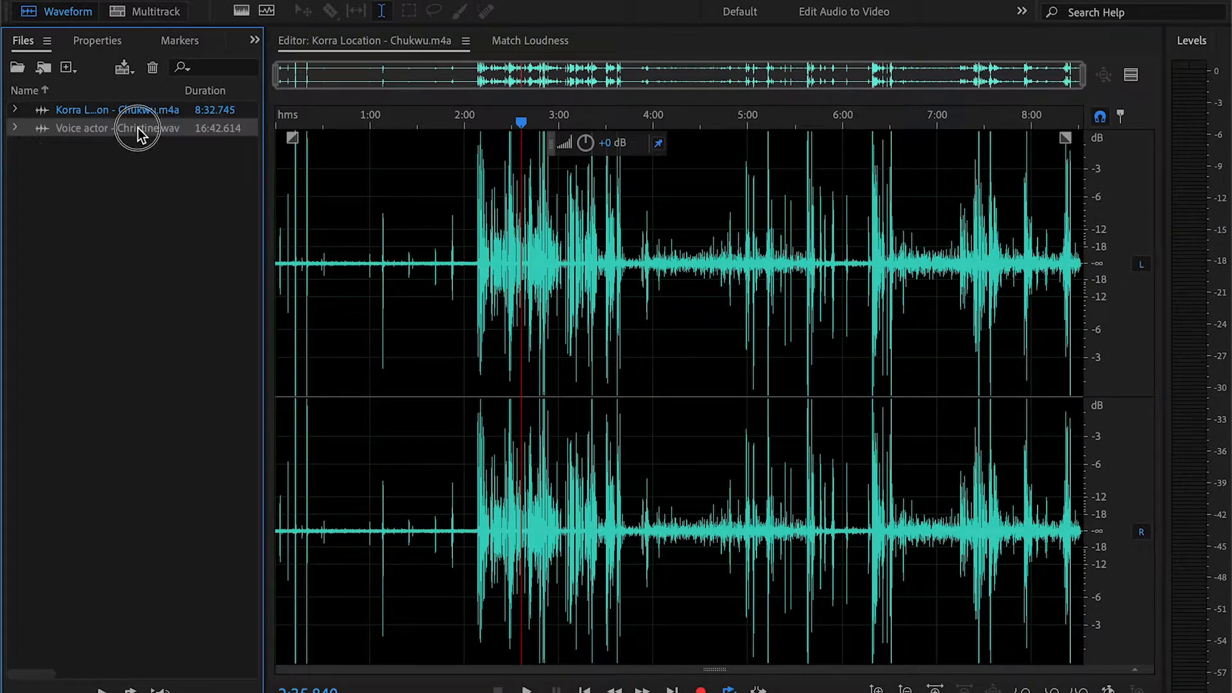
pyautogui.doubleClick(117, 127)
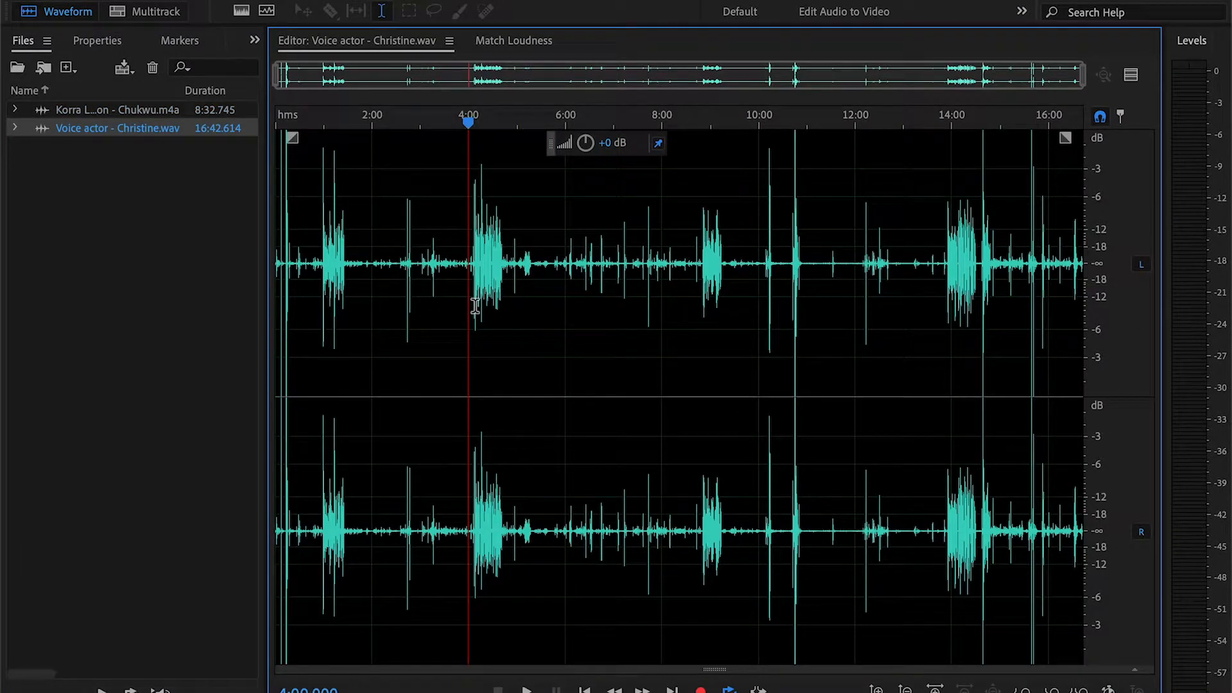
# Step: Review keyboard shortcuts for Dynamics, Hard Limiter and Normalize to -3 dB, searching 'dynamic'
pyautogui.press('option+k')
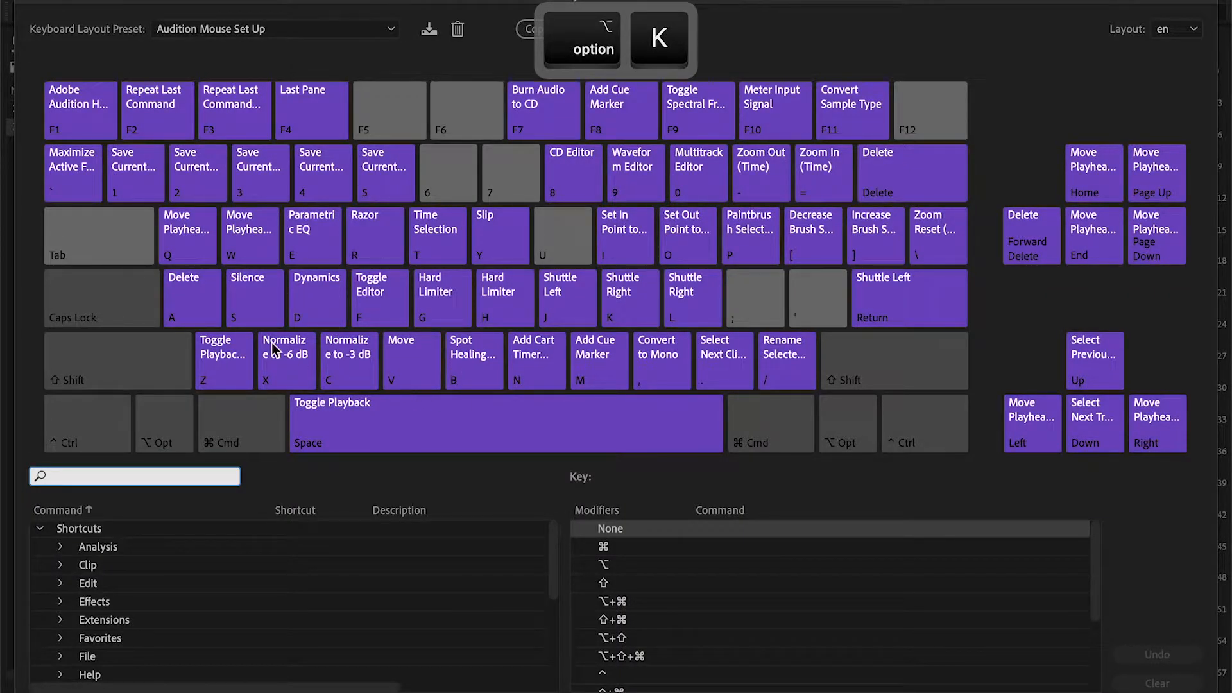
pyautogui.moveTo(318, 262)
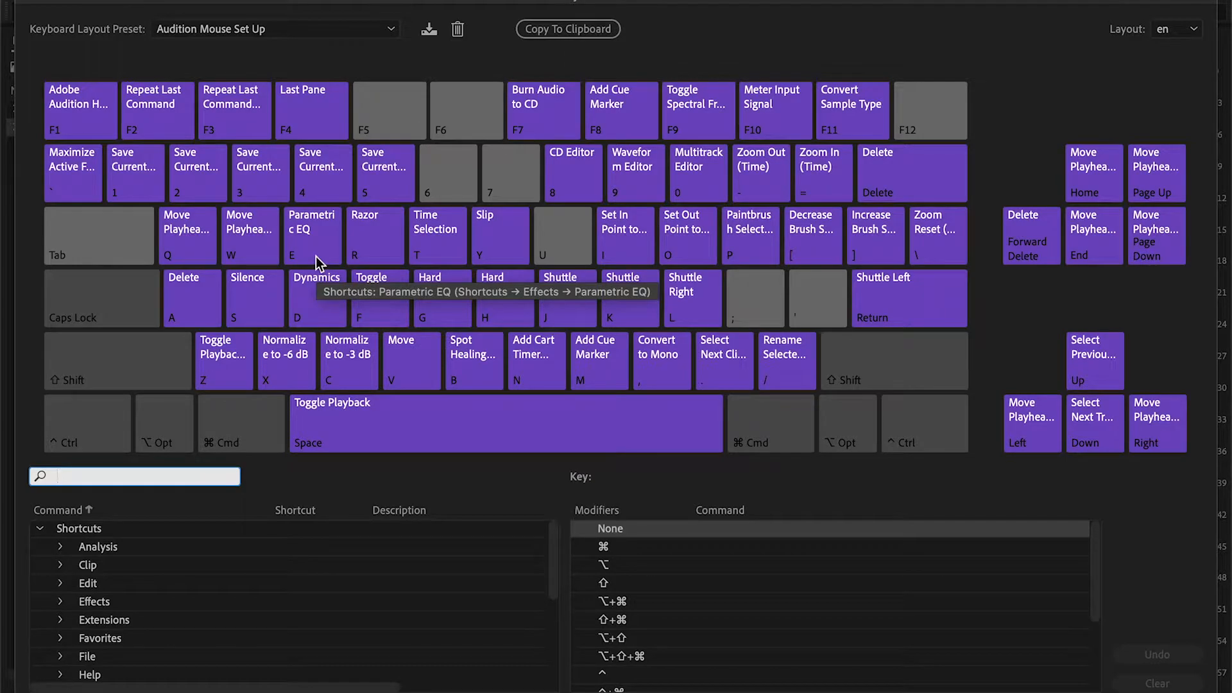
pyautogui.click(317, 299)
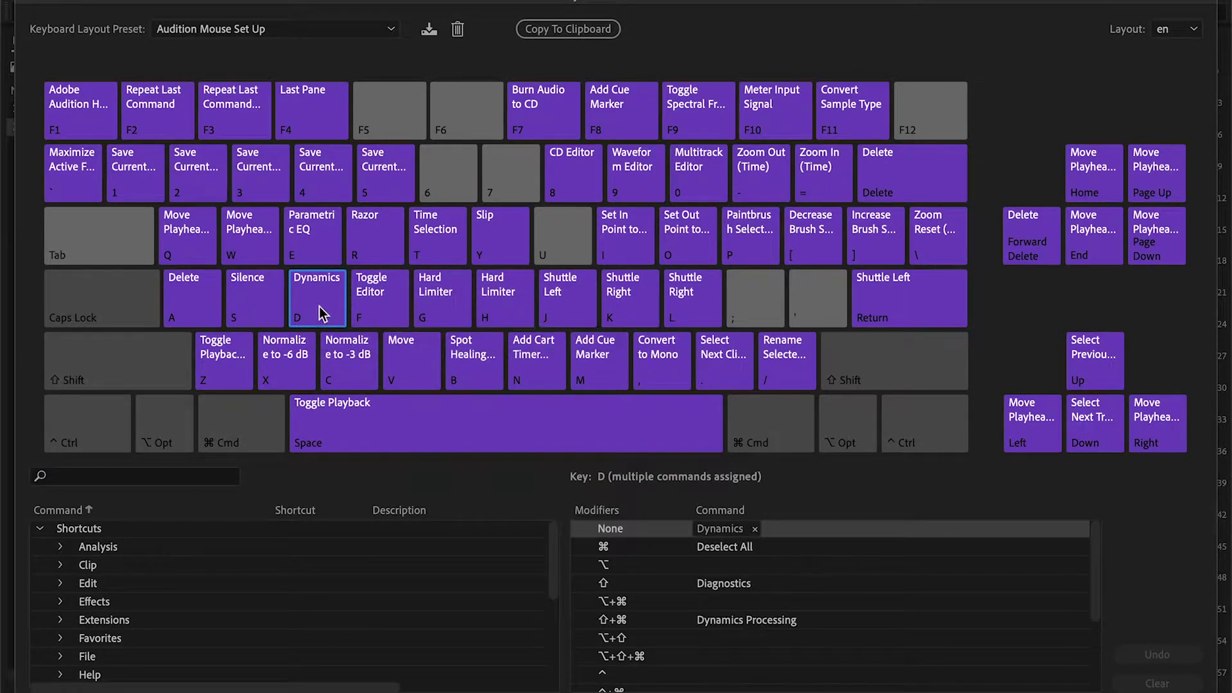
pyautogui.click(441, 296)
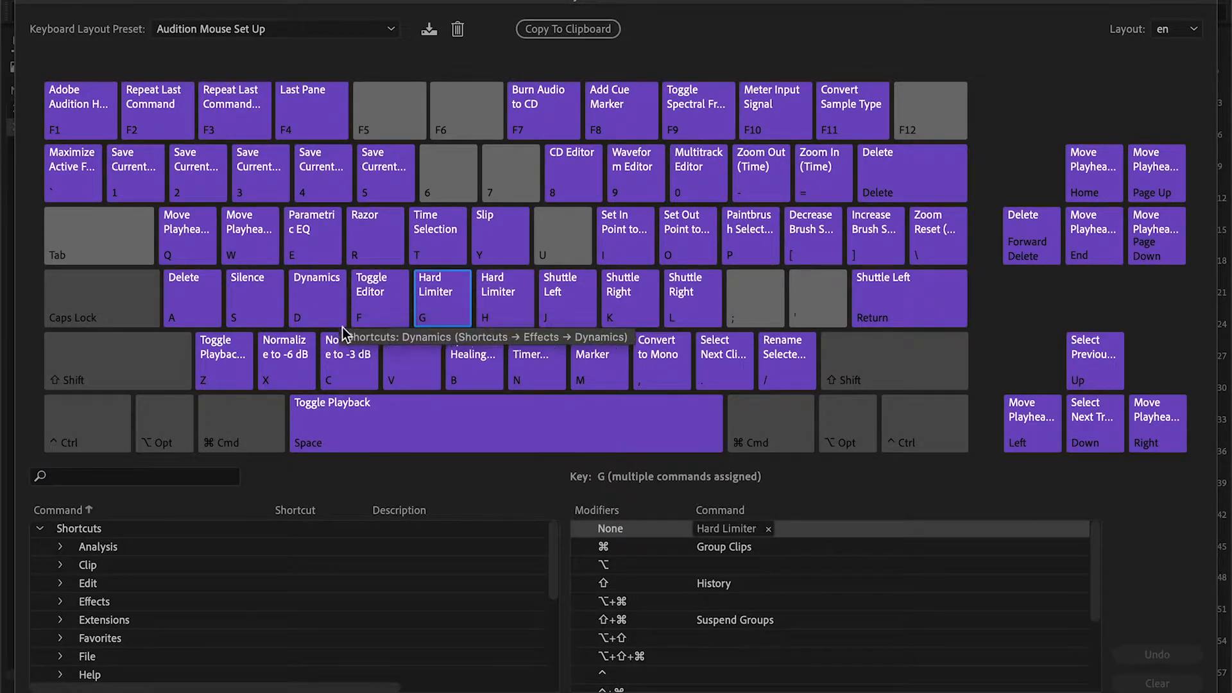
pyautogui.click(348, 360)
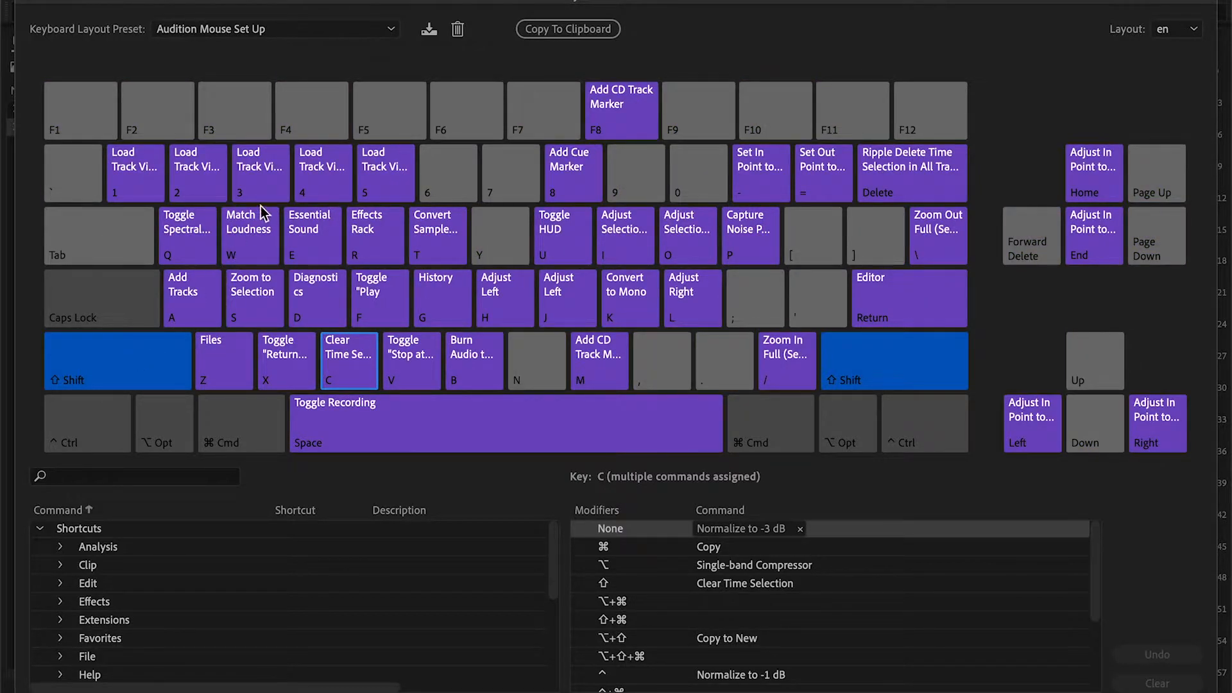
pyautogui.moveTo(243, 249)
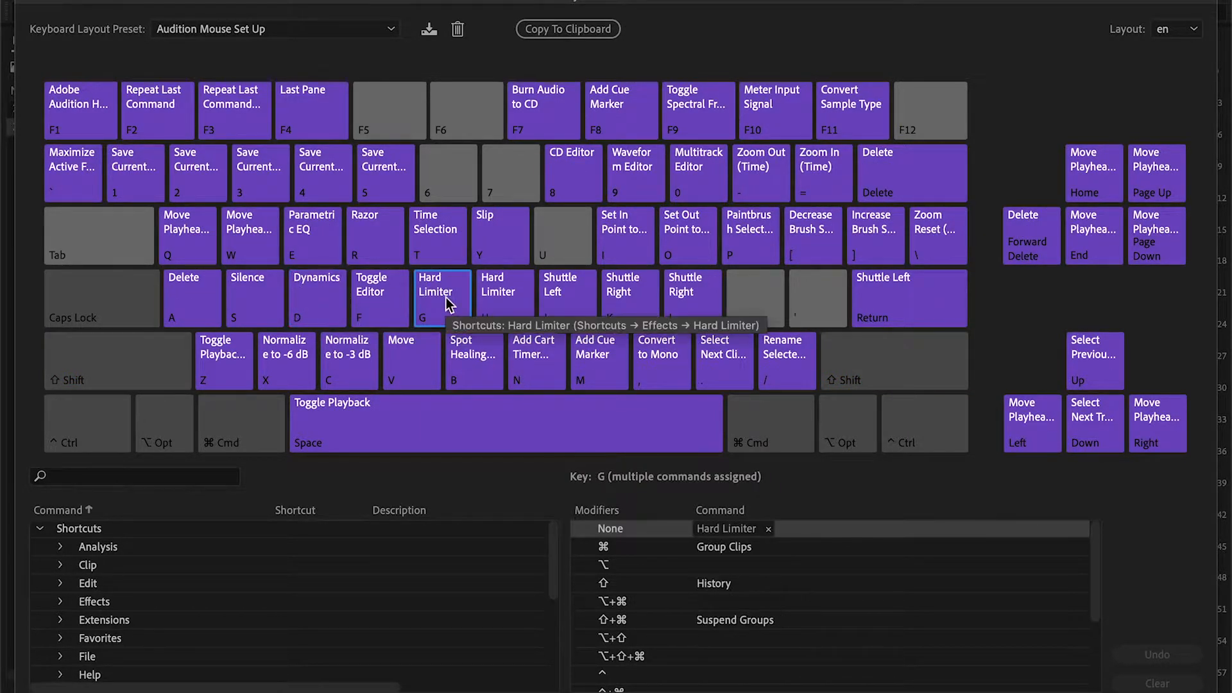
pyautogui.click(349, 361)
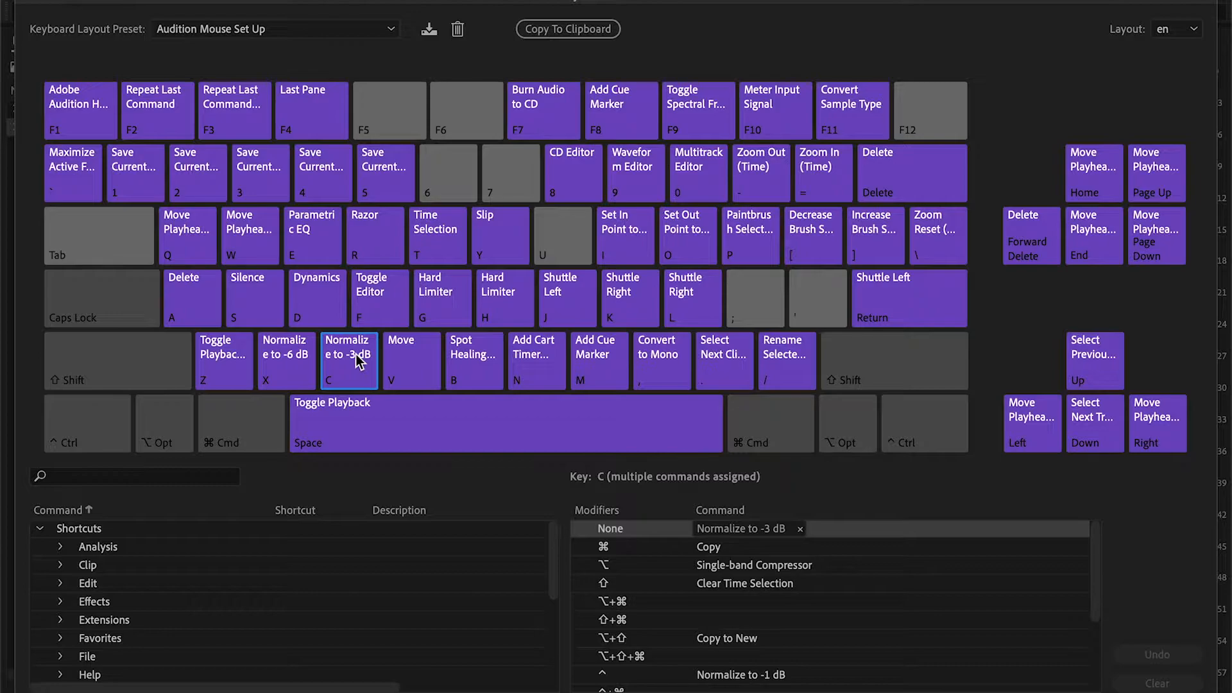
pyautogui.moveTo(819, 539)
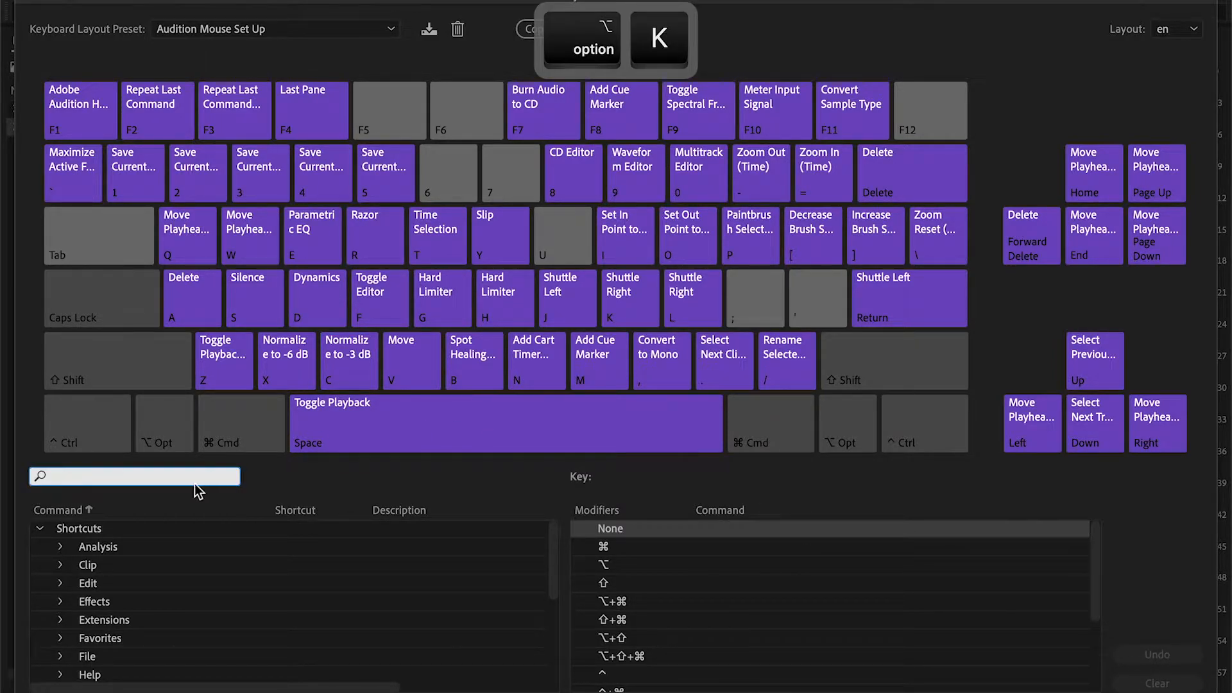
pyautogui.write('dynamic')
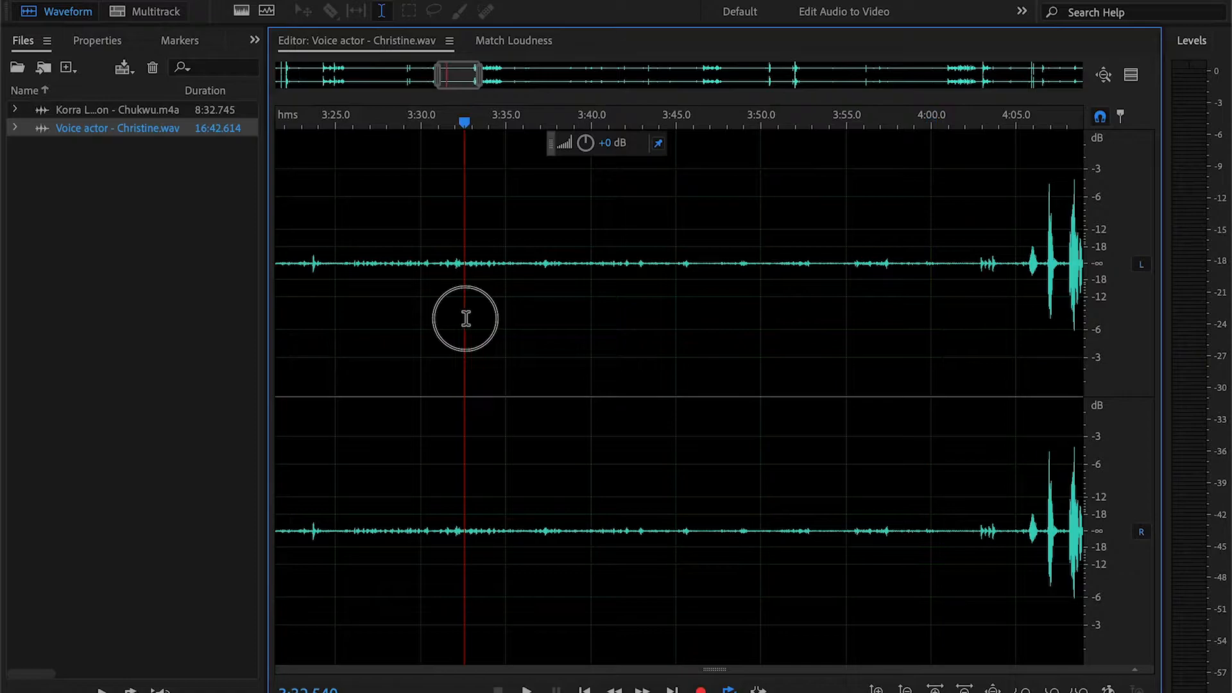
# Step: Preview the quiet stretch, cancel the noise reduction settings, and hard-limit the whole Christine clip
pyautogui.press('space')
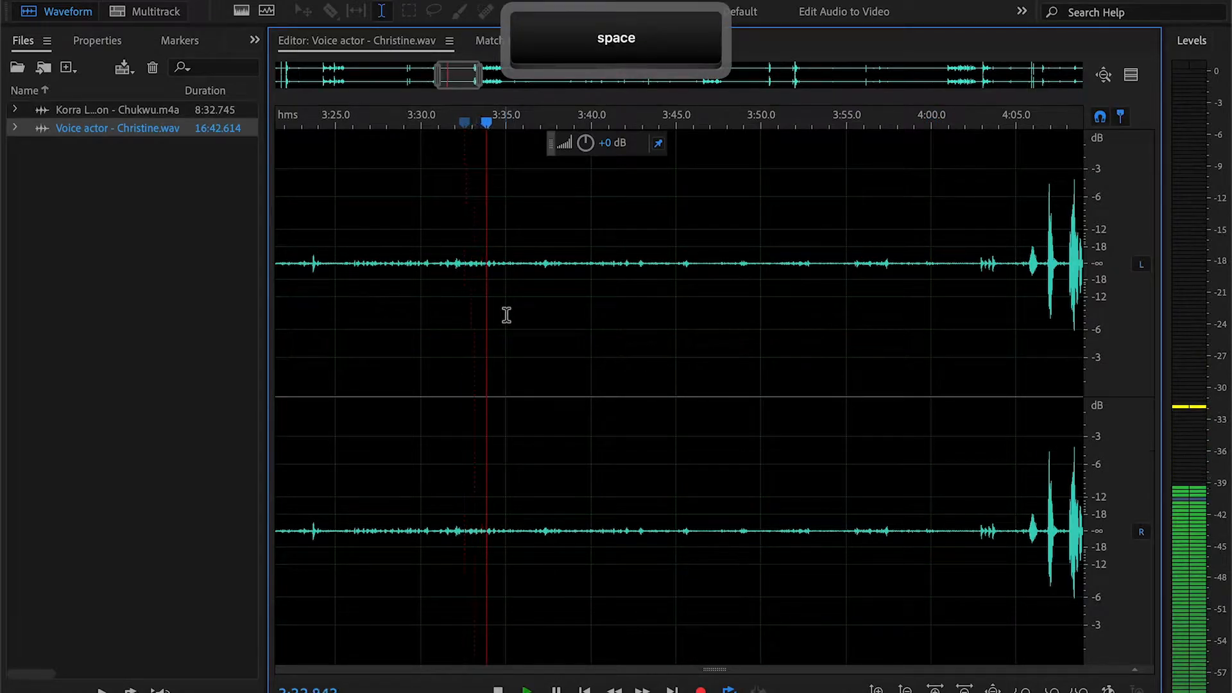
pyautogui.press('space')
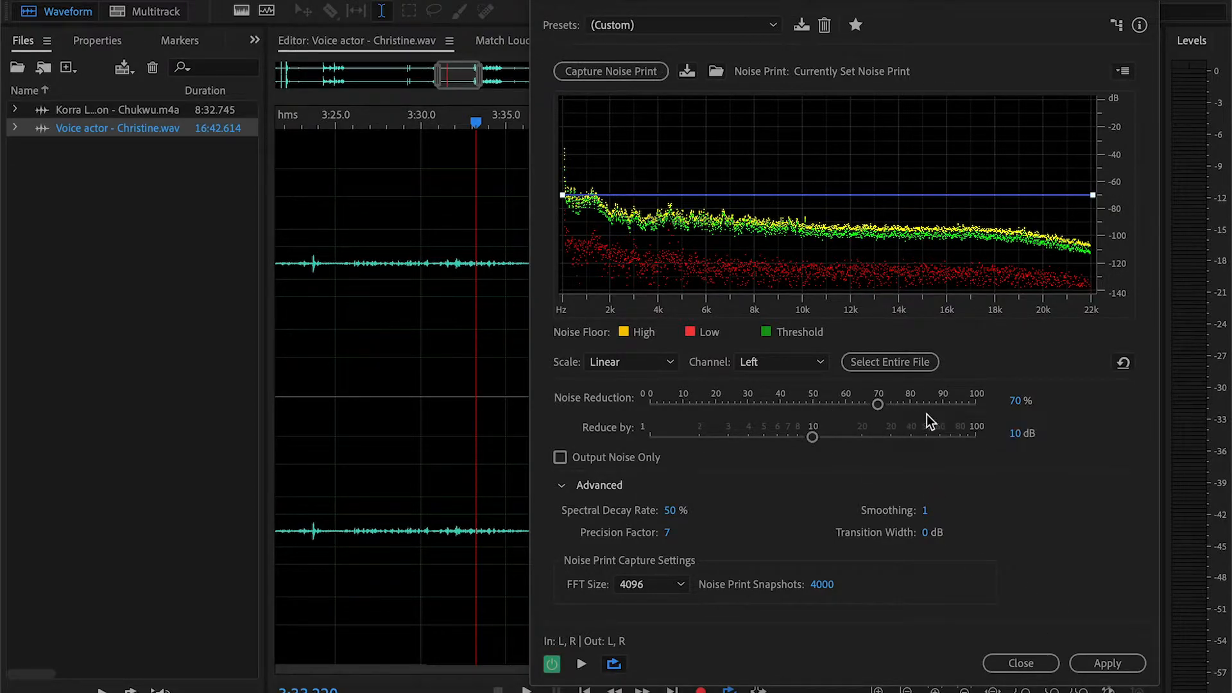
pyautogui.moveTo(1025, 440)
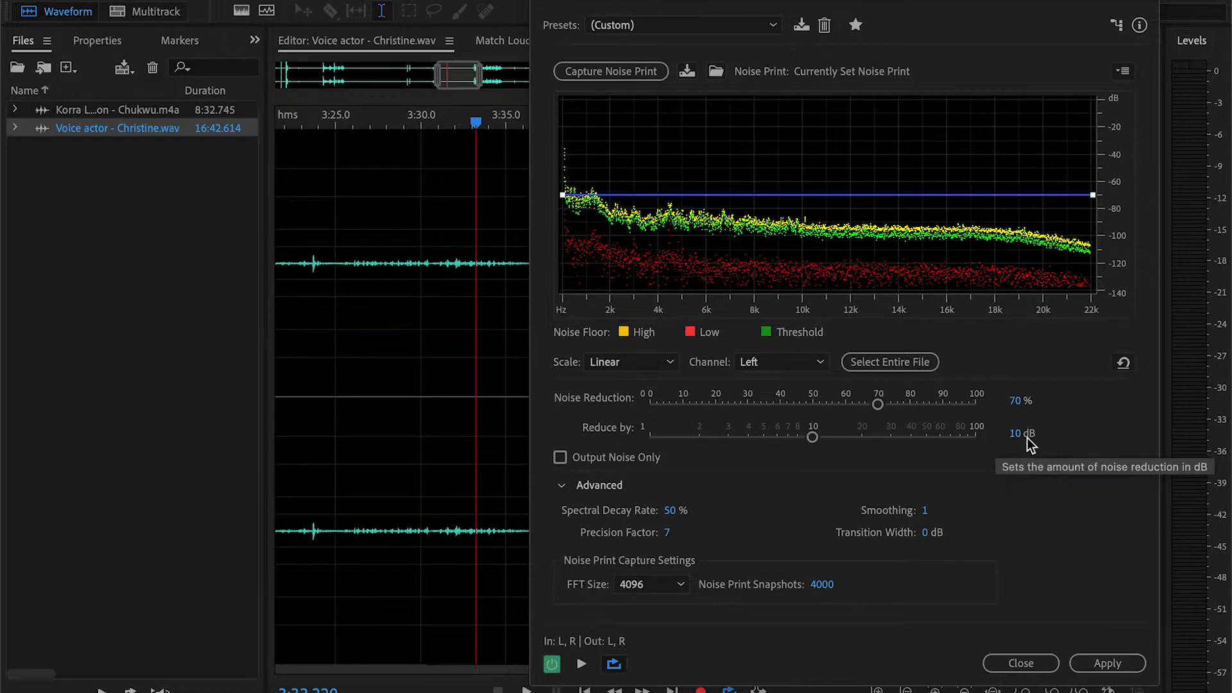
pyautogui.moveTo(684, 518)
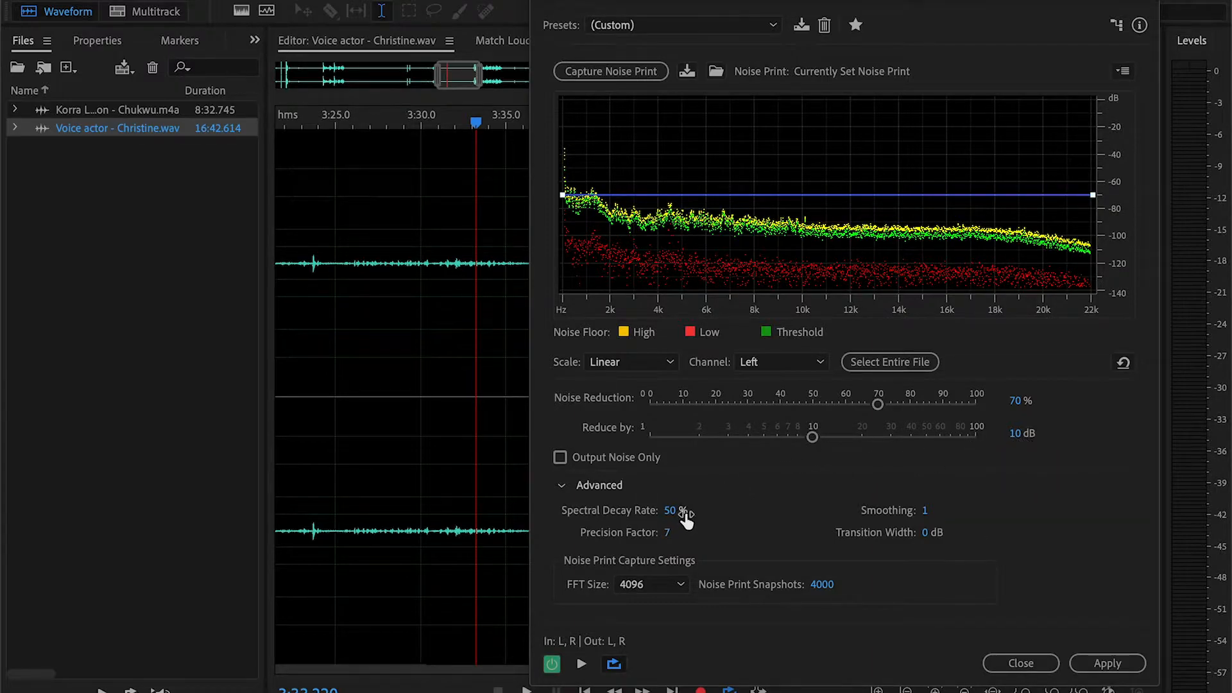
pyautogui.moveTo(910, 550)
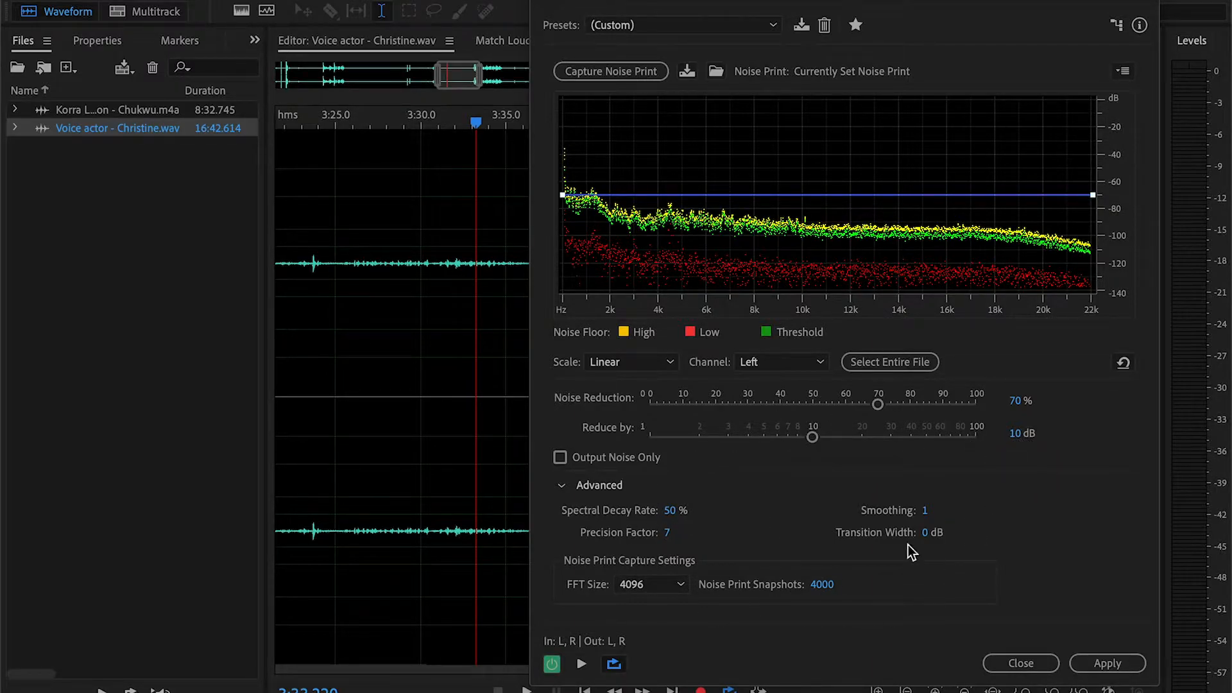
pyautogui.moveTo(871, 600)
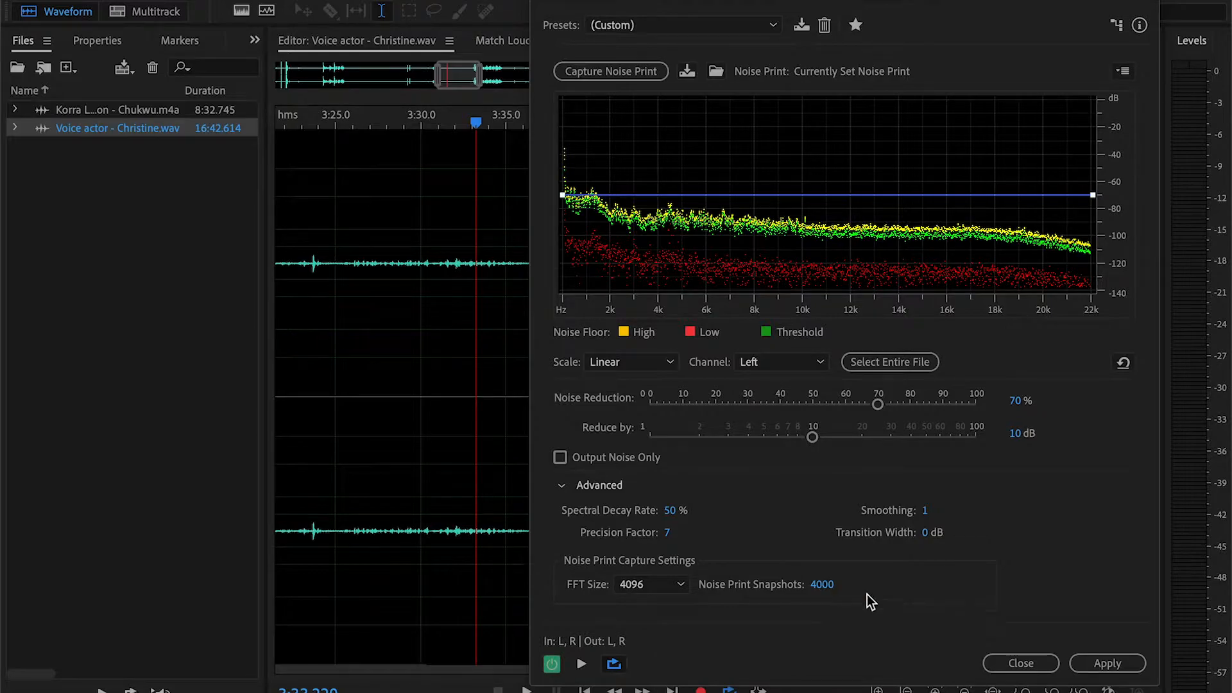
pyautogui.click(1107, 663)
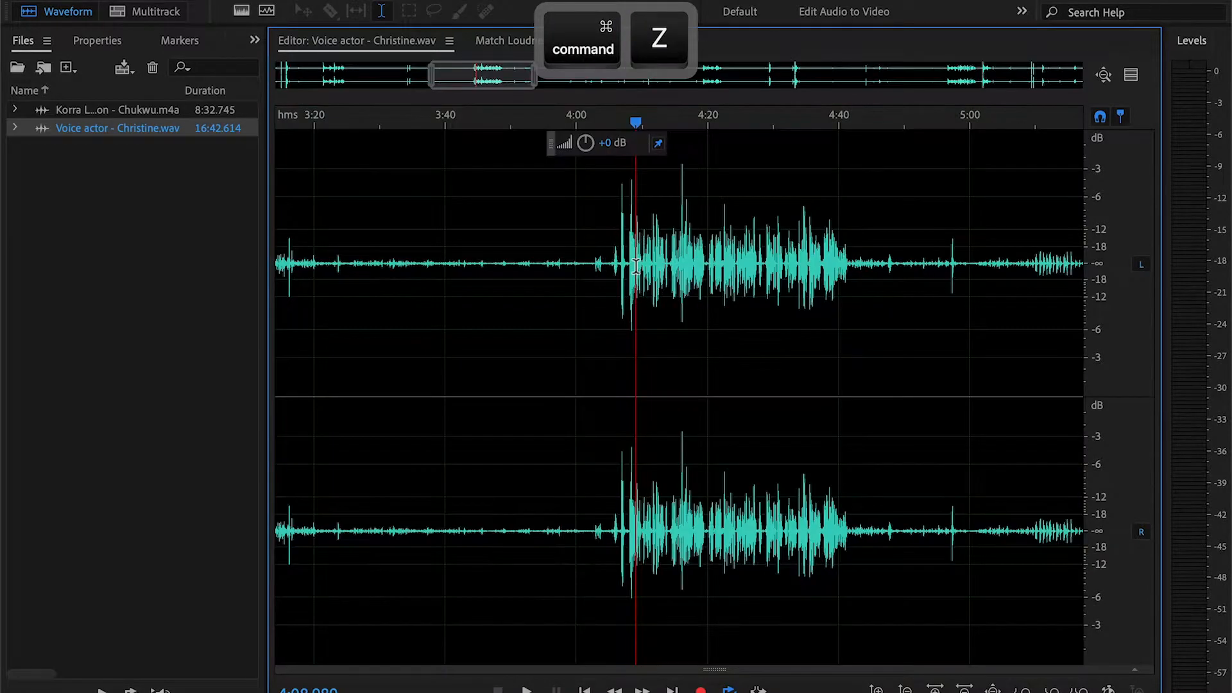
pyautogui.press('cmd+z')
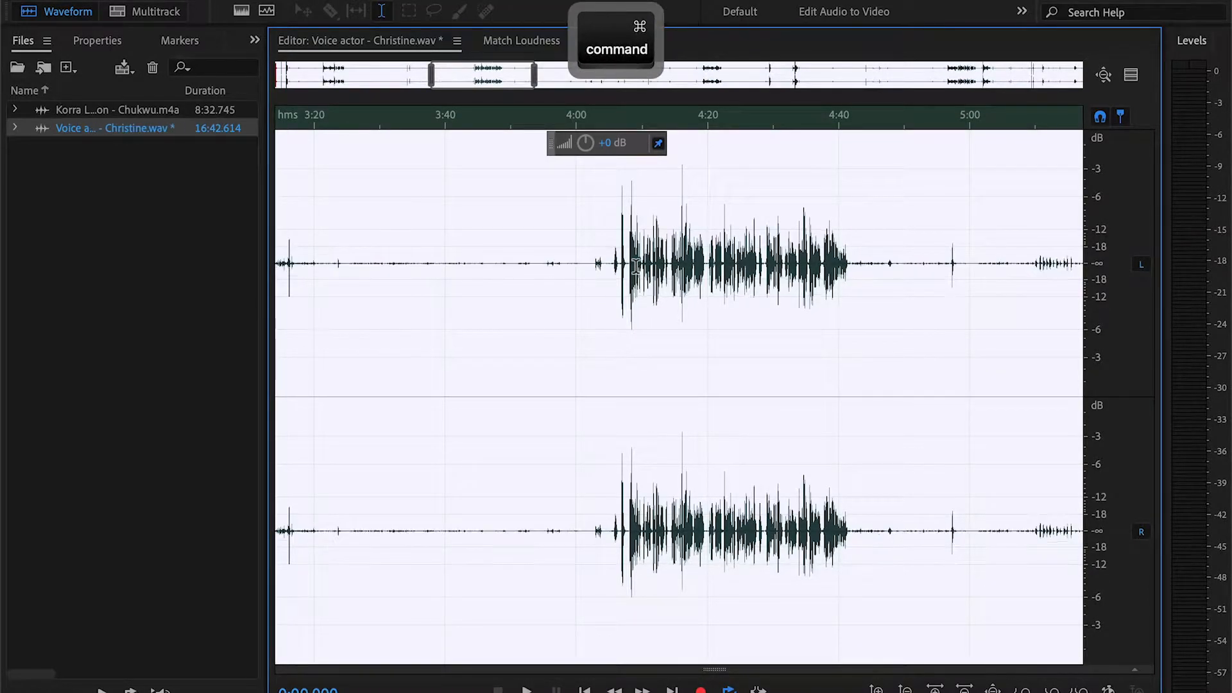
pyautogui.click(628, 259)
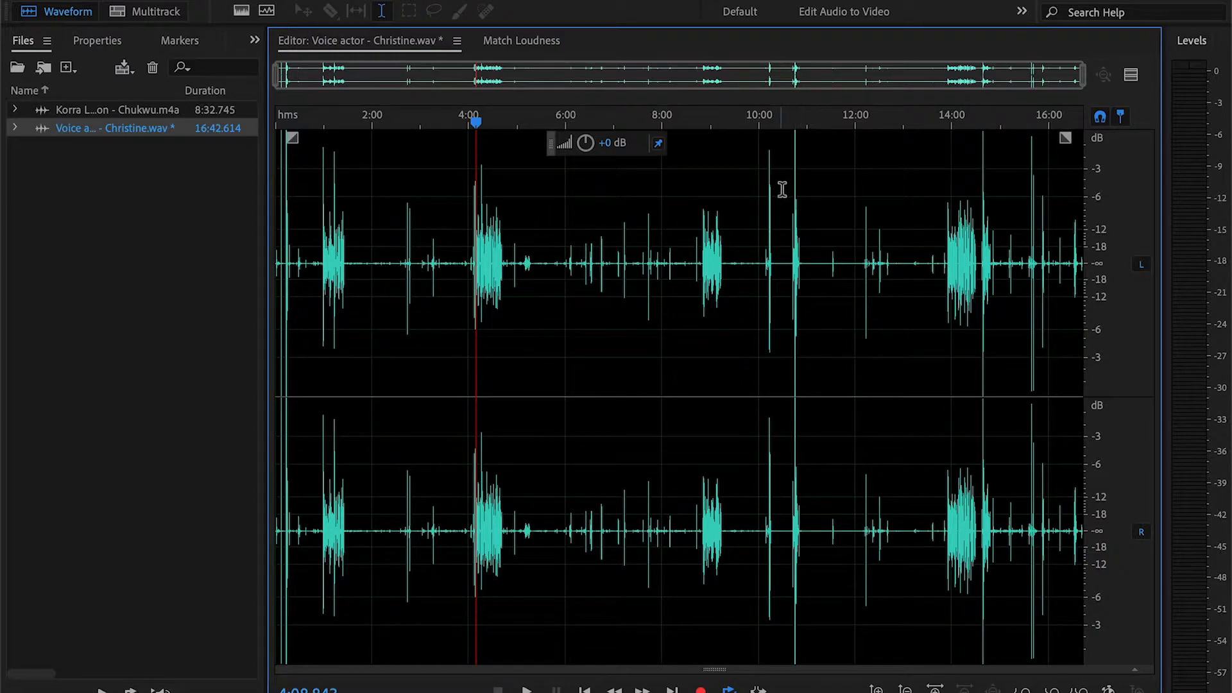
pyautogui.moveTo(593, 228)
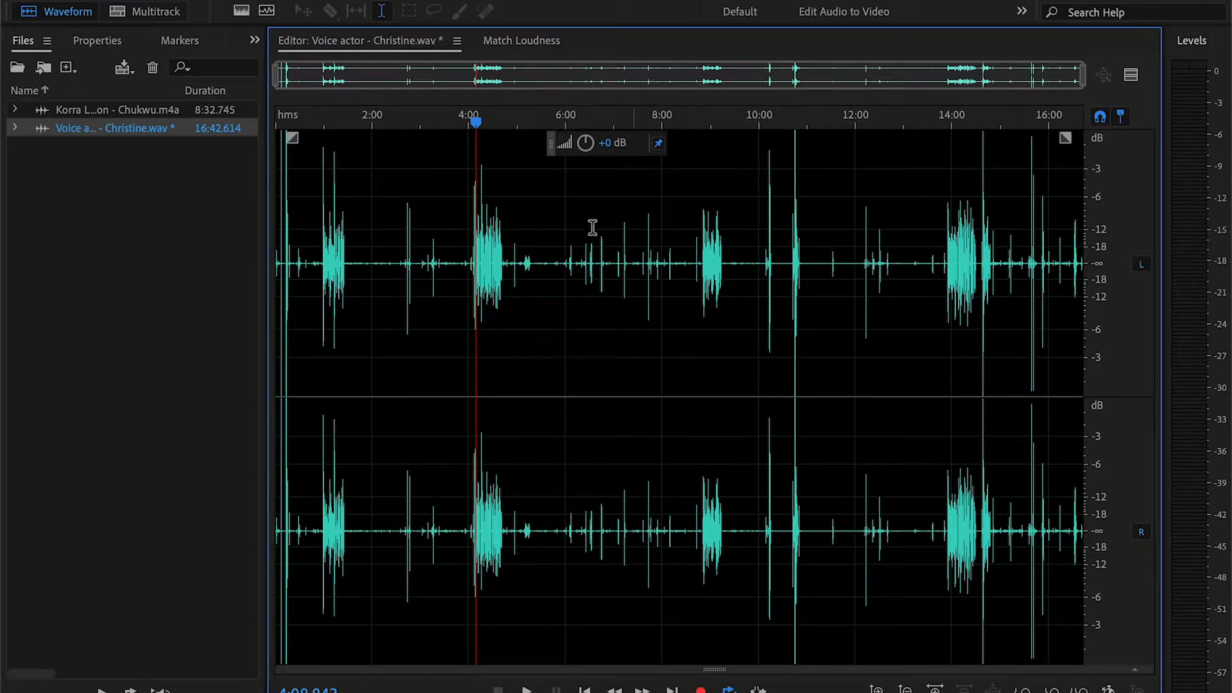
pyautogui.moveTo(946, 260)
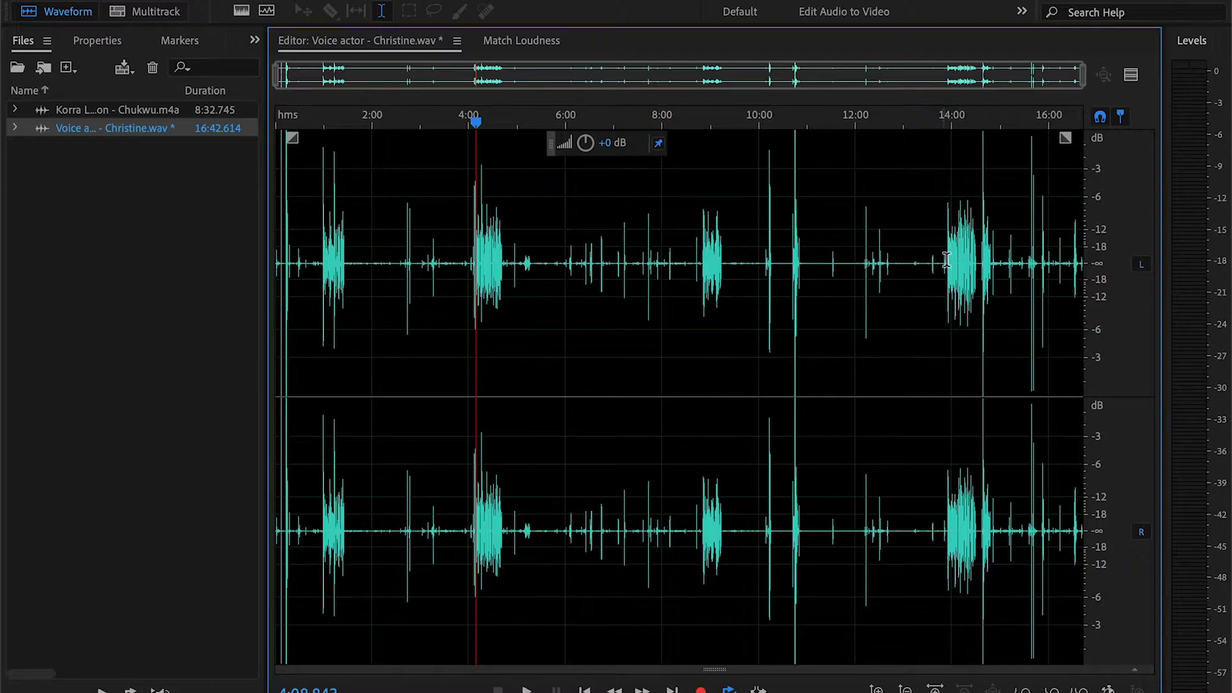
pyautogui.moveTo(1000, 222)
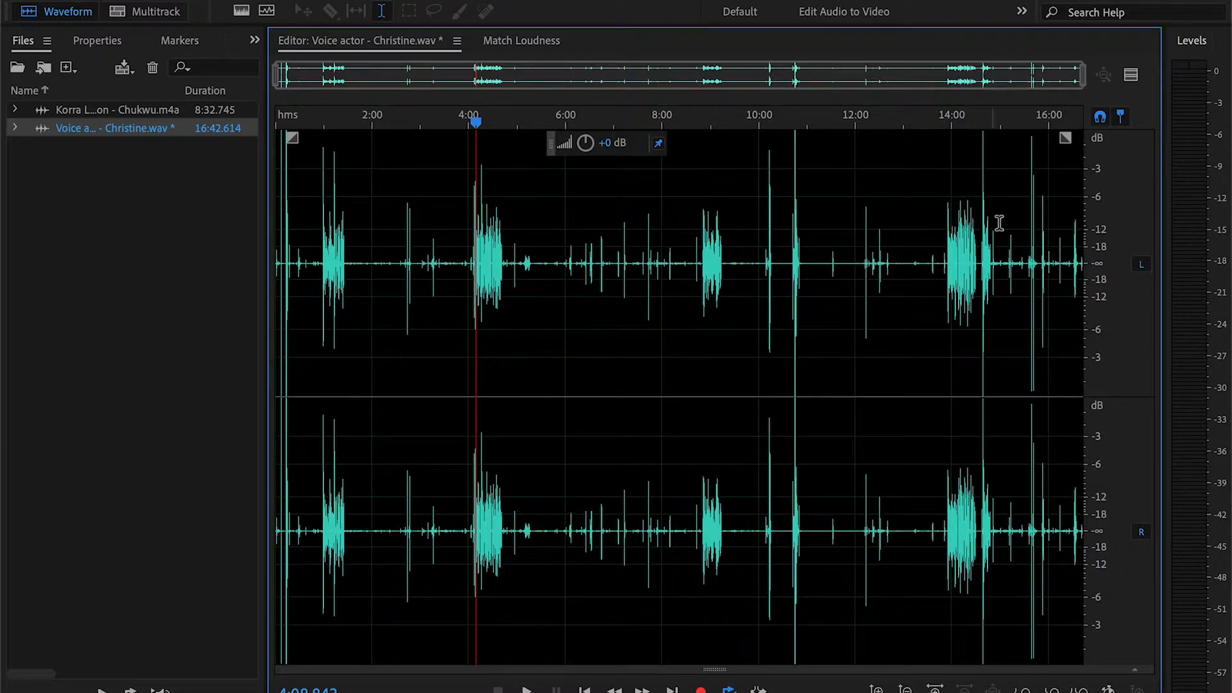
pyautogui.moveTo(1094, 228)
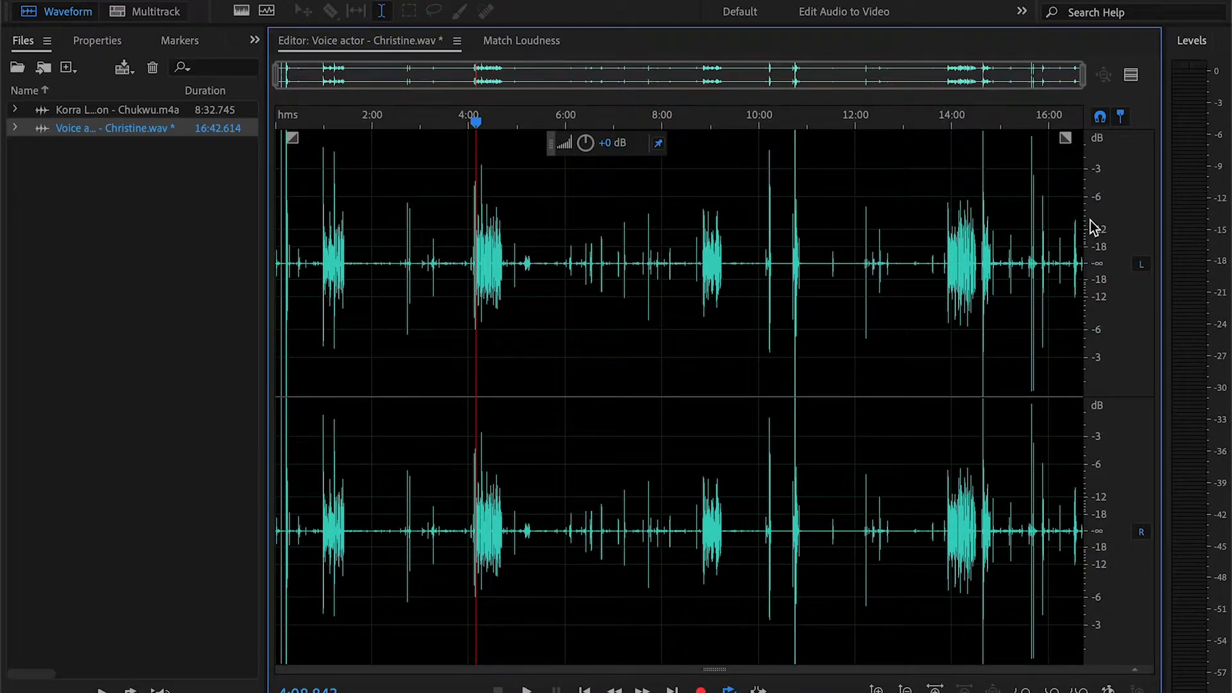
pyautogui.moveTo(1060, 211)
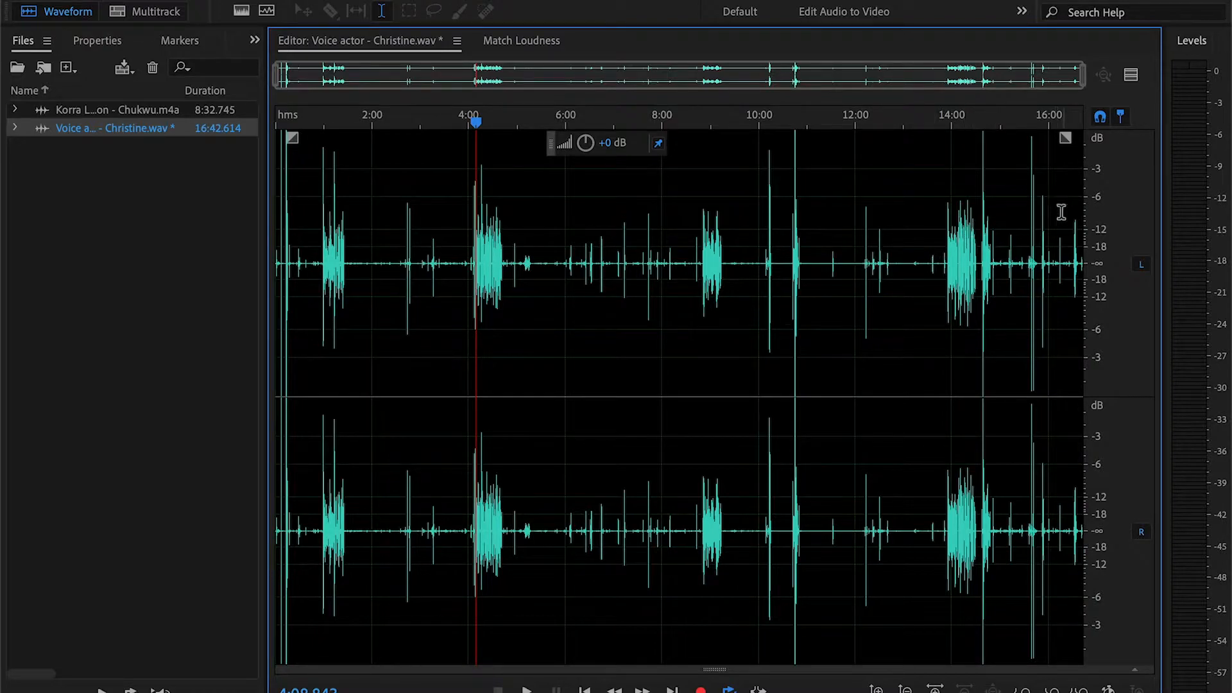
pyautogui.moveTo(1100, 222)
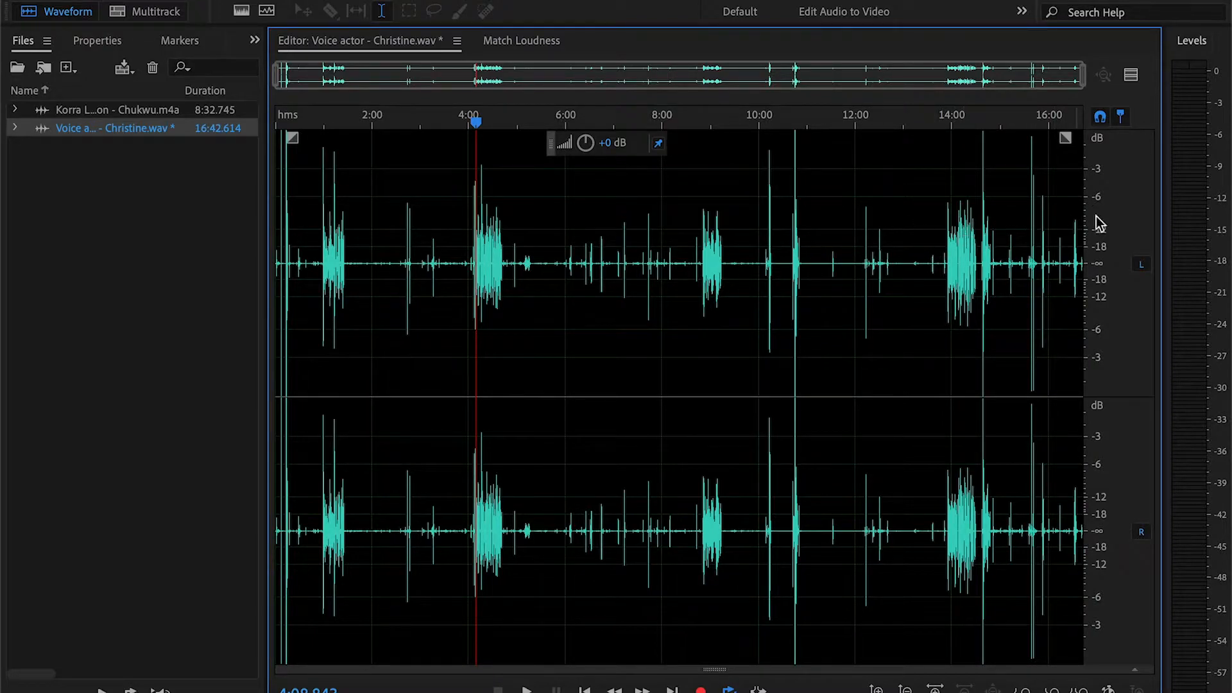
pyautogui.moveTo(1056, 215)
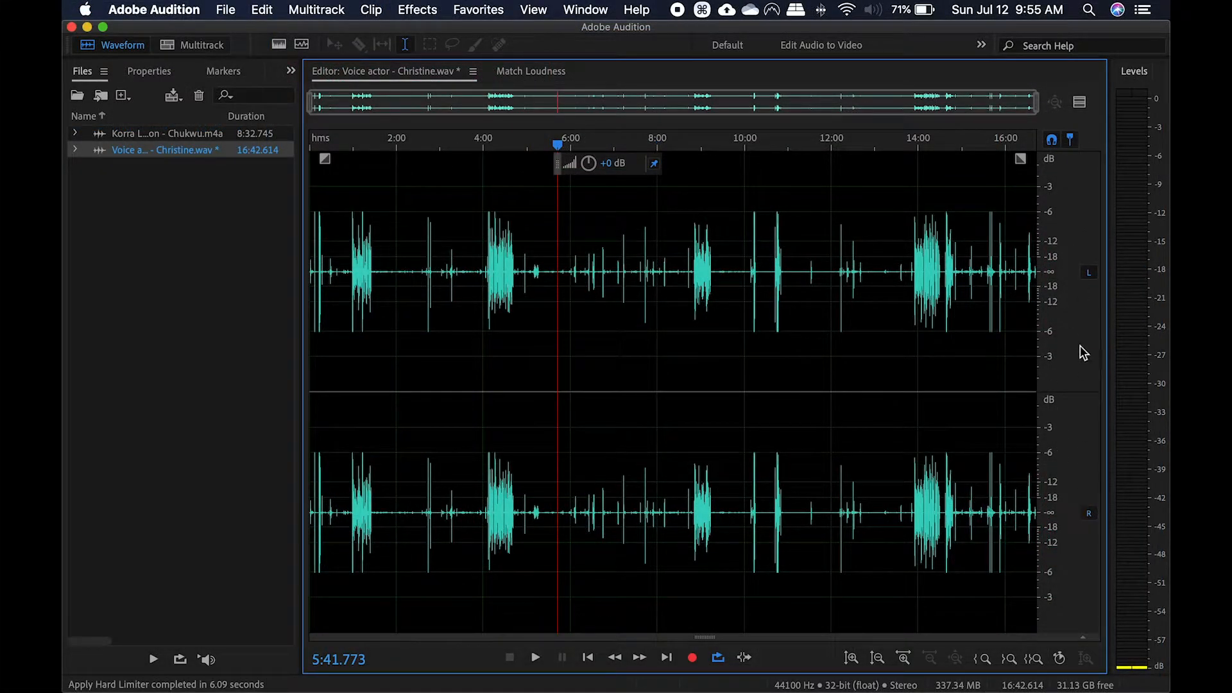
# Step: Convert the Christine clip from stereo to mono via the Favorites Convert to Mono (Shift+K)
pyautogui.click(498, 271)
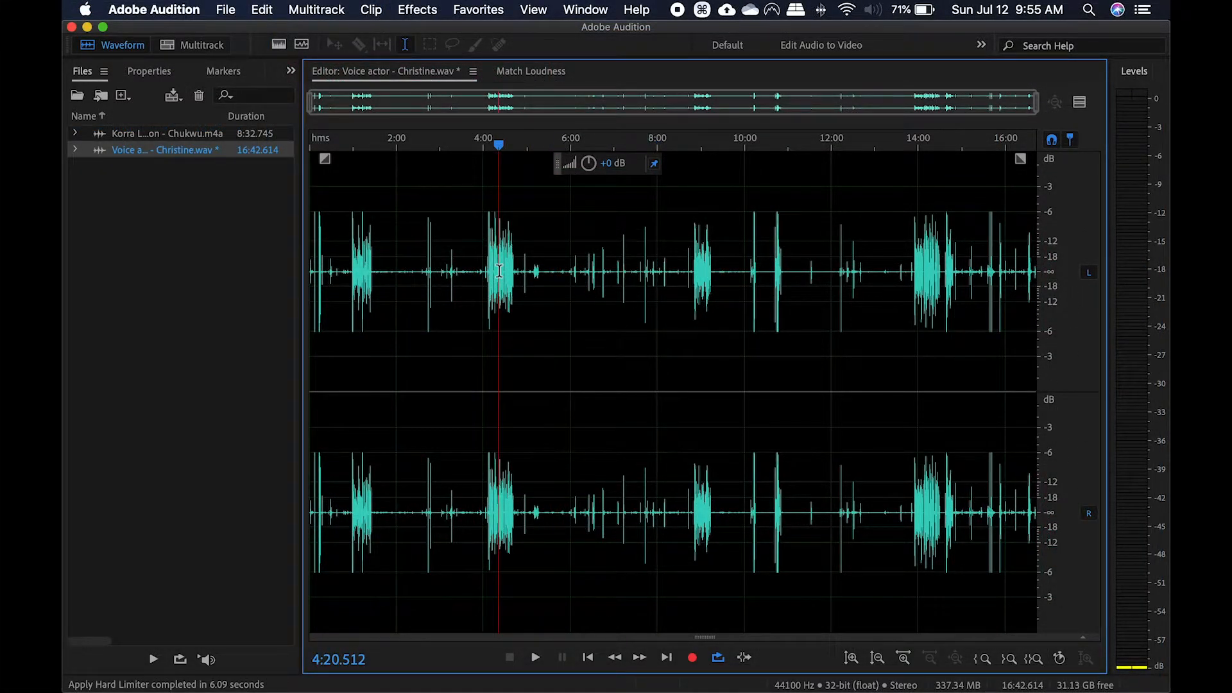
pyautogui.click(478, 9)
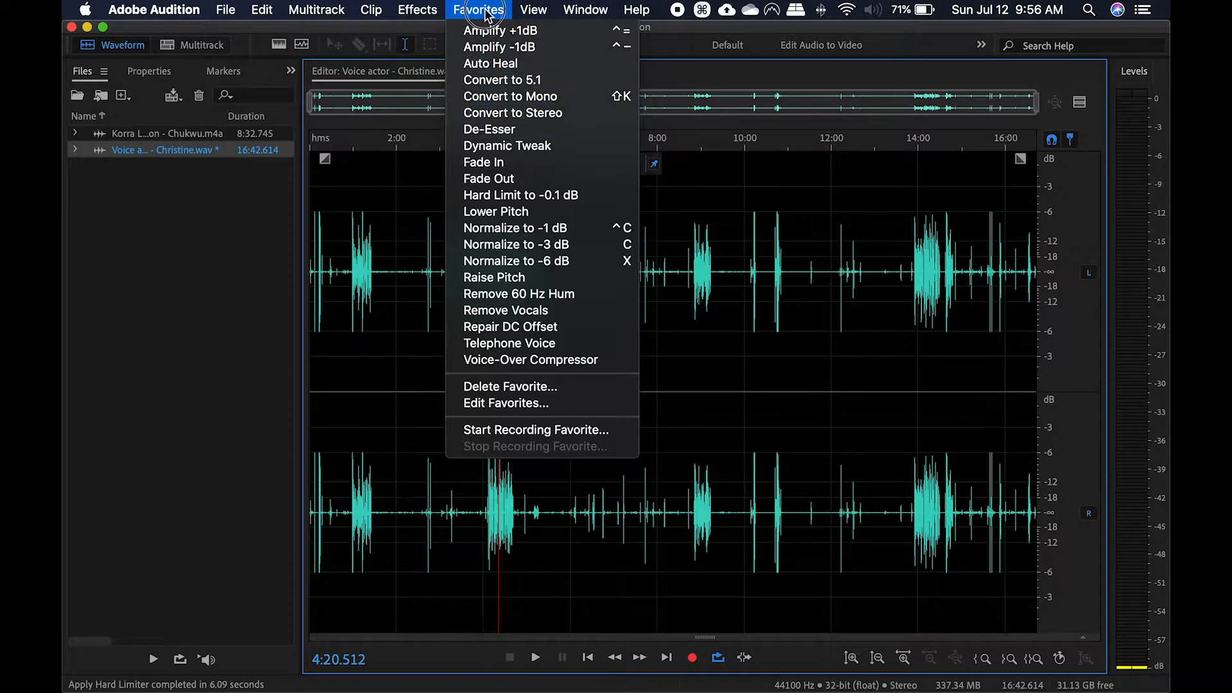
pyautogui.moveTo(511, 68)
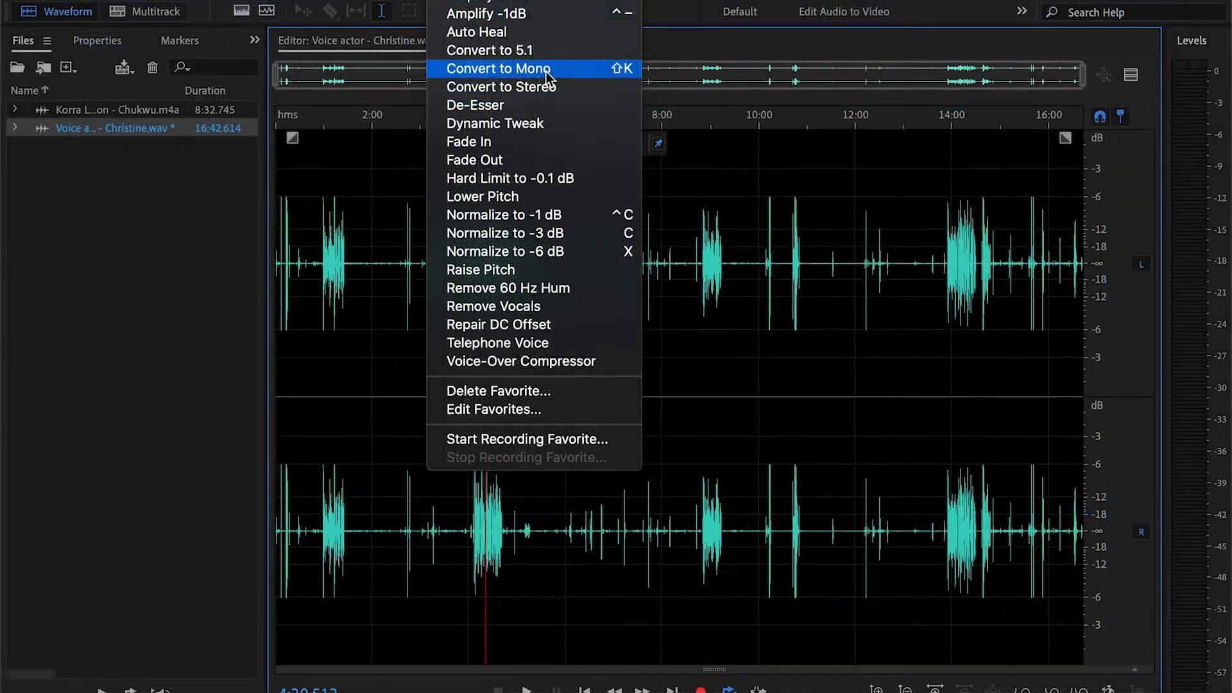
pyautogui.click(495, 68)
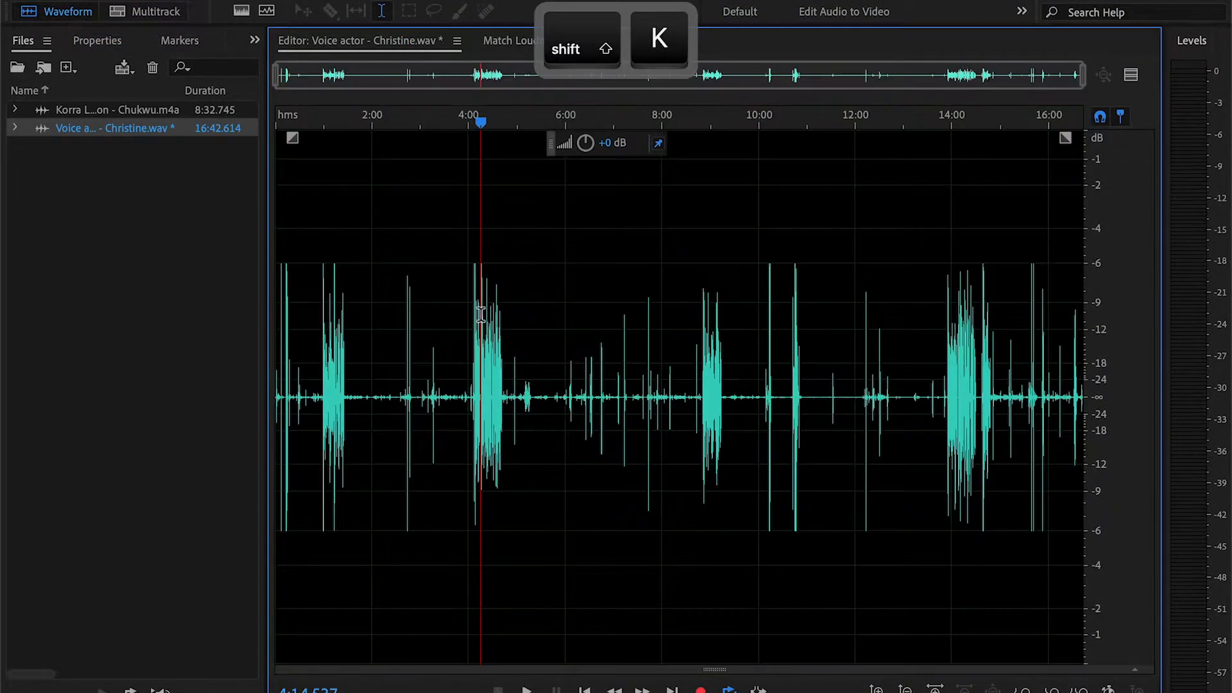
pyautogui.press('shift+k')
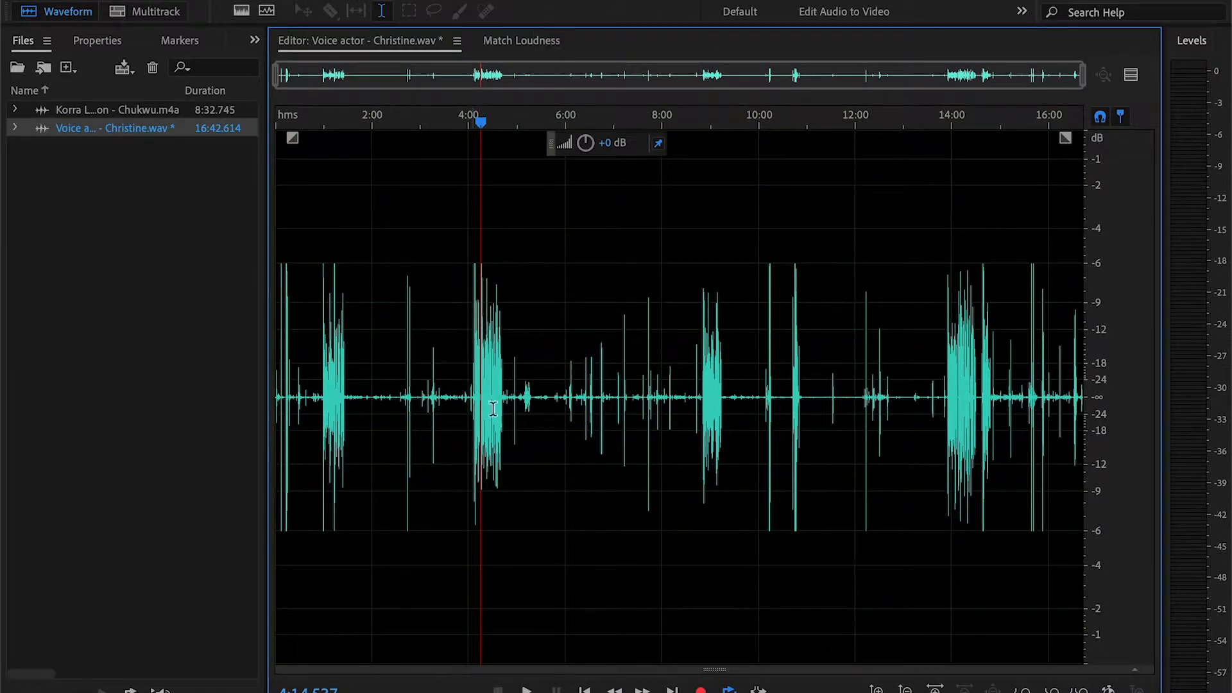
# Step: Zoom in on the mono Christine track's speech burst around 4:10–4:45
pyautogui.press('shift+s')
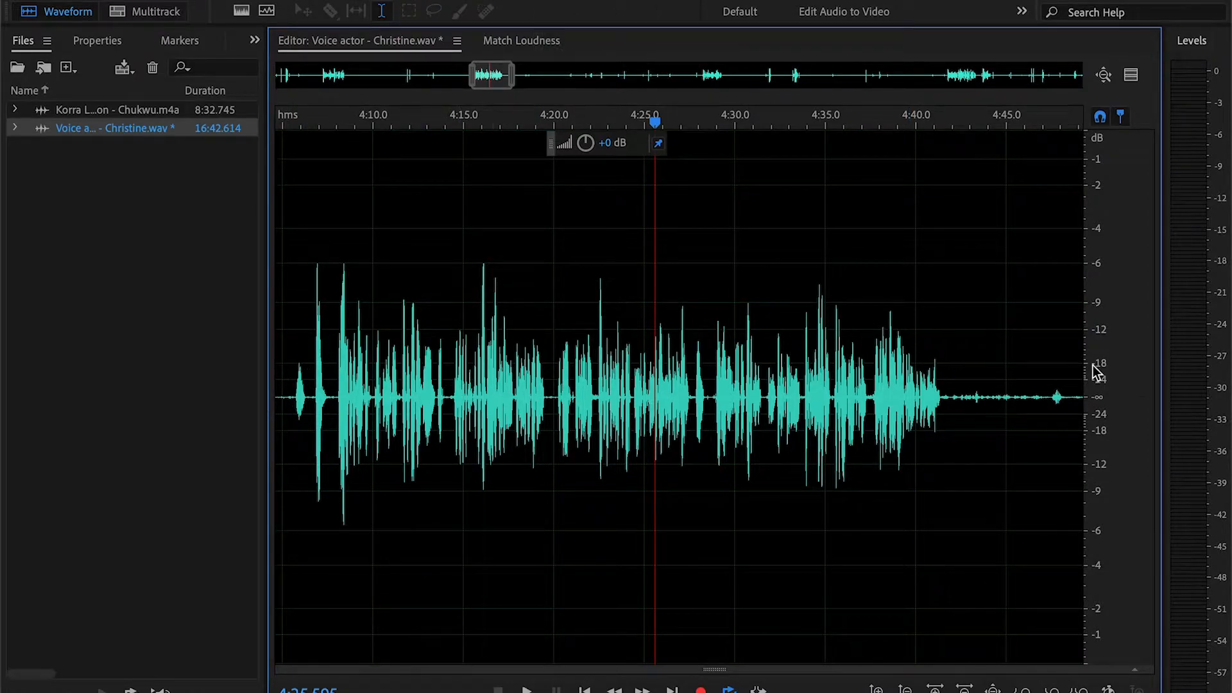
pyautogui.moveTo(1103, 352)
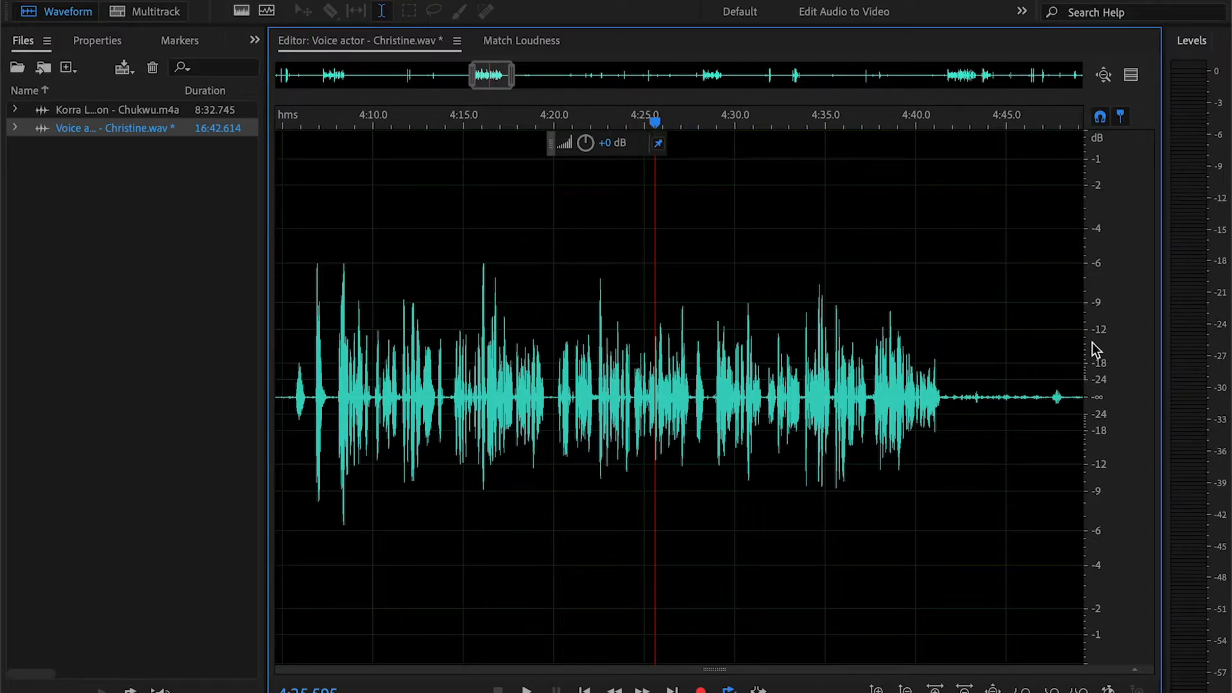
pyautogui.moveTo(770, 393)
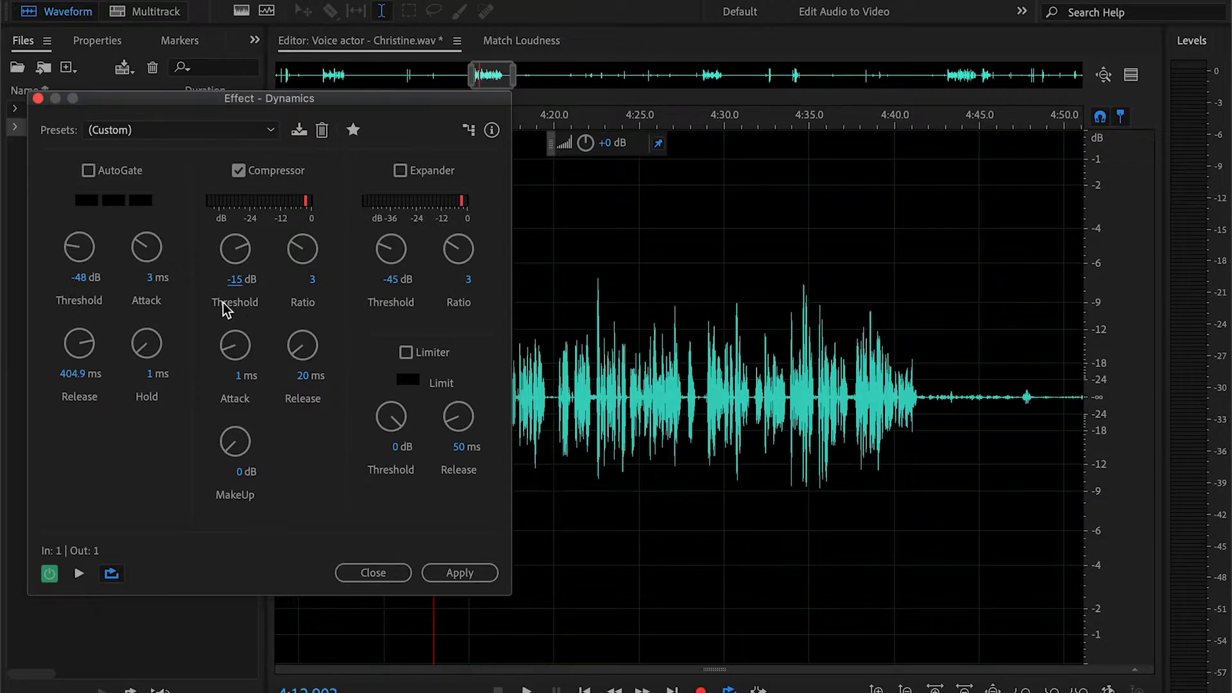
pyautogui.moveTo(318, 296)
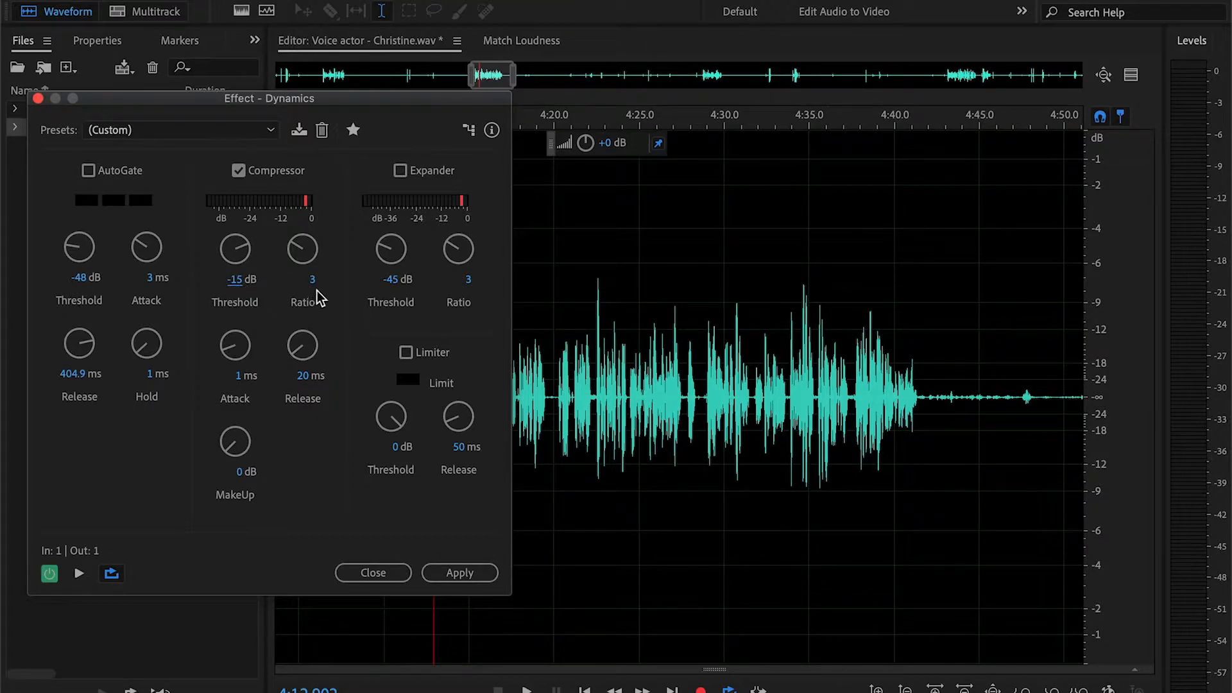
pyautogui.moveTo(313, 407)
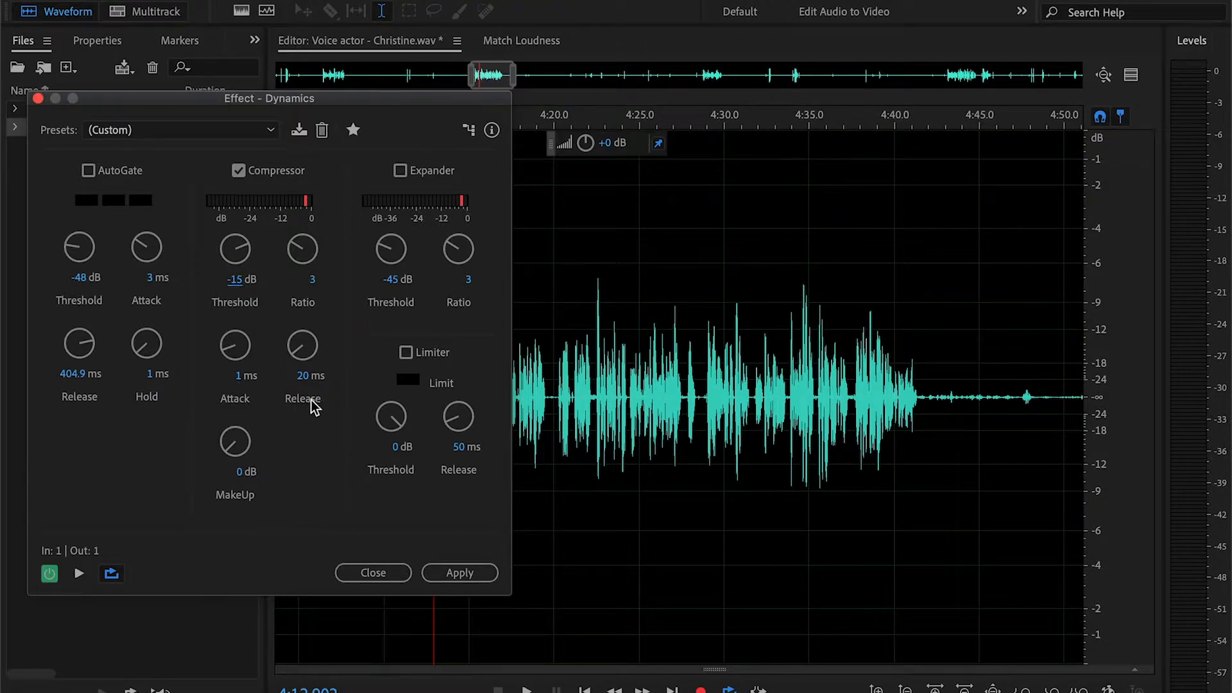
# Step: Apply Dynamics compression at -15 dB threshold, 3:1 ratio, 1 ms attack, 20 ms release
pyautogui.click(460, 572)
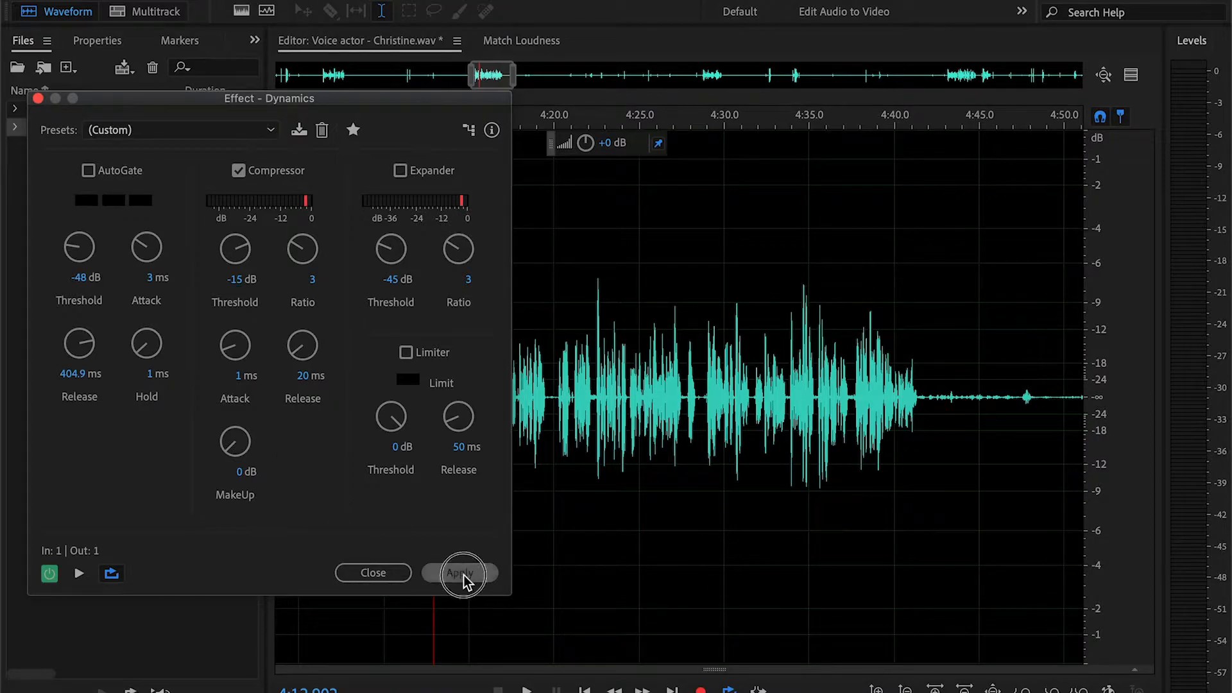
pyautogui.click(461, 572)
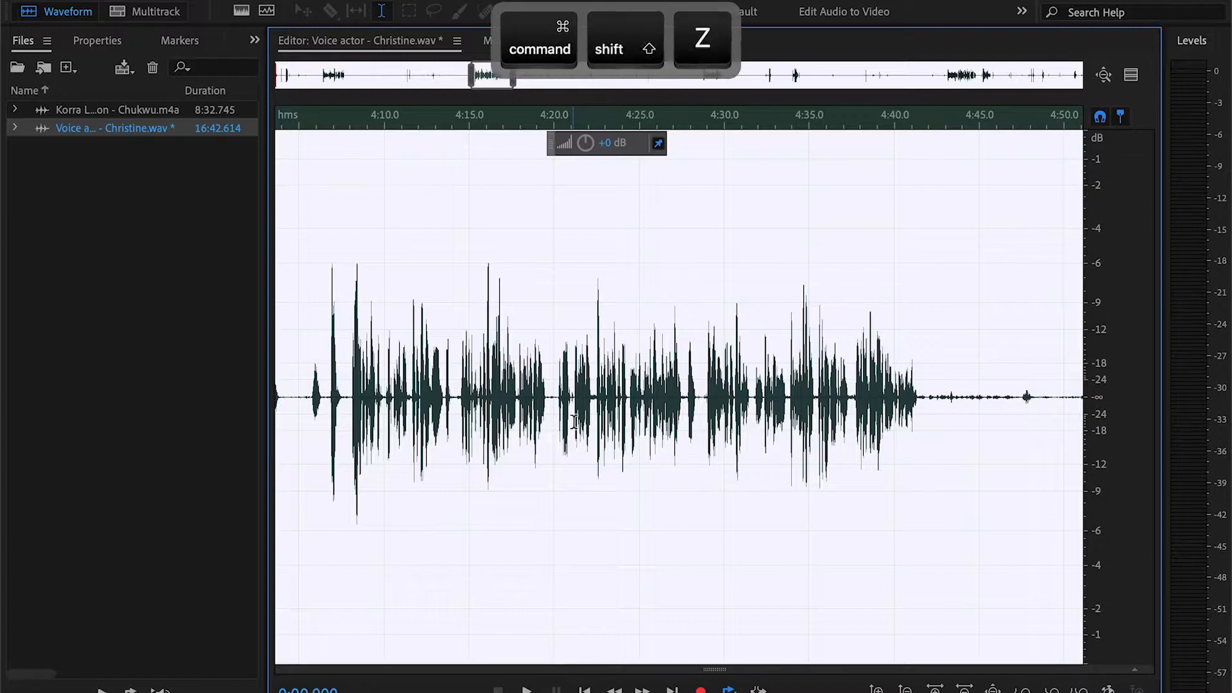
pyautogui.press('cmd+shift+z')
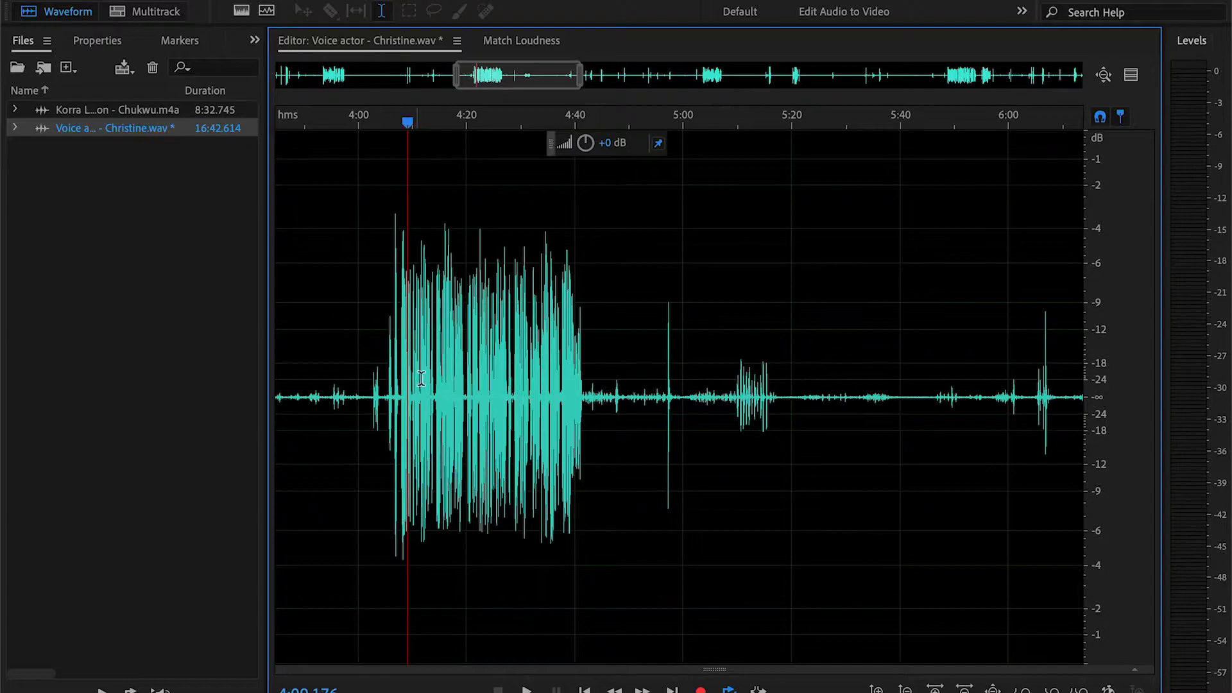
pyautogui.press('space')
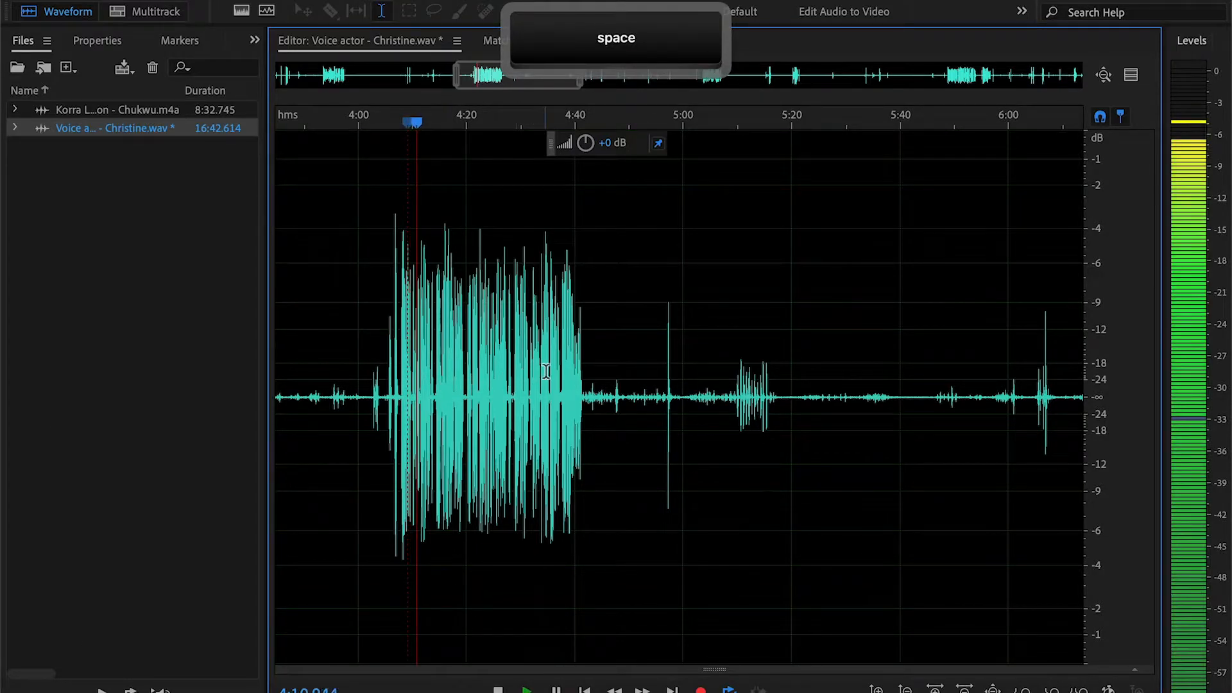
pyautogui.press('space')
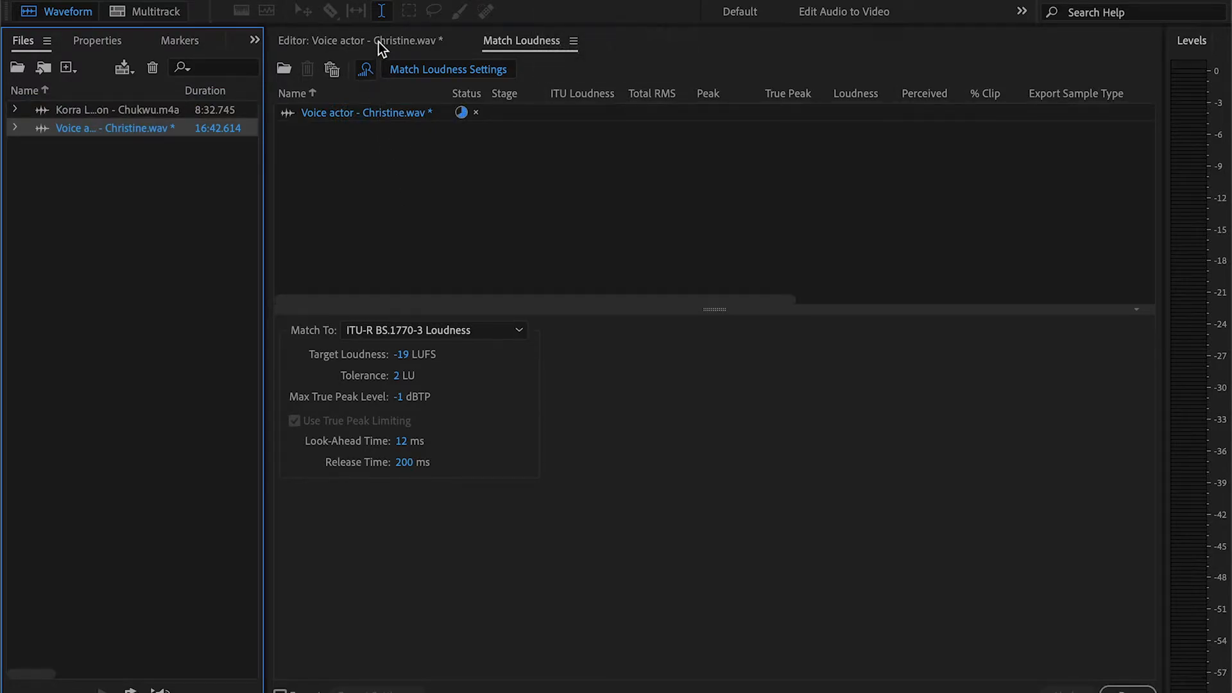
pyautogui.moveTo(548, 171)
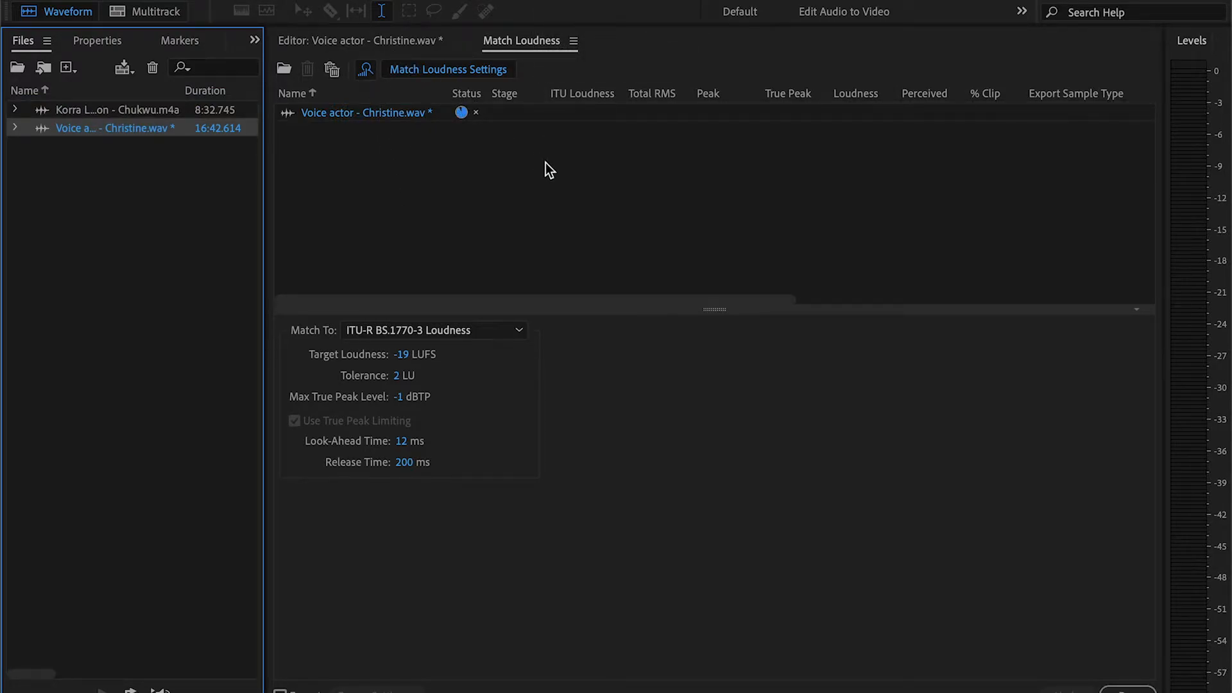
# Step: Run Match Loudness analysis with ITU-R BS.1770-3 target -19 LUFS, measuring -20 LUFS
pyautogui.click(363, 69)
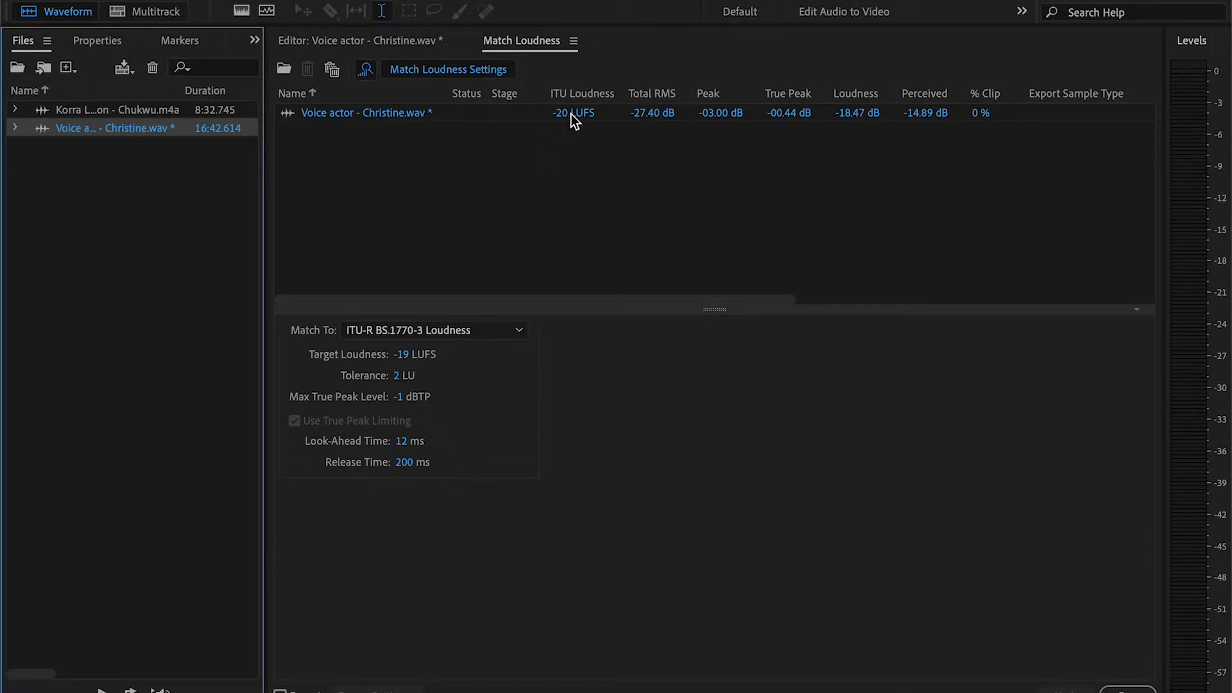
pyautogui.moveTo(575, 110)
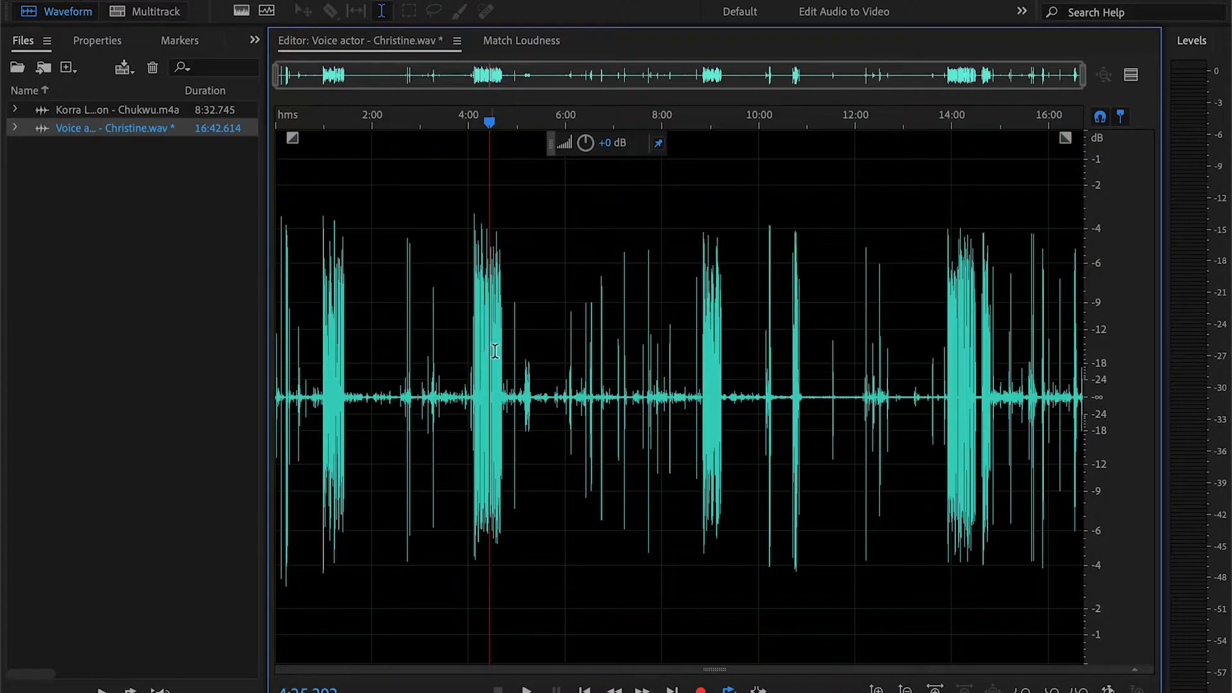
pyautogui.moveTo(903, 275)
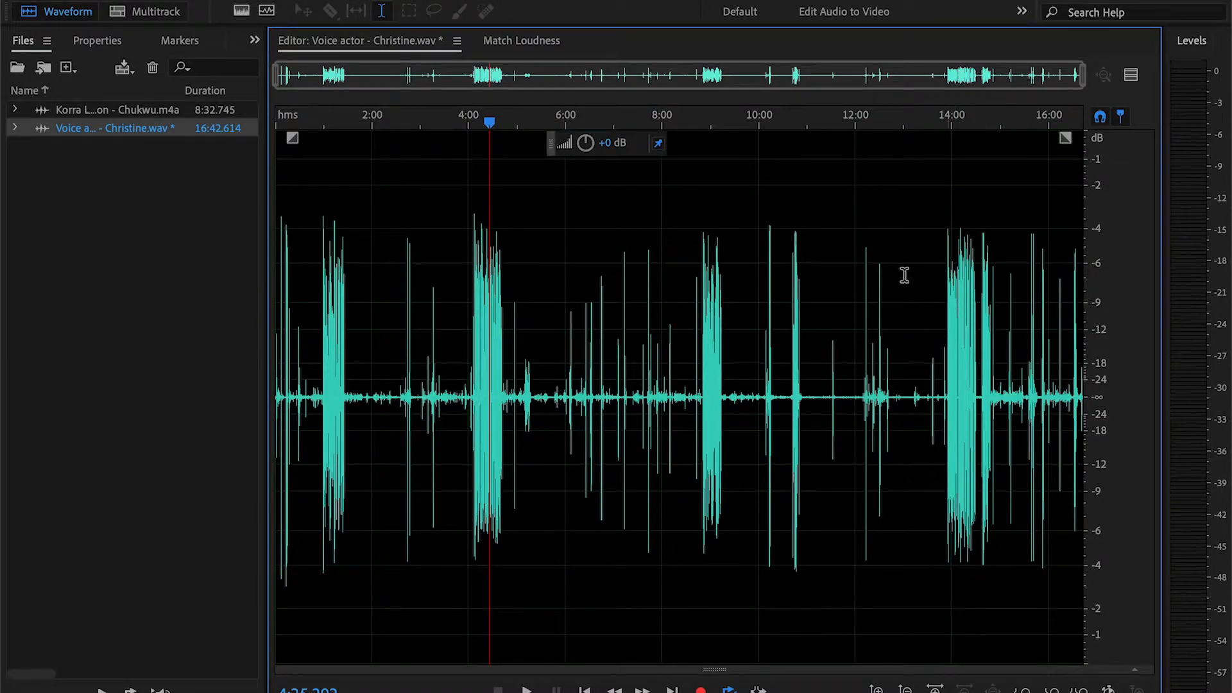
pyautogui.moveTo(613, 366)
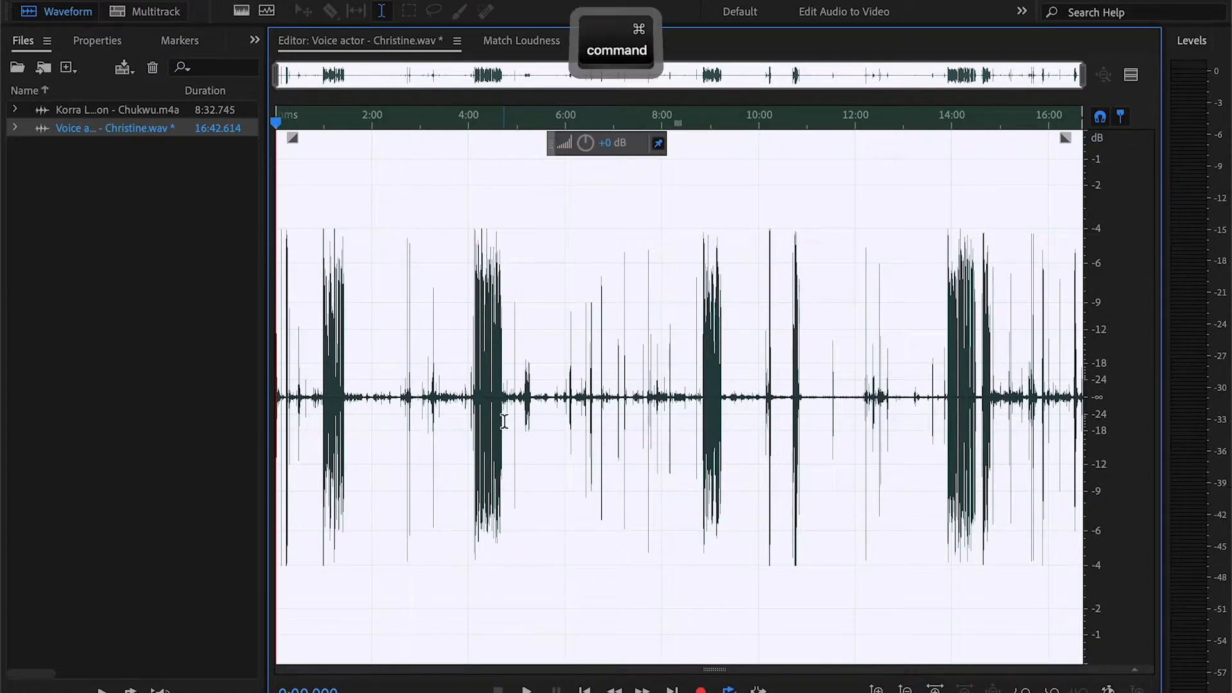
# Step: Select the entire Christine clip and raise its gain slightly
pyautogui.press('shift')
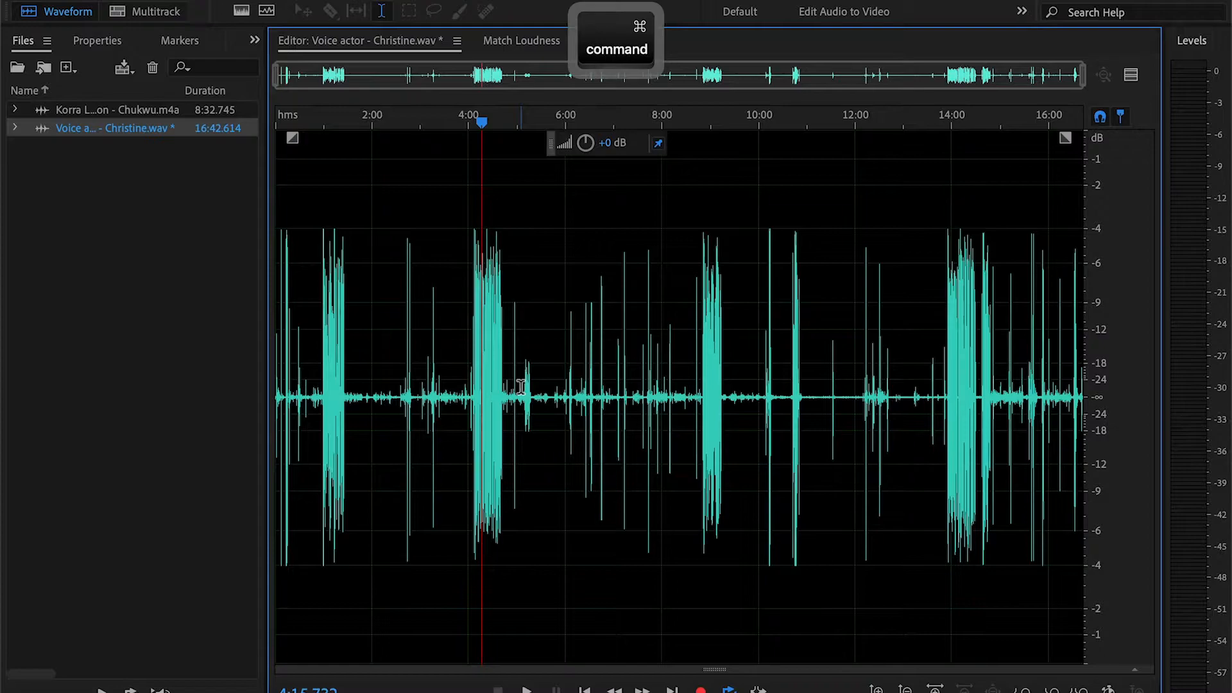
pyautogui.press('c')
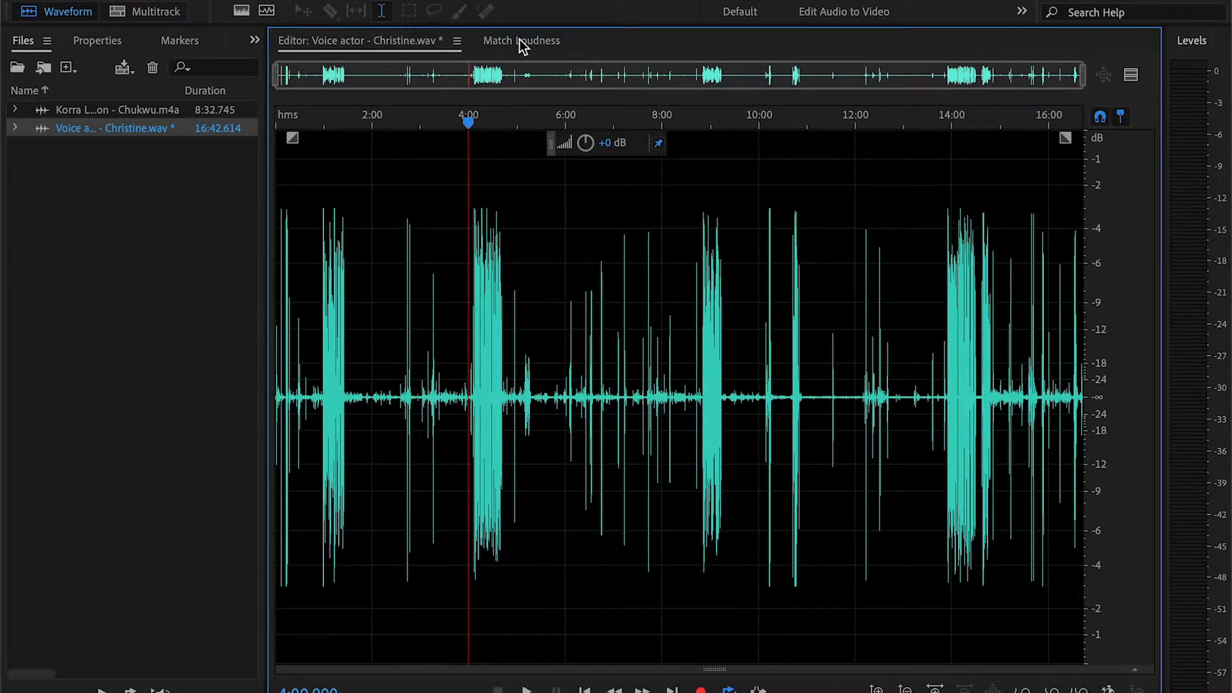
# Step: Confirm Match Loudness now reads -19 LUFS, then return to the Christine waveform
pyautogui.click(520, 40)
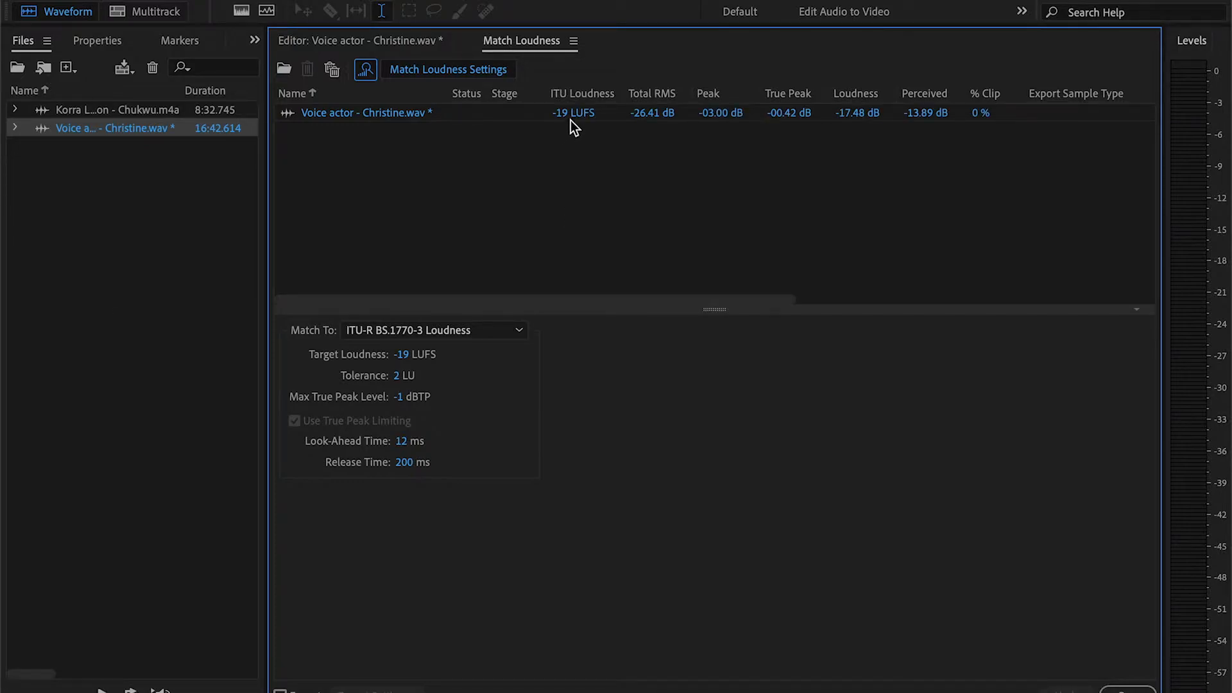
pyautogui.click(359, 40)
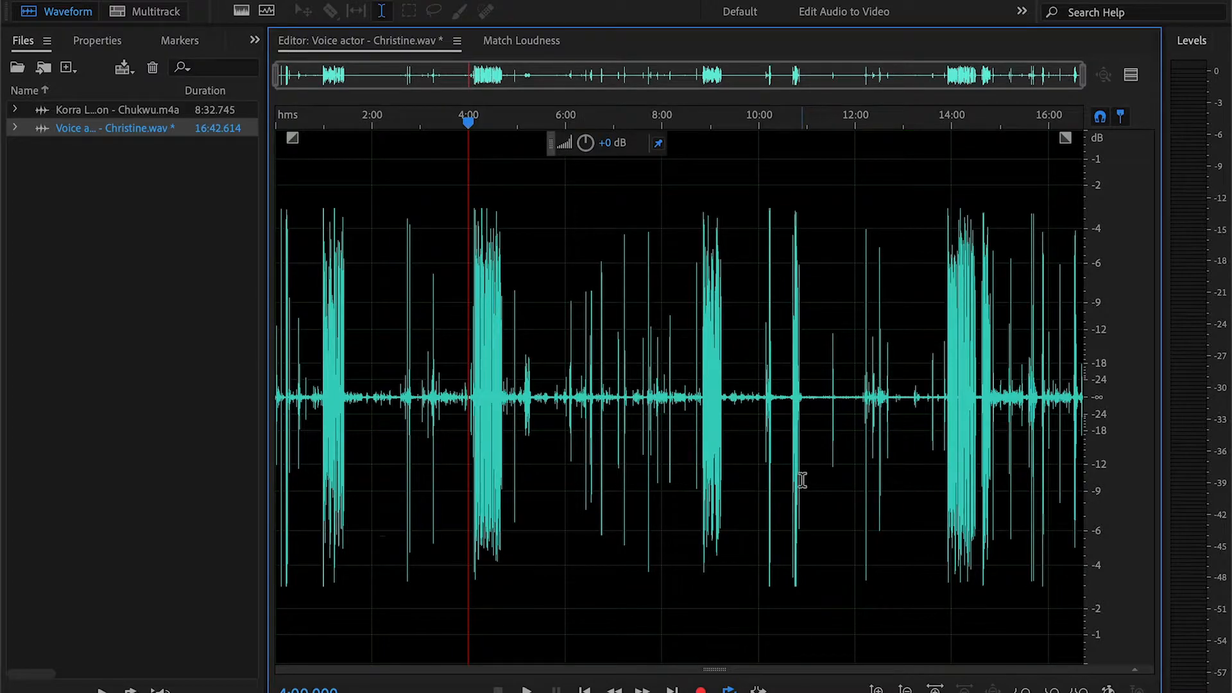
pyautogui.moveTo(762, 462)
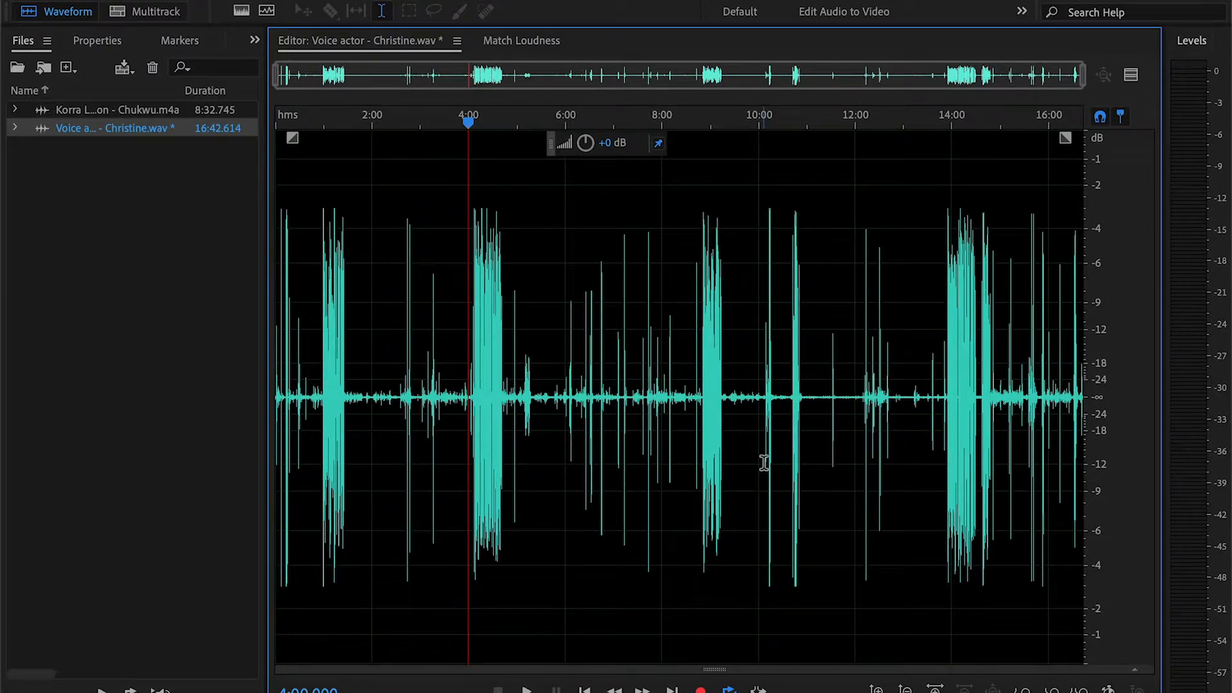
pyautogui.doubleClick(117, 109)
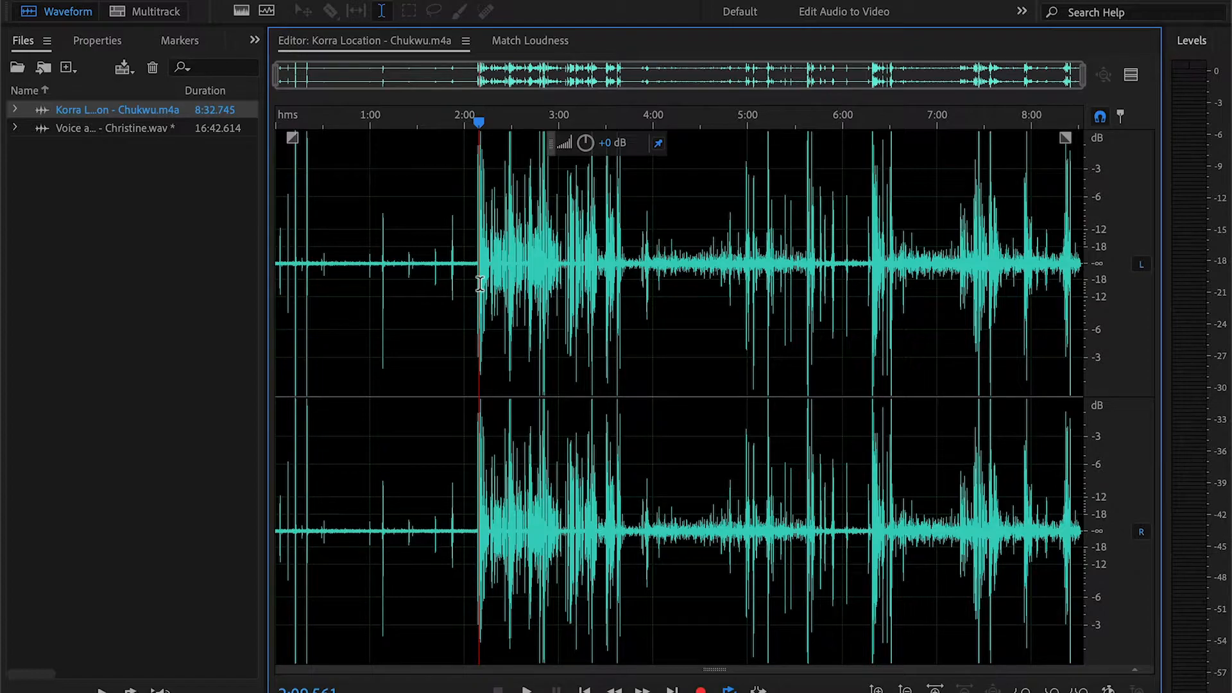
pyautogui.doubleClick(111, 127)
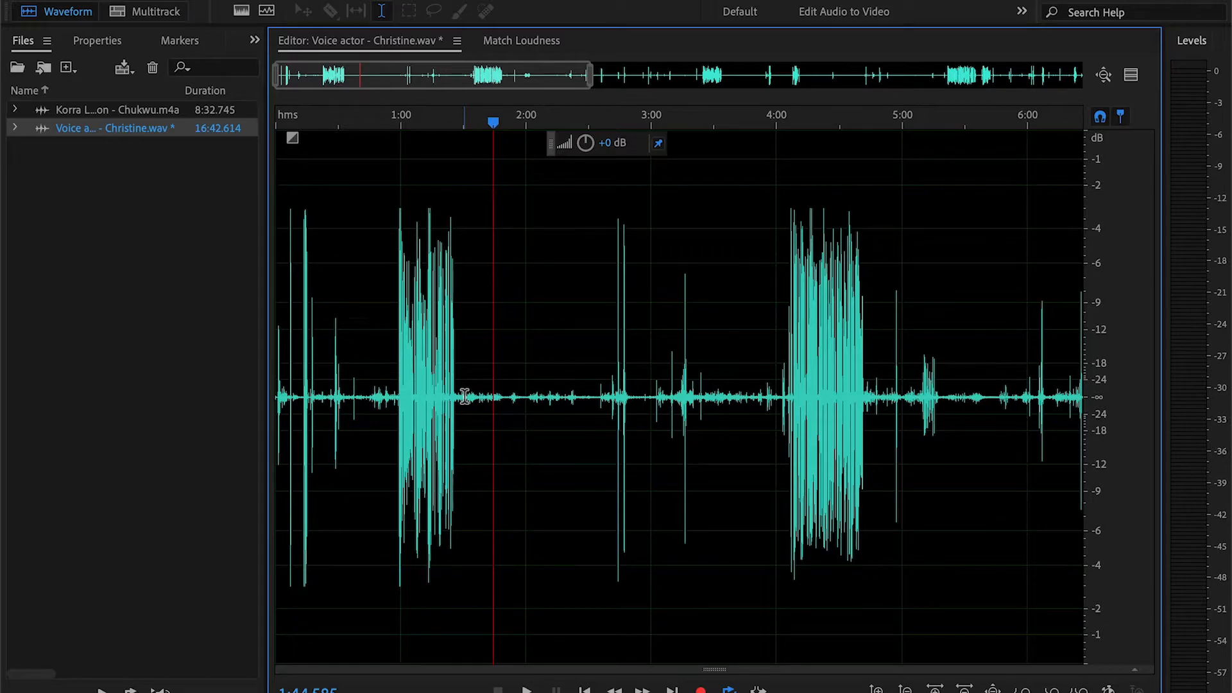
pyautogui.click(503, 412)
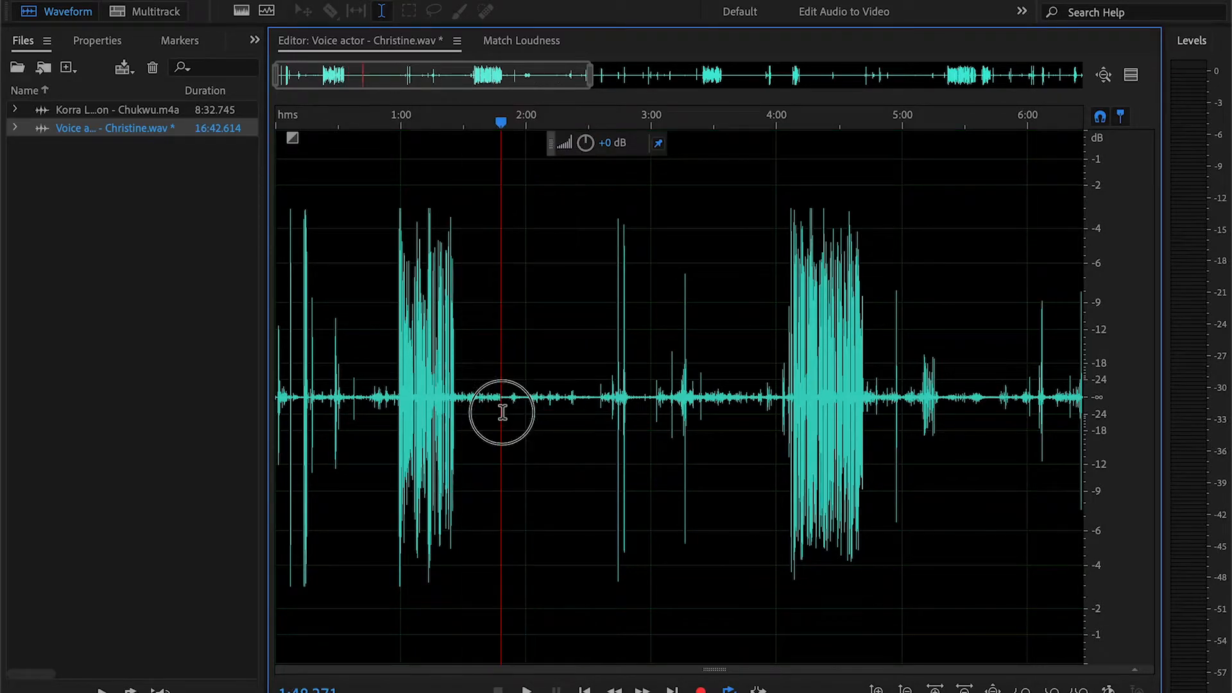
pyautogui.press('space')
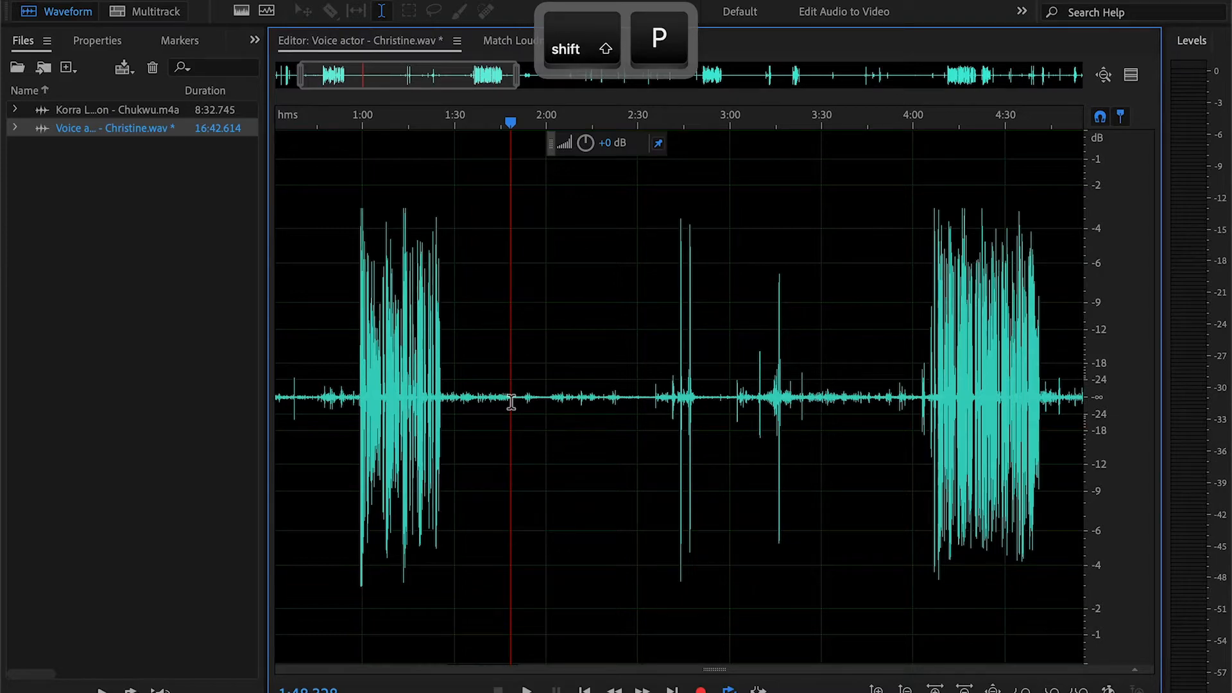
# Step: Capture a noise print with Shift+P and apply noise reduction to the Christine clip
pyautogui.press('shift+p')
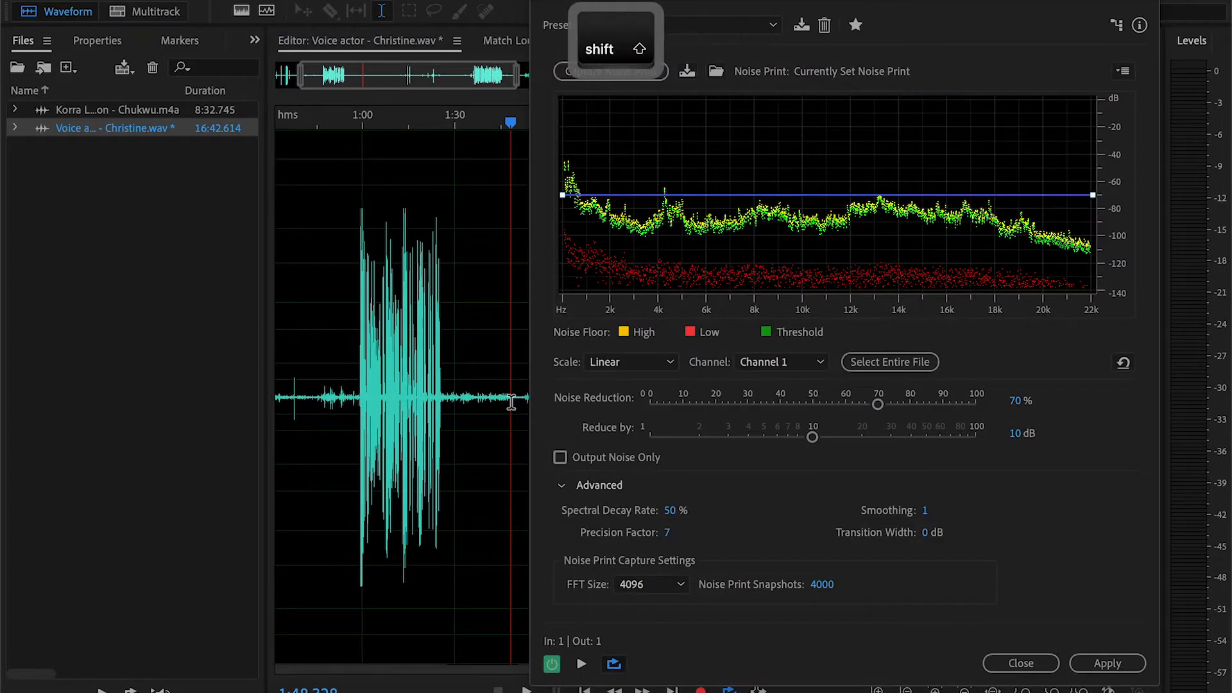
pyautogui.click(1106, 662)
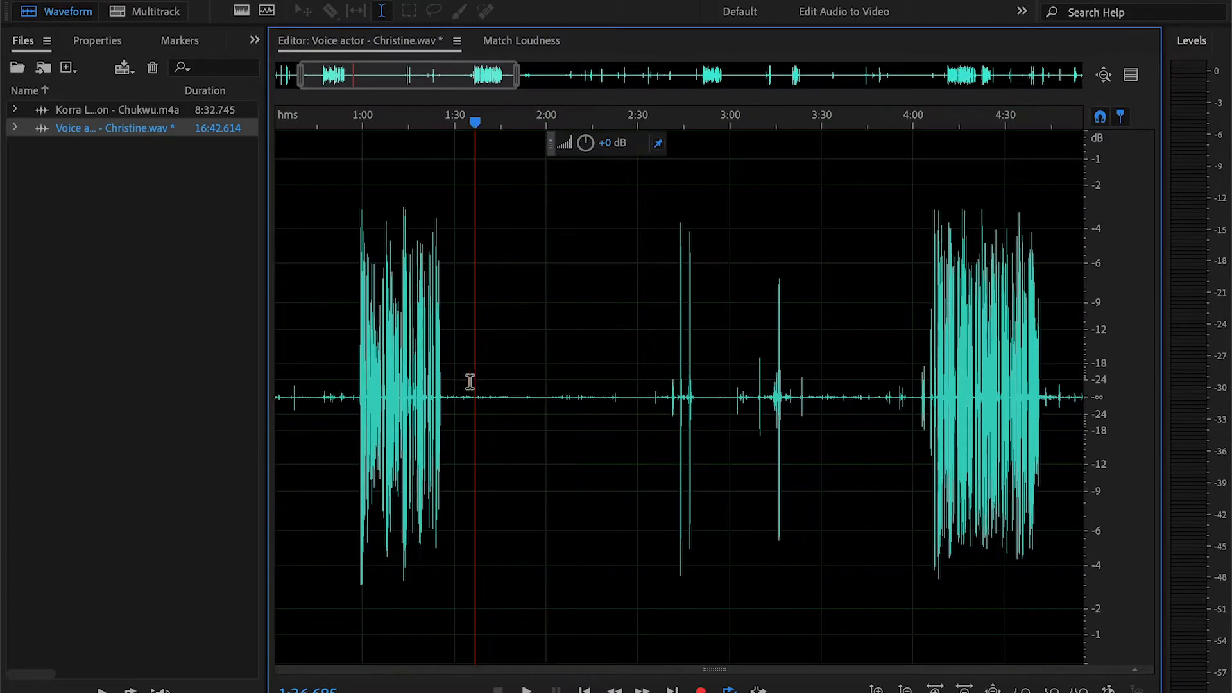
pyautogui.press('space')
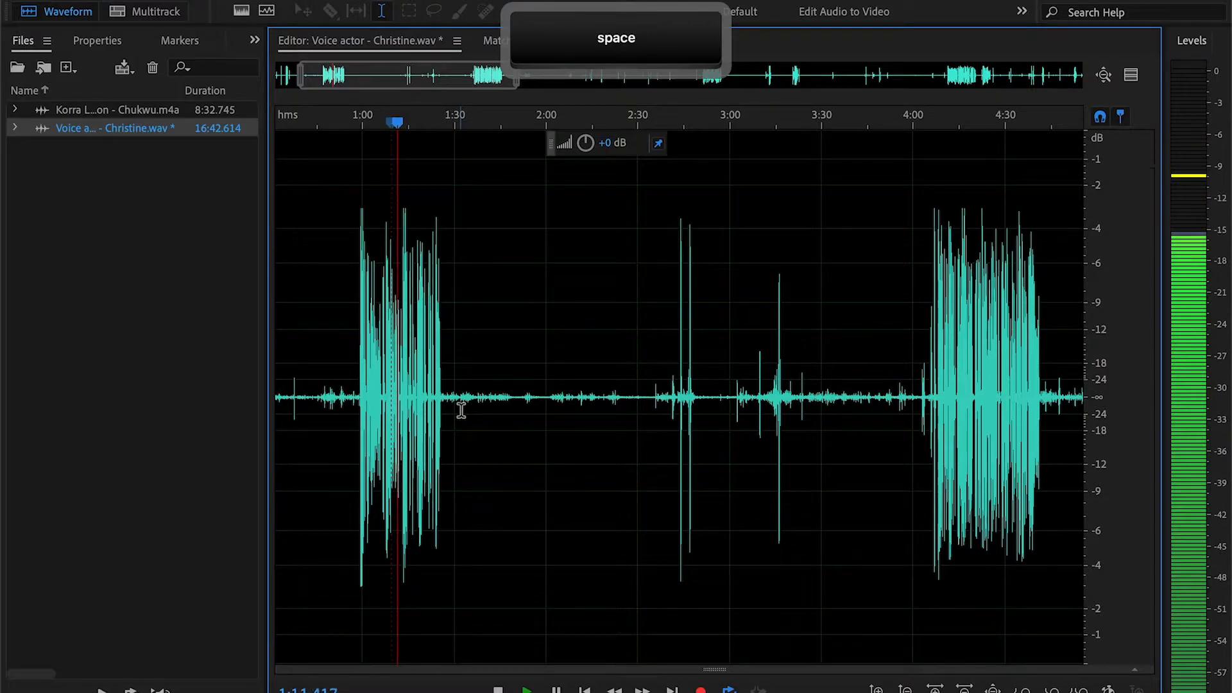
pyautogui.press('space')
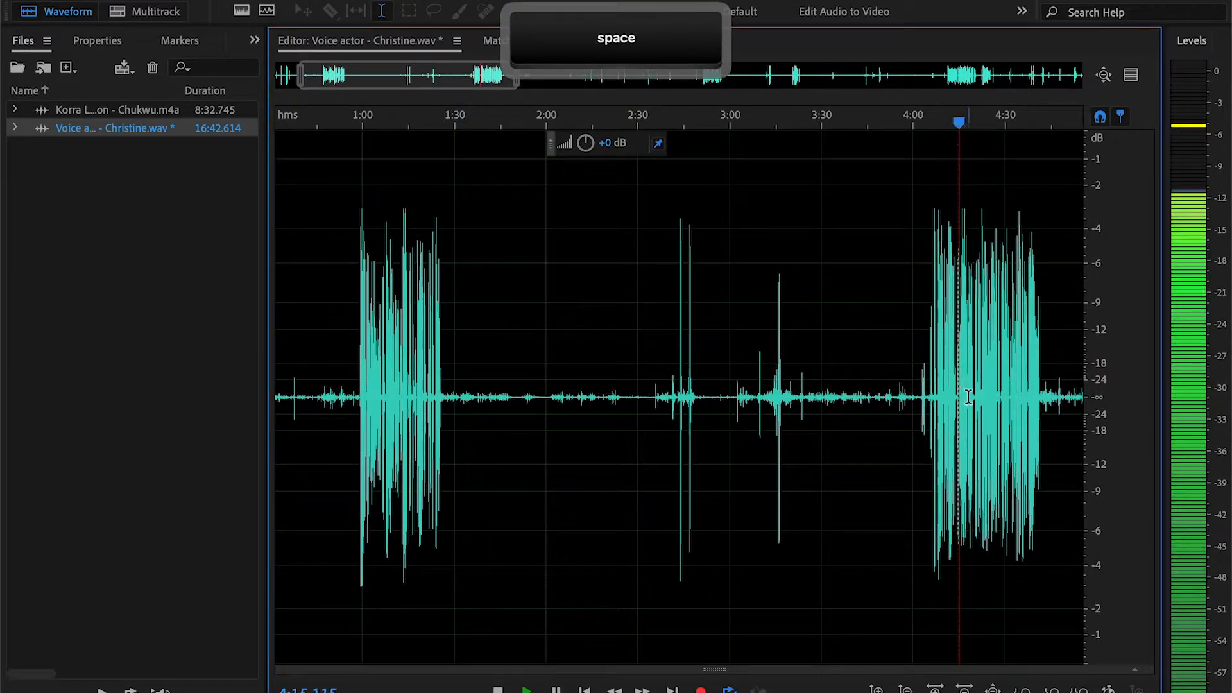
pyautogui.press('cmd')
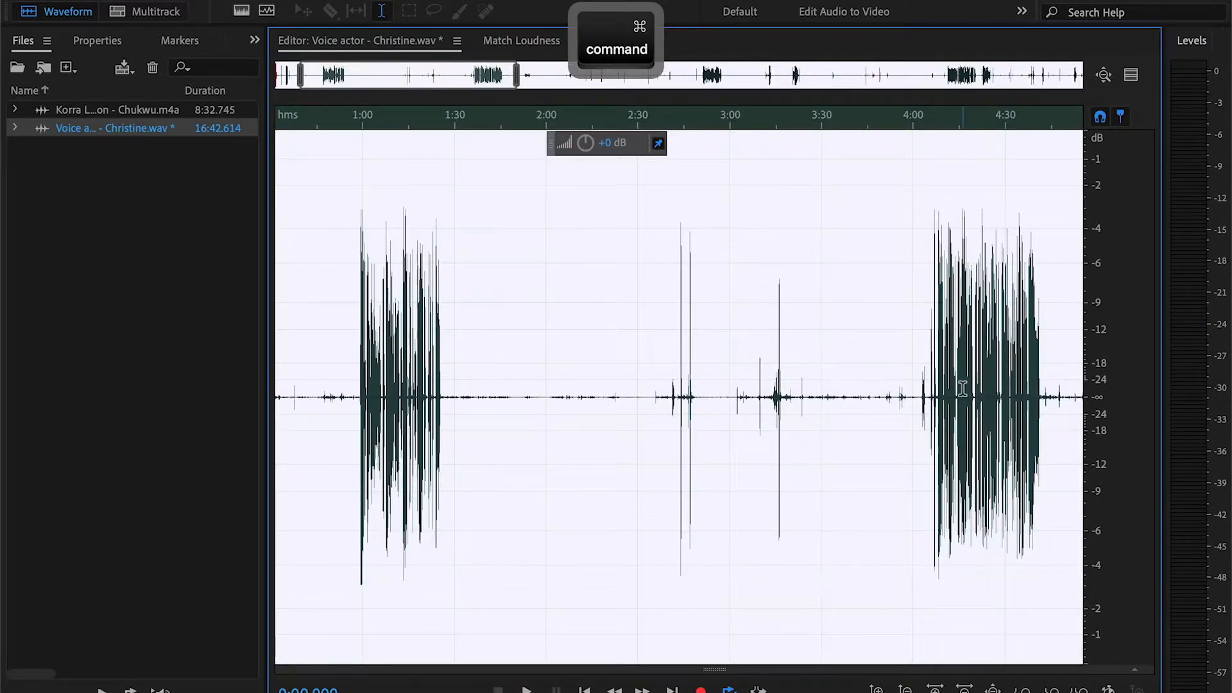
pyautogui.press('space')
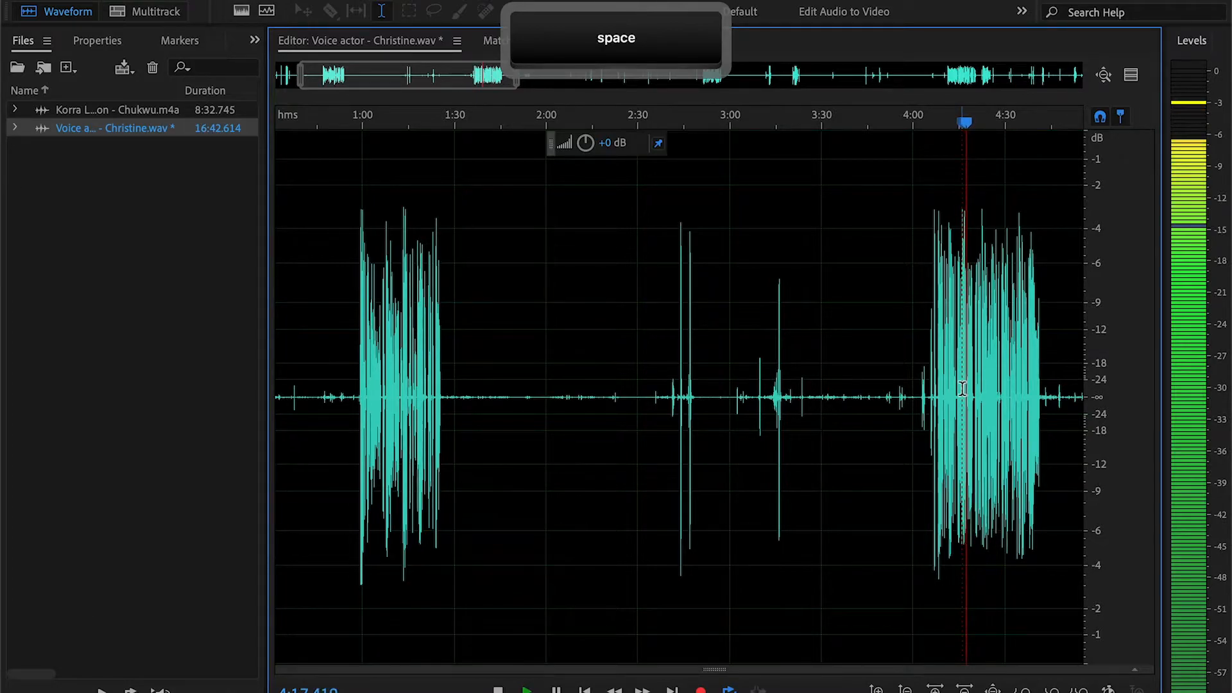
pyautogui.press('space')
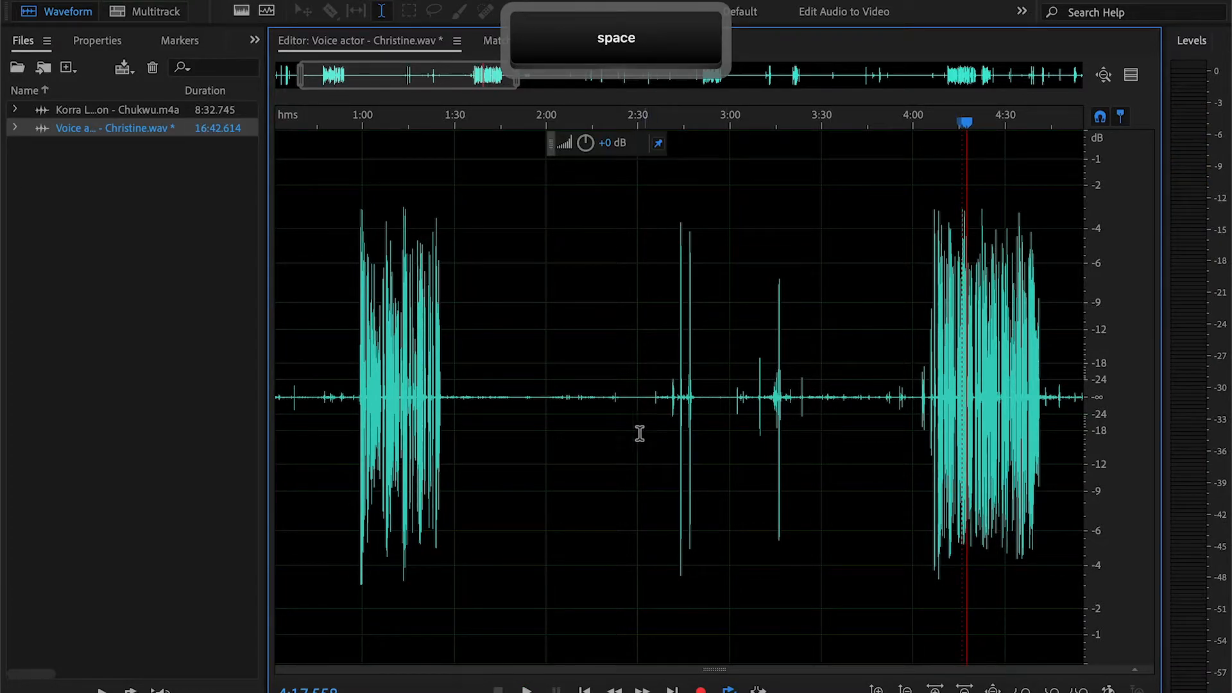
pyautogui.press('space')
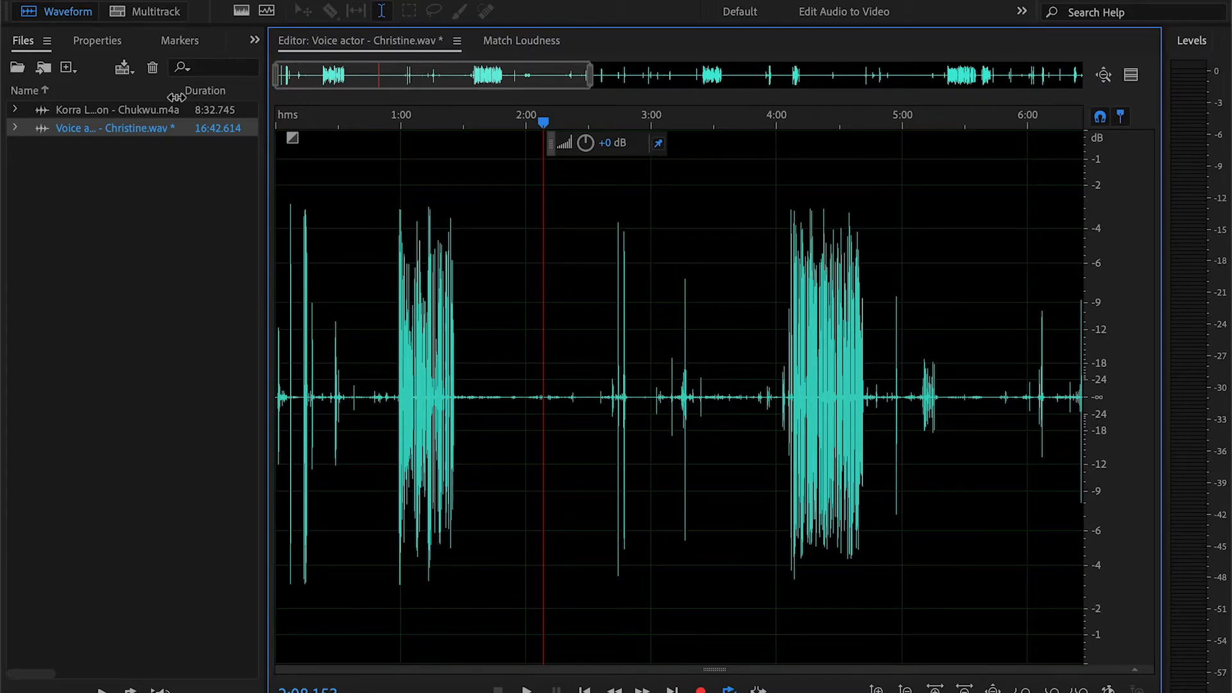
# Step: Open the Korra Location clip, then flip back to the Christine clip and set playback near 0:46
pyautogui.doubleClick(117, 109)
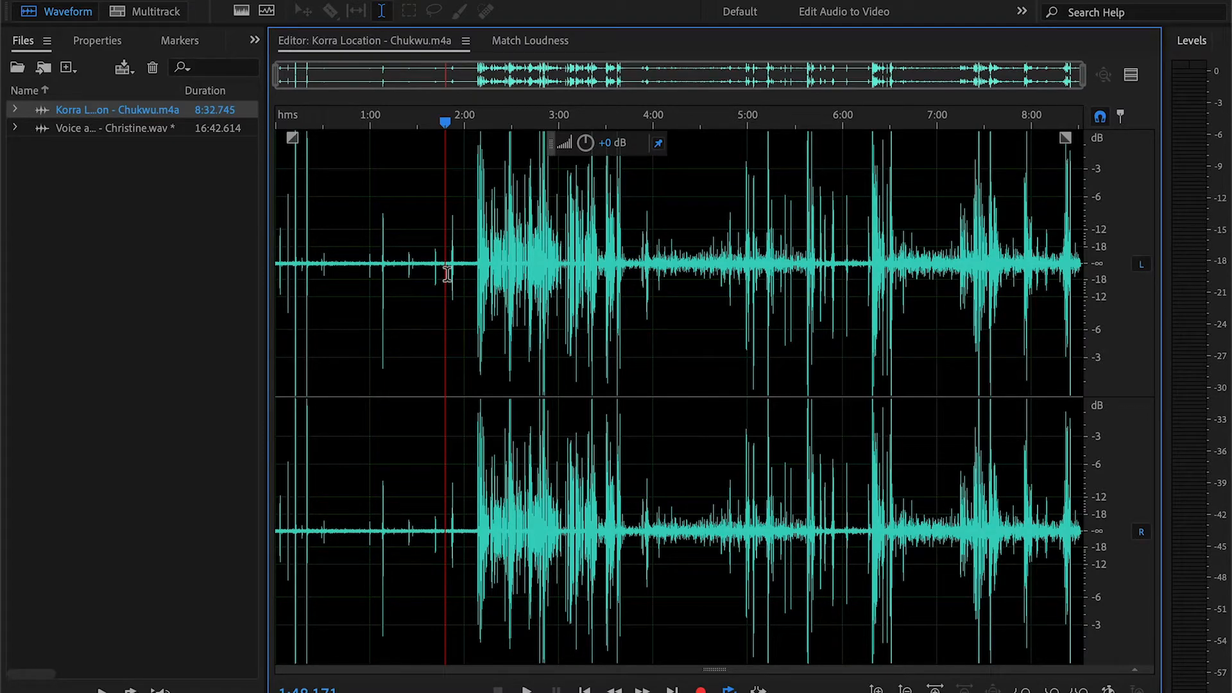
pyautogui.moveTo(362, 222)
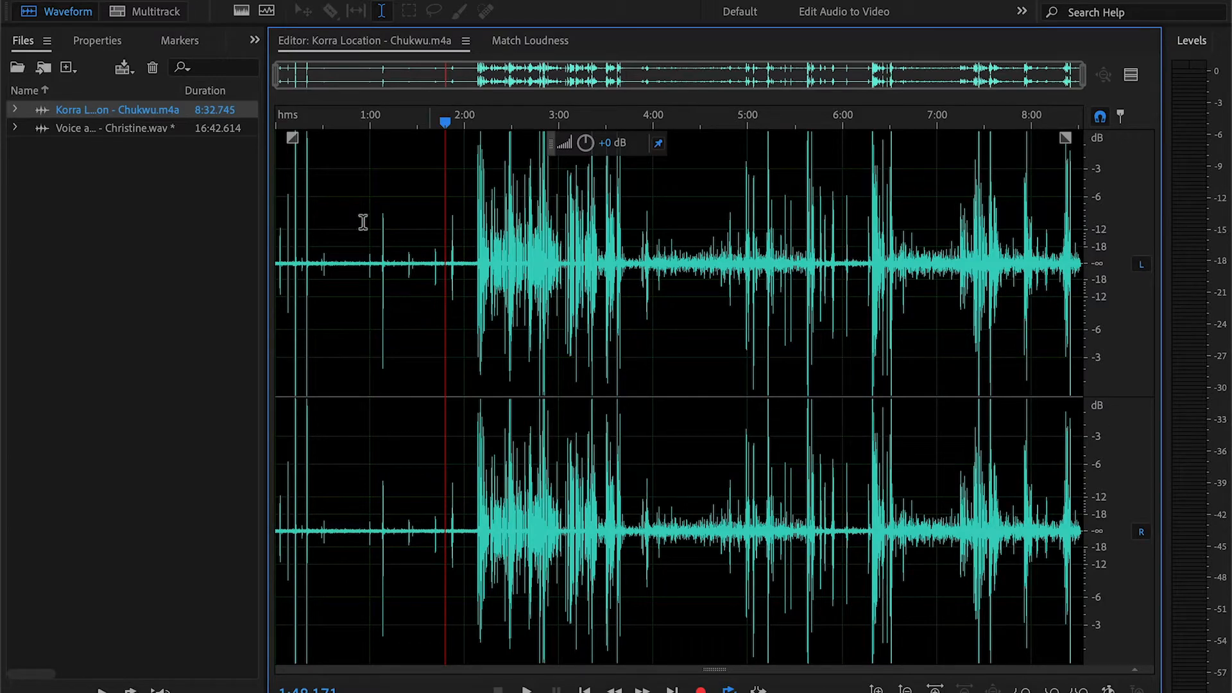
pyautogui.doubleClick(103, 129)
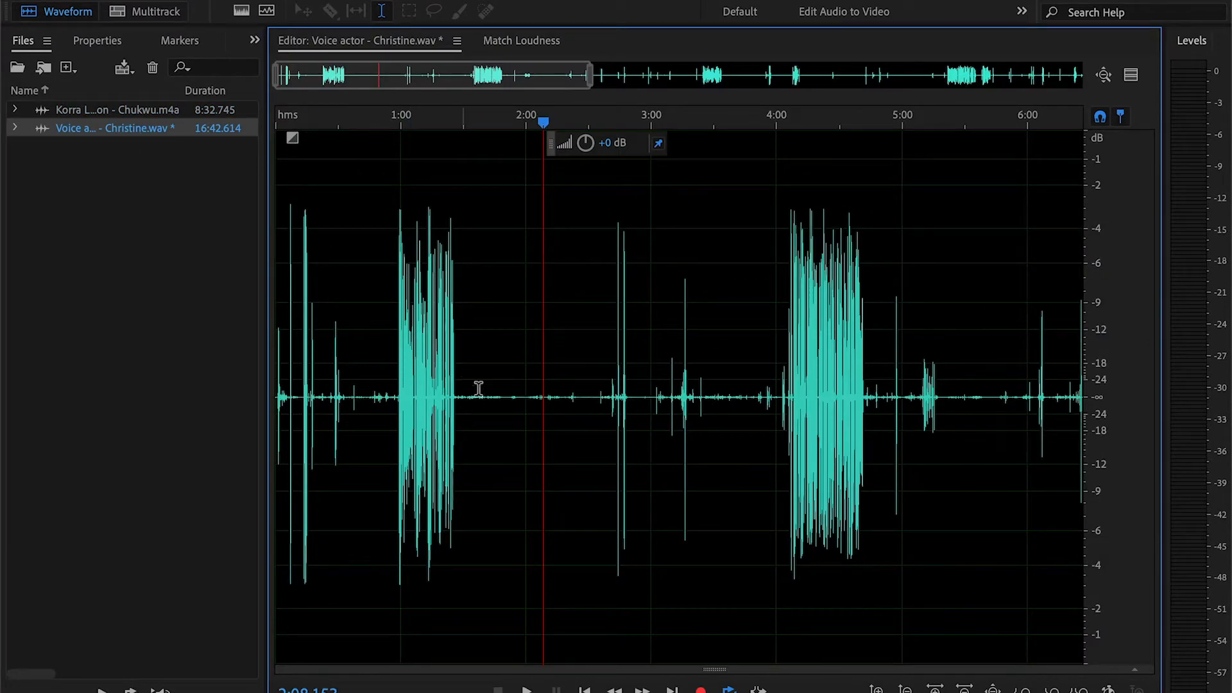
pyautogui.press('s')
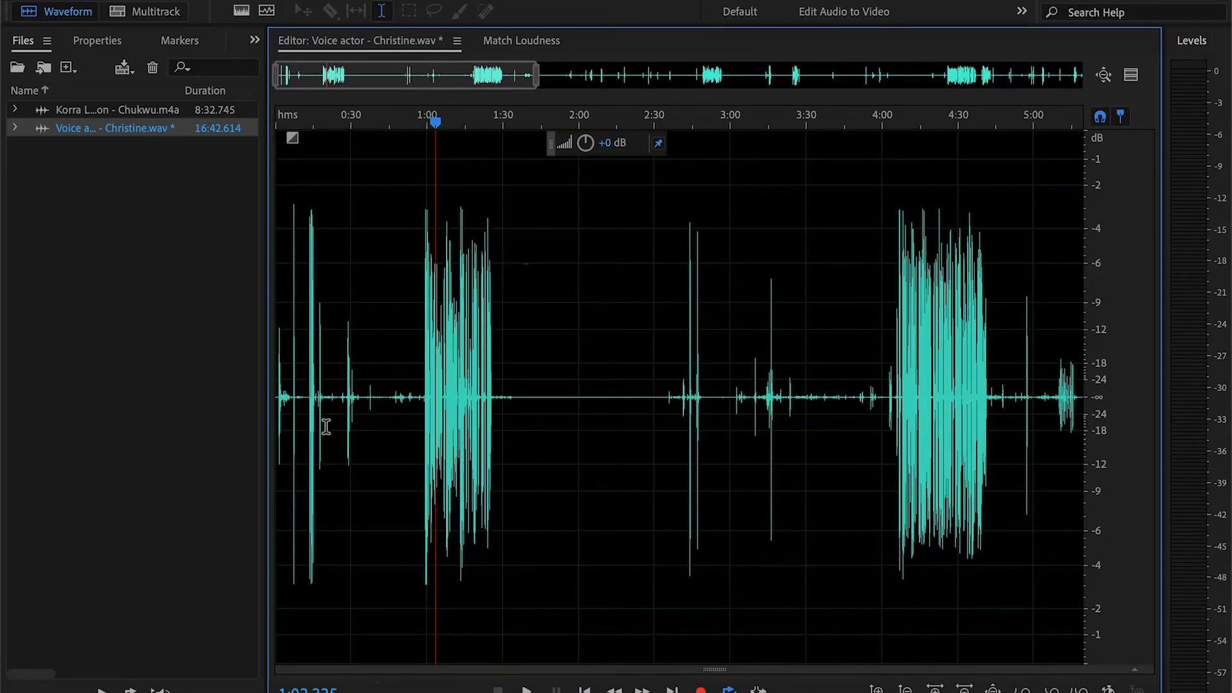
pyautogui.click(392, 397)
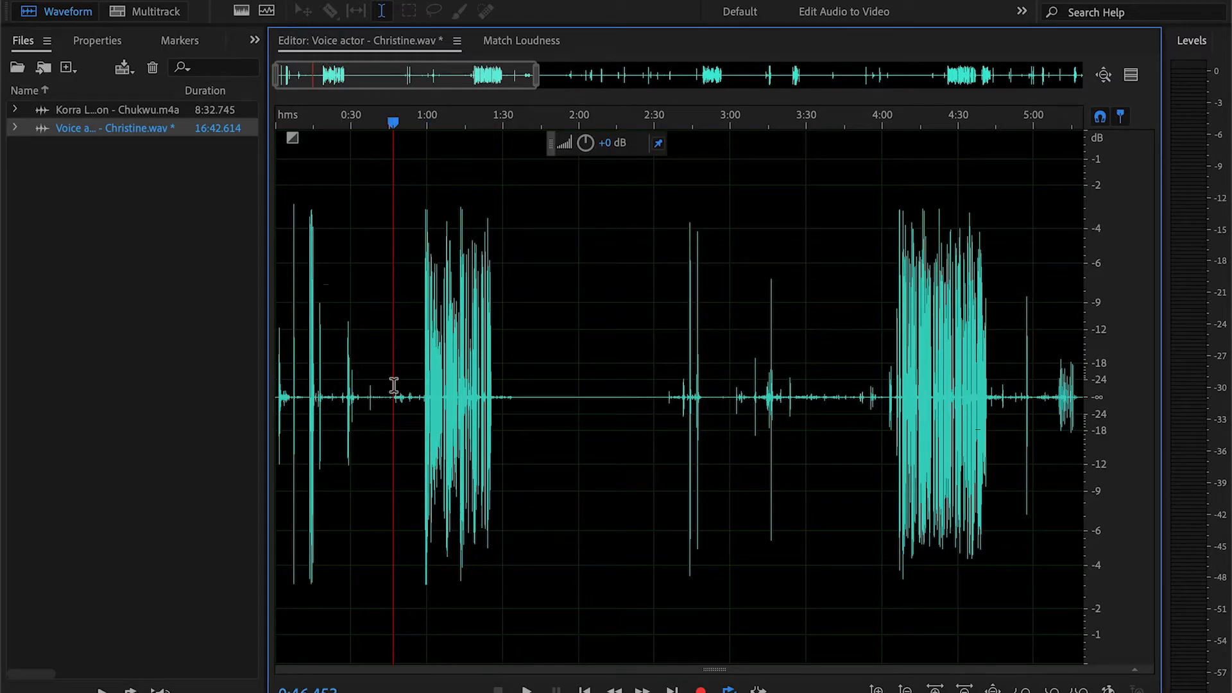
pyautogui.moveTo(418, 390)
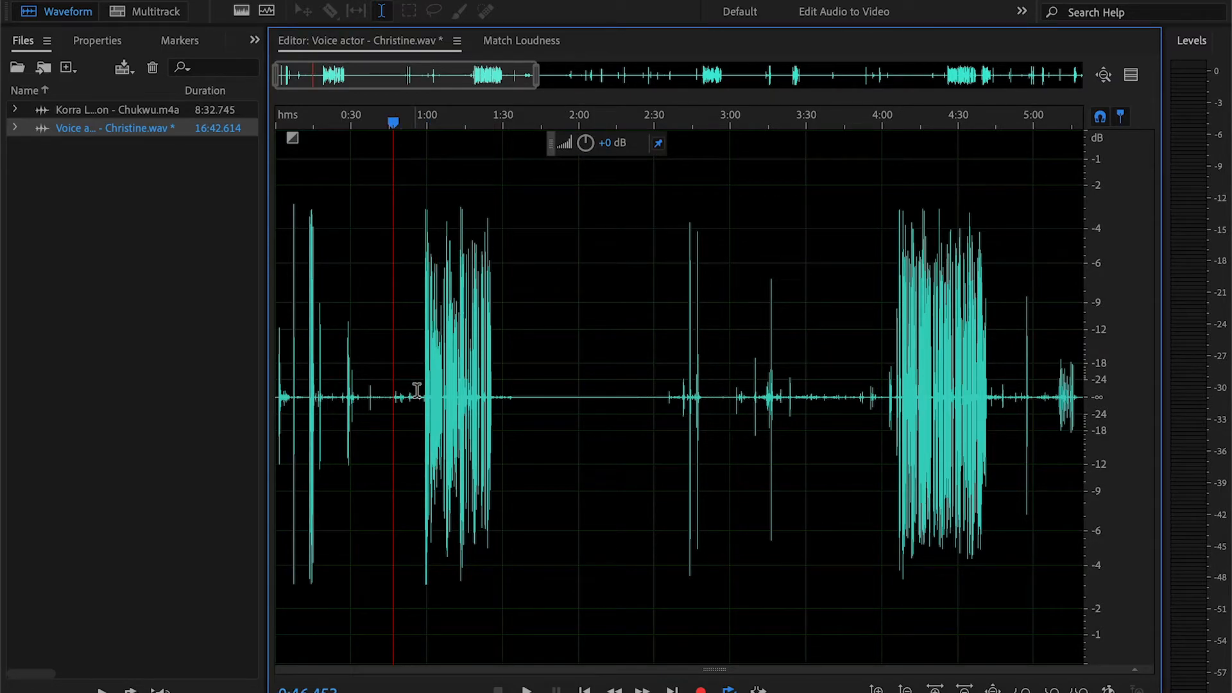
pyautogui.click(426, 123)
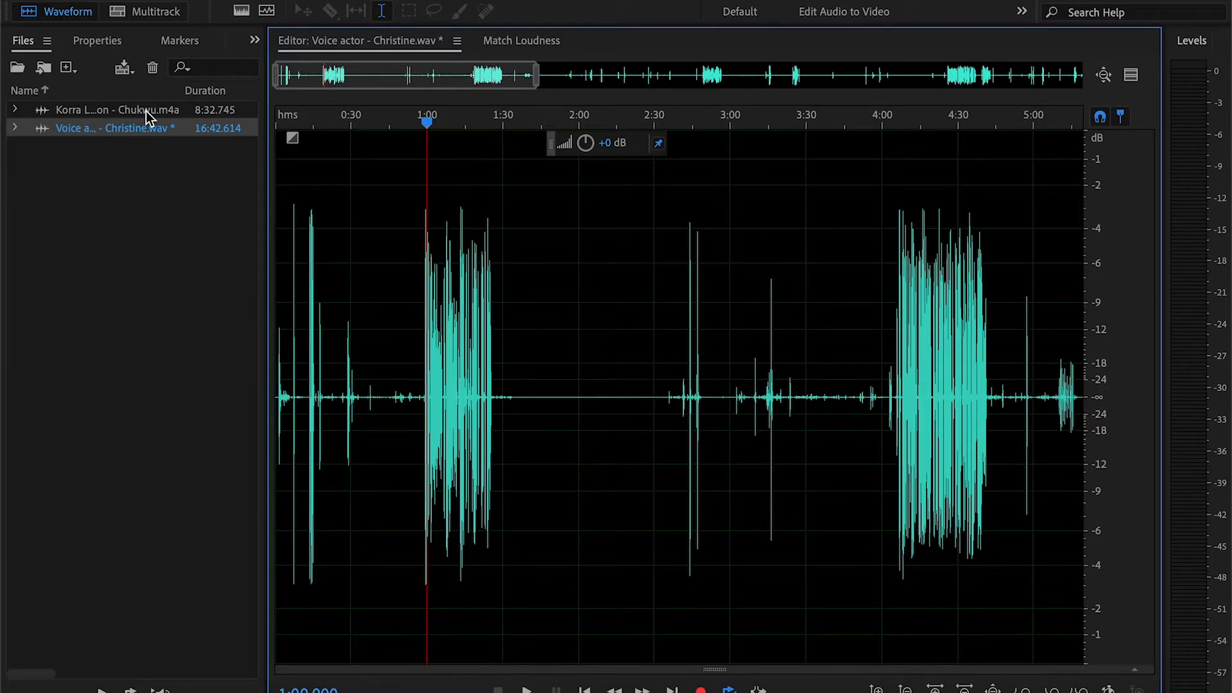
# Step: Reopen the Korra Location clip, select its first loud speech passage, and convert it to mono
pyautogui.doubleClick(116, 109)
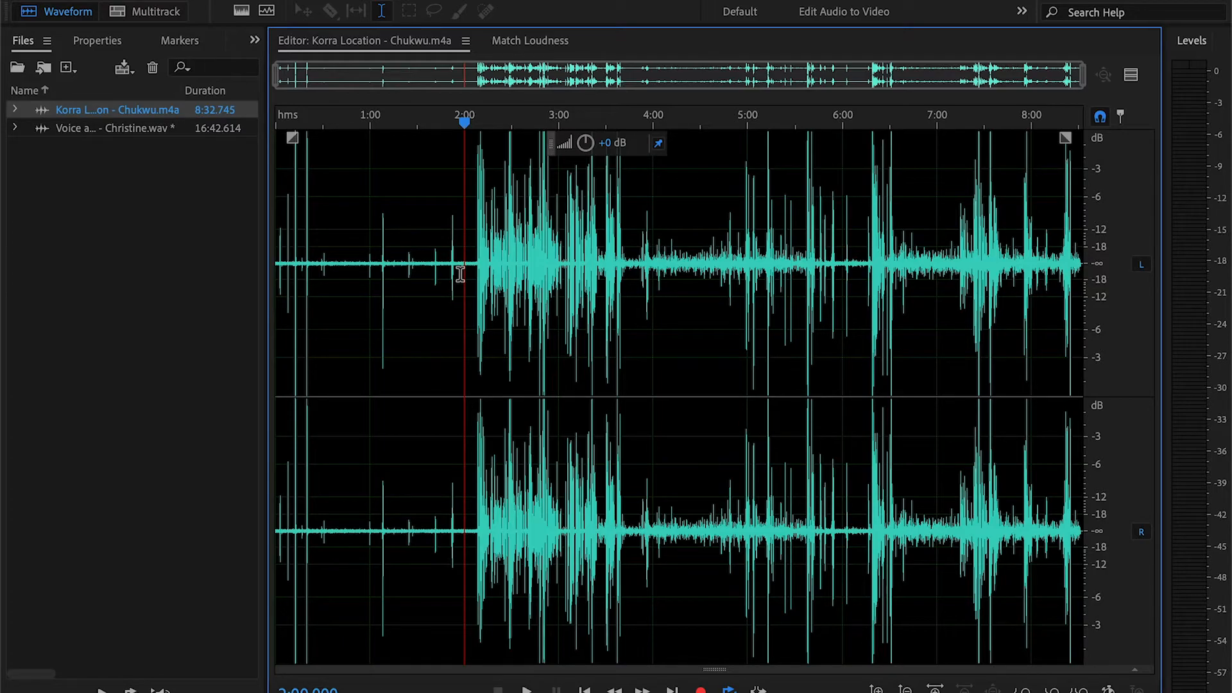
pyautogui.doubleClick(111, 128)
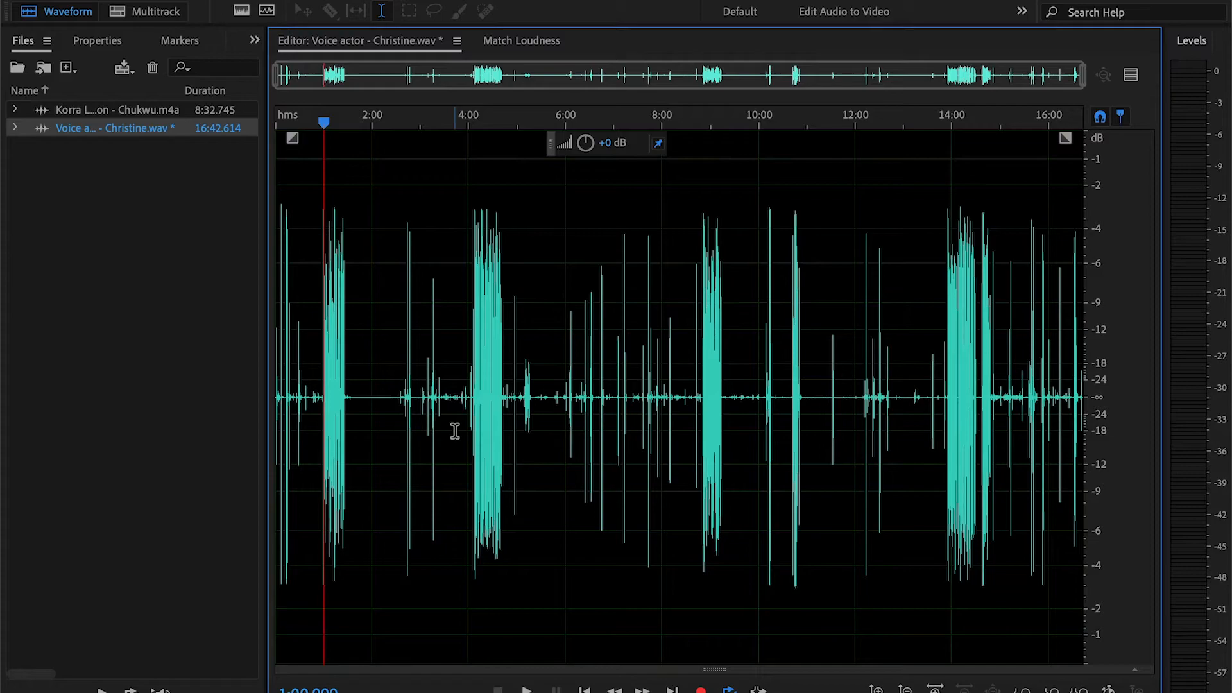
pyautogui.moveTo(512, 390)
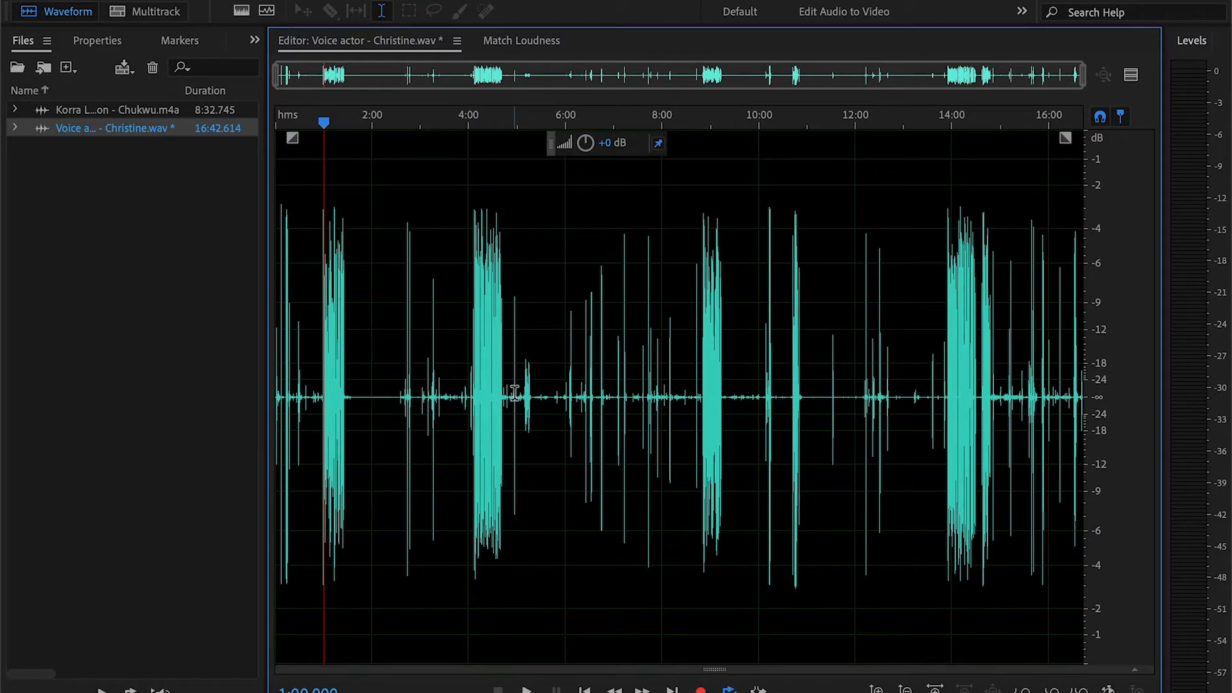
pyautogui.moveTo(323, 385); pyautogui.dragTo(352, 385)
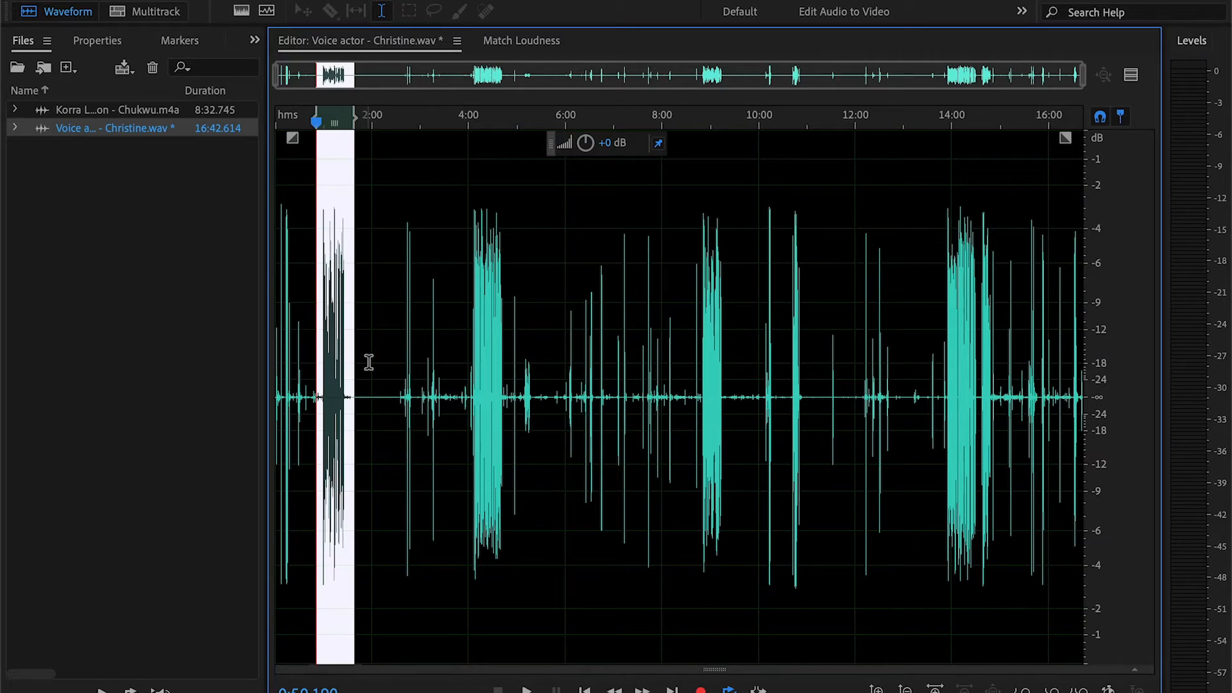
pyautogui.moveTo(440, 223)
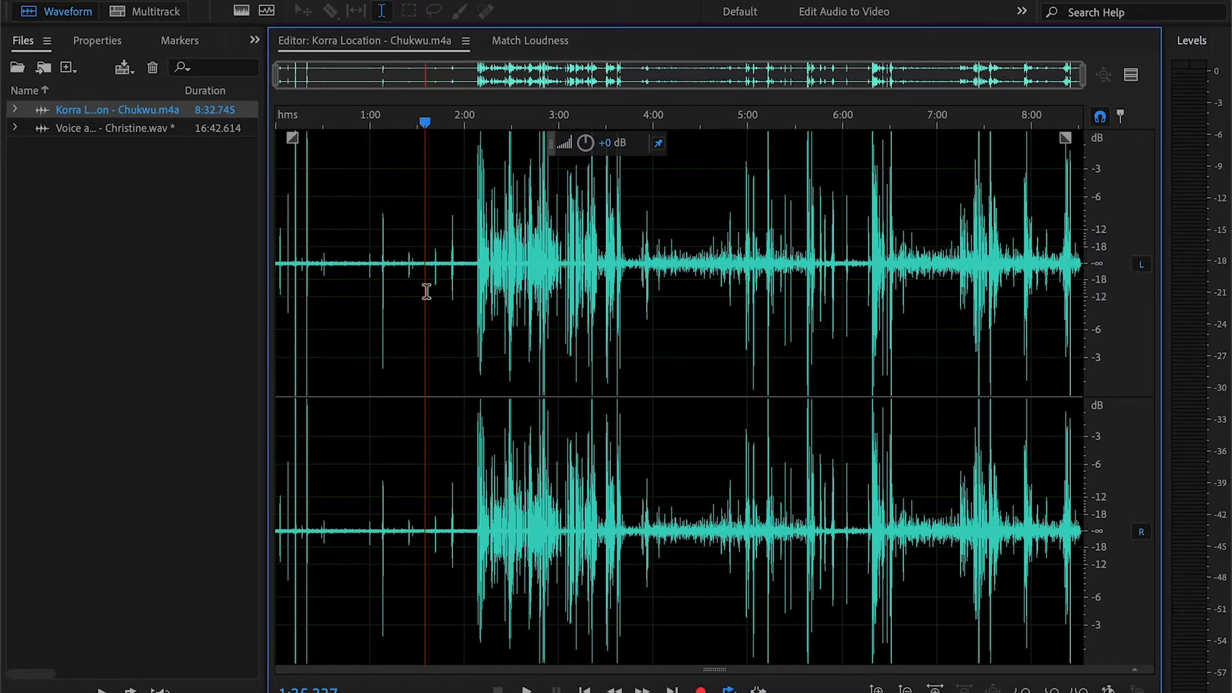
pyautogui.click(457, 281)
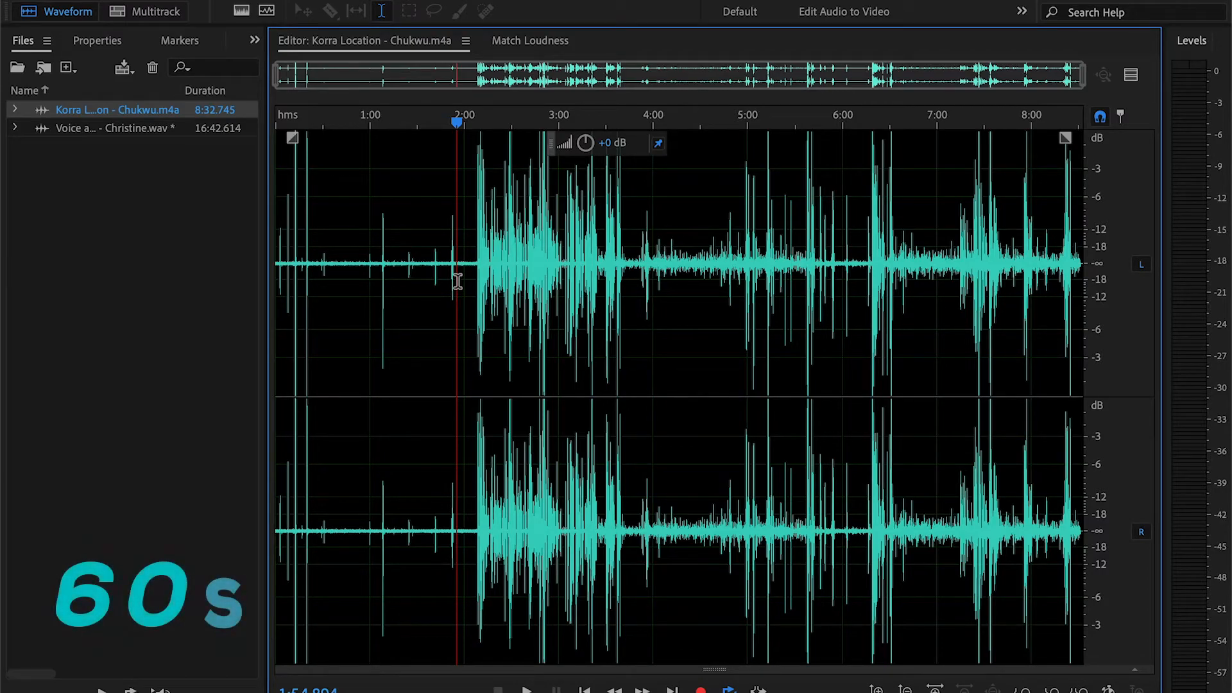
pyautogui.press('shift+k')
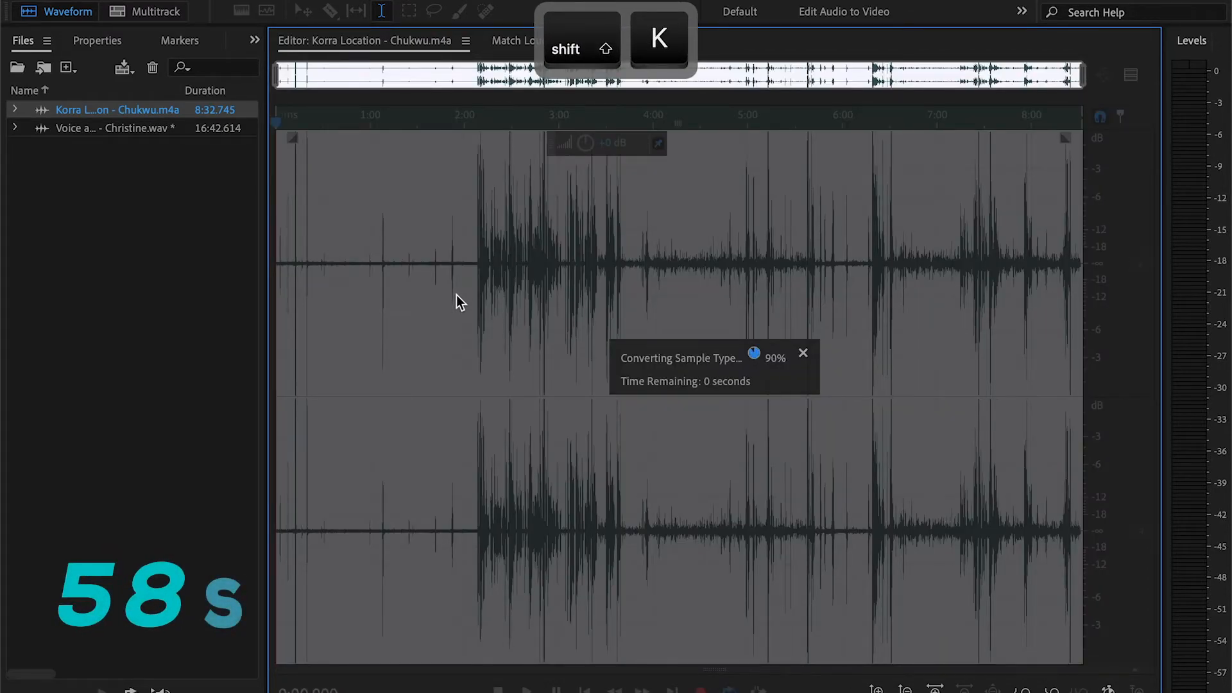
# Step: Apply noise reduction to the mono Korra clip and bring up the Hard Limiter at -4 dB
pyautogui.press('shift+k')
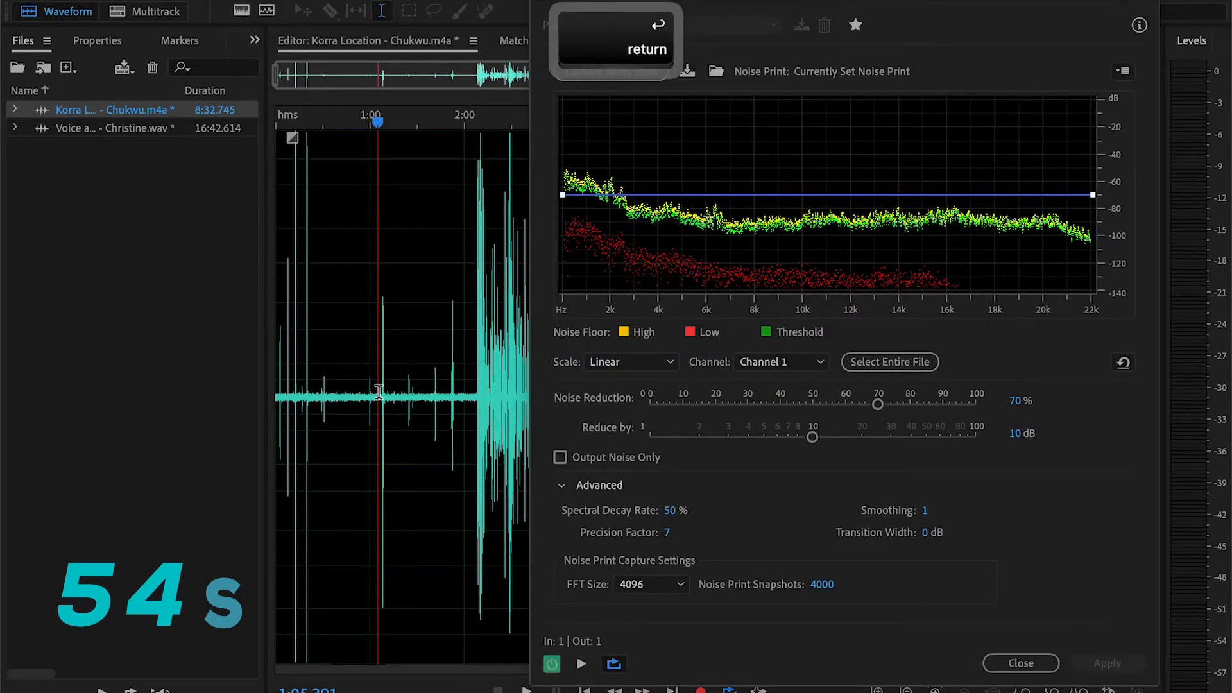
pyautogui.click(1106, 663)
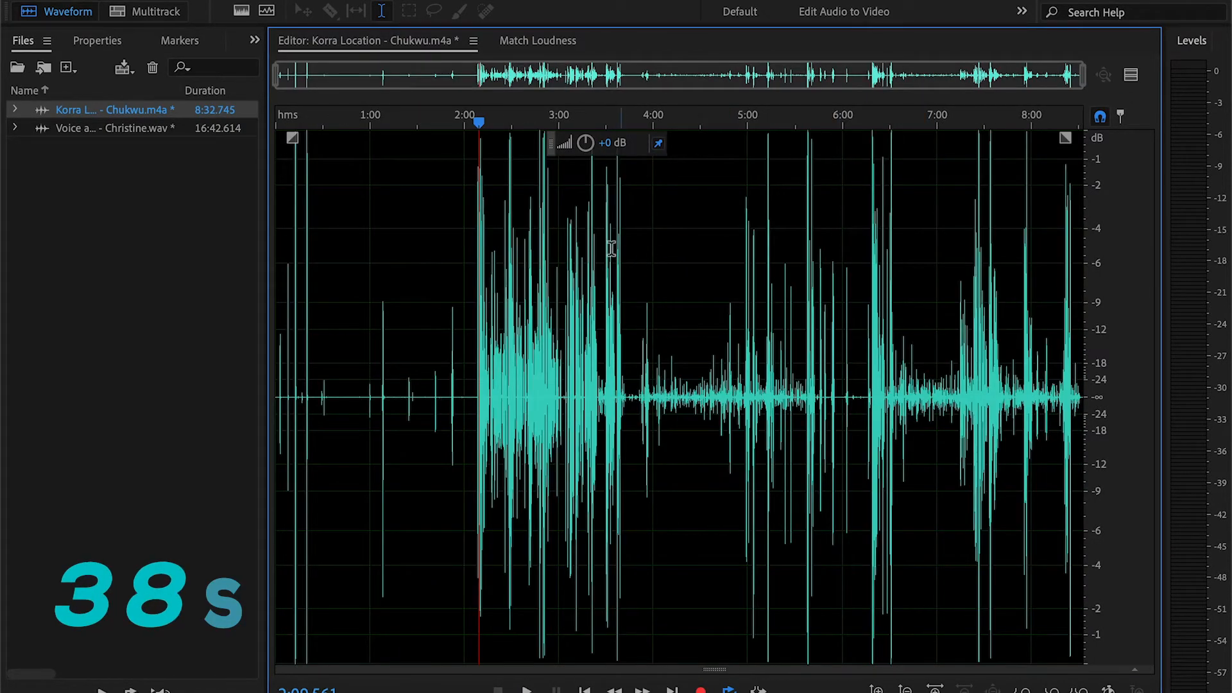
pyautogui.moveTo(674, 219)
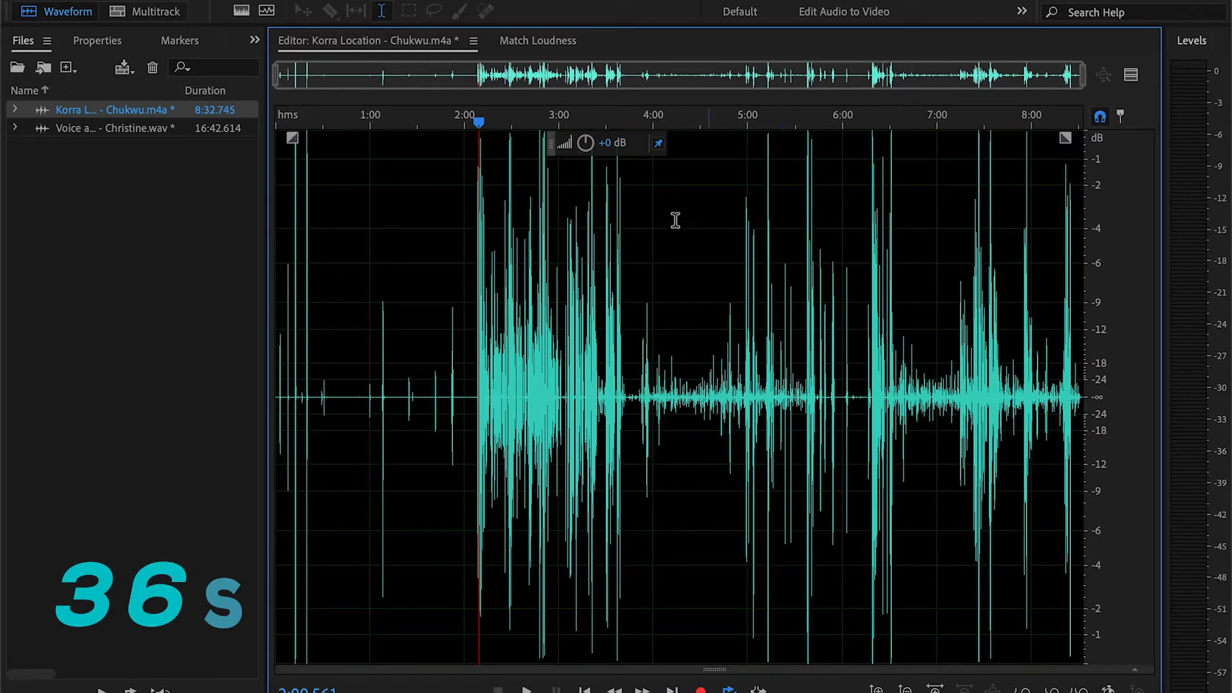
pyautogui.moveTo(509, 360)
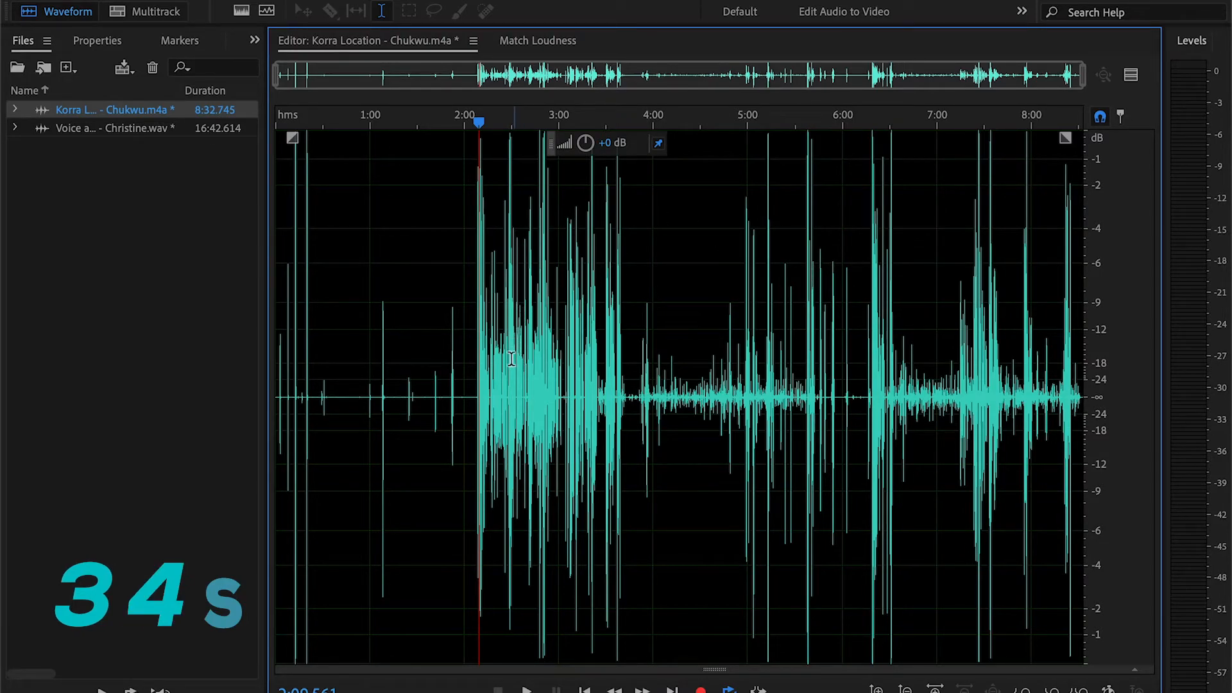
pyautogui.press('space')
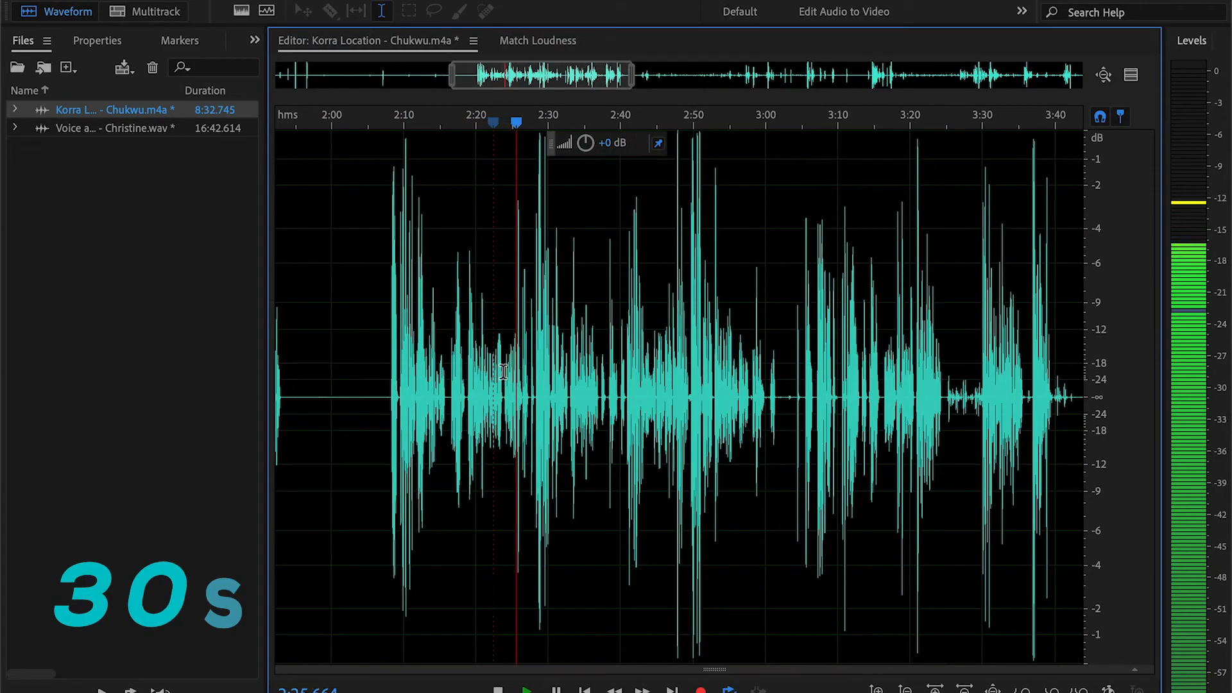
pyautogui.press('space')
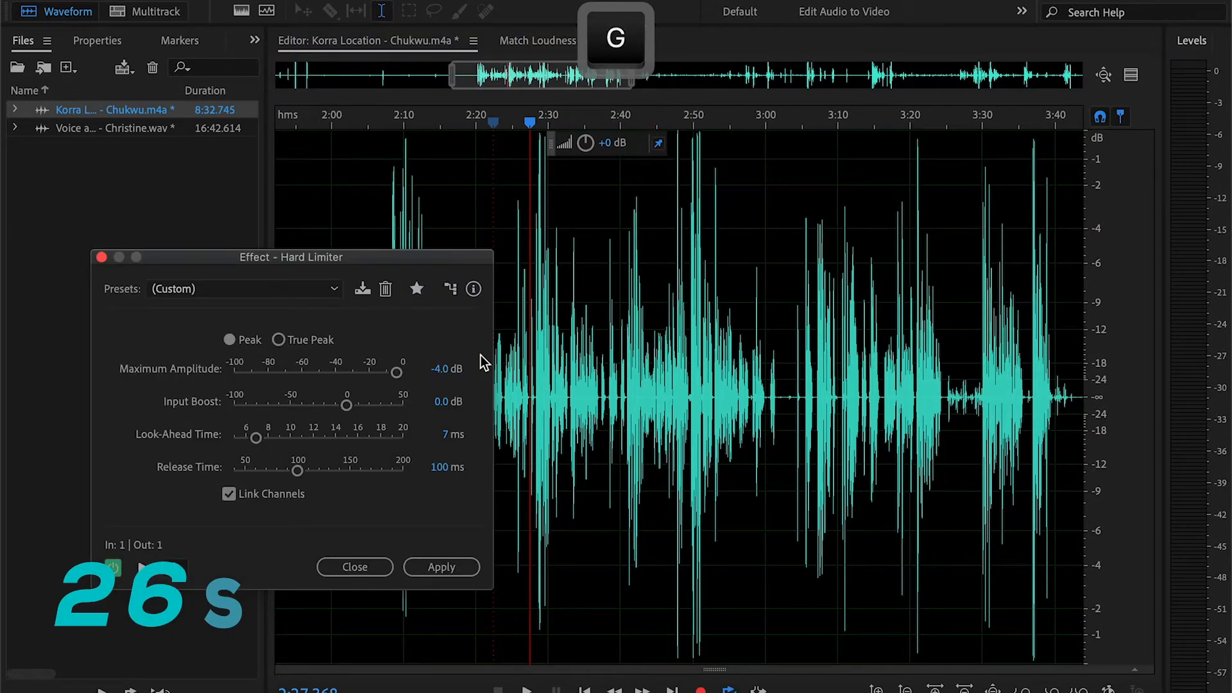
# Step: Apply the Hard Limiter to the whole Korra Location clip, then set the Dynamics compressor threshold
pyautogui.click(440, 565)
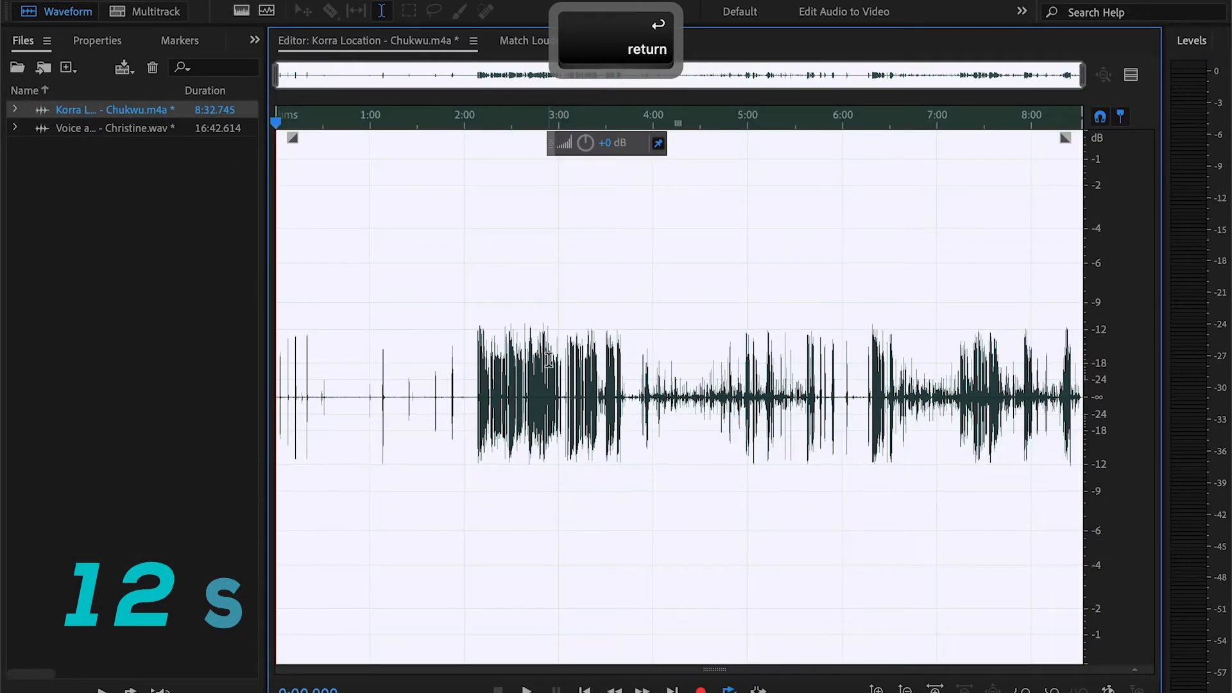
pyautogui.press('return')
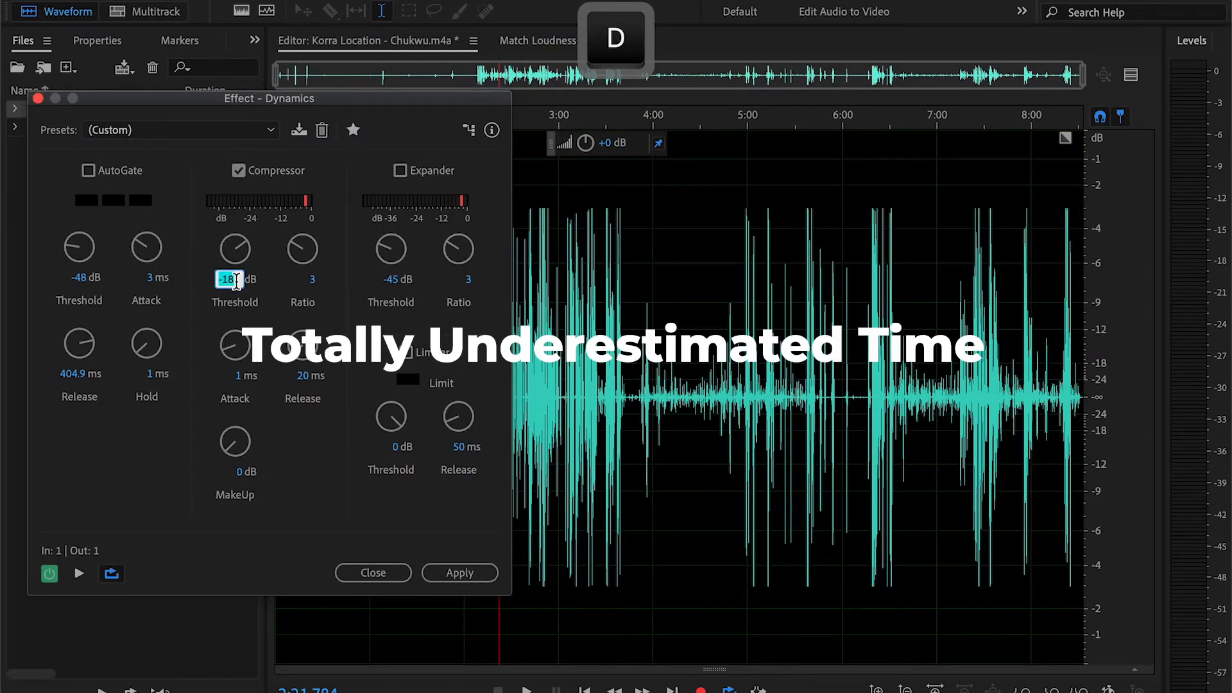
pyautogui.write('1')
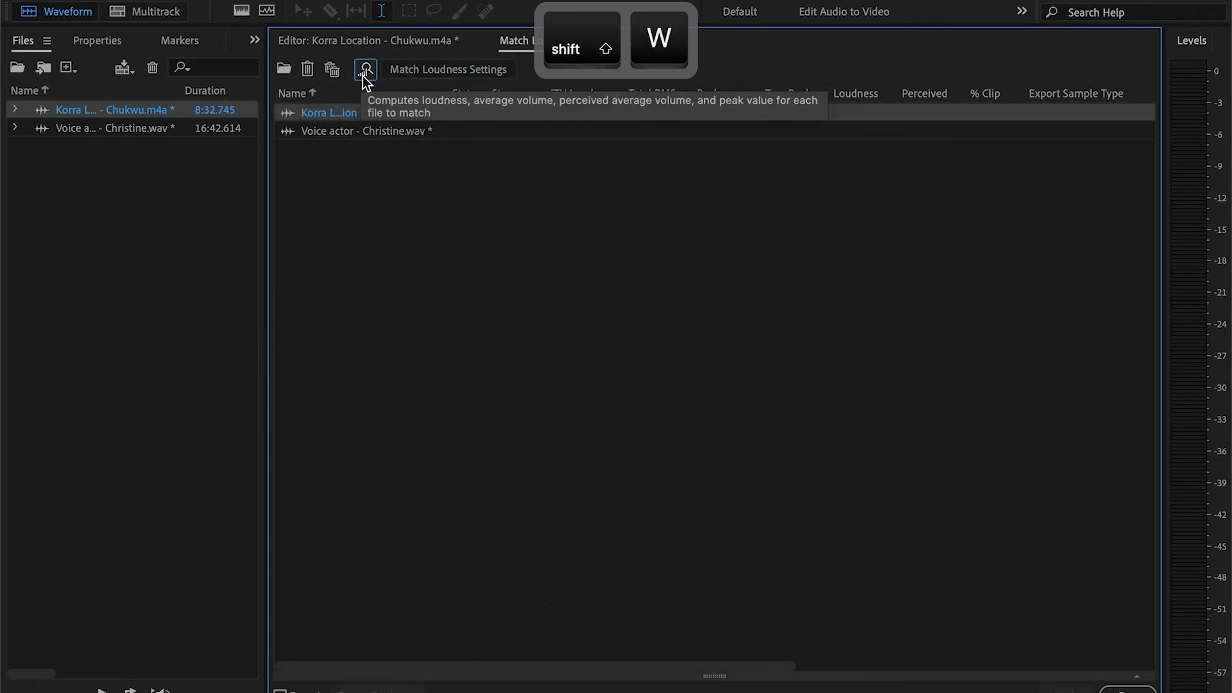
# Step: Run loudness matching to -19 LUFS and save the clip as a Wave PCM file
pyautogui.click(365, 70)
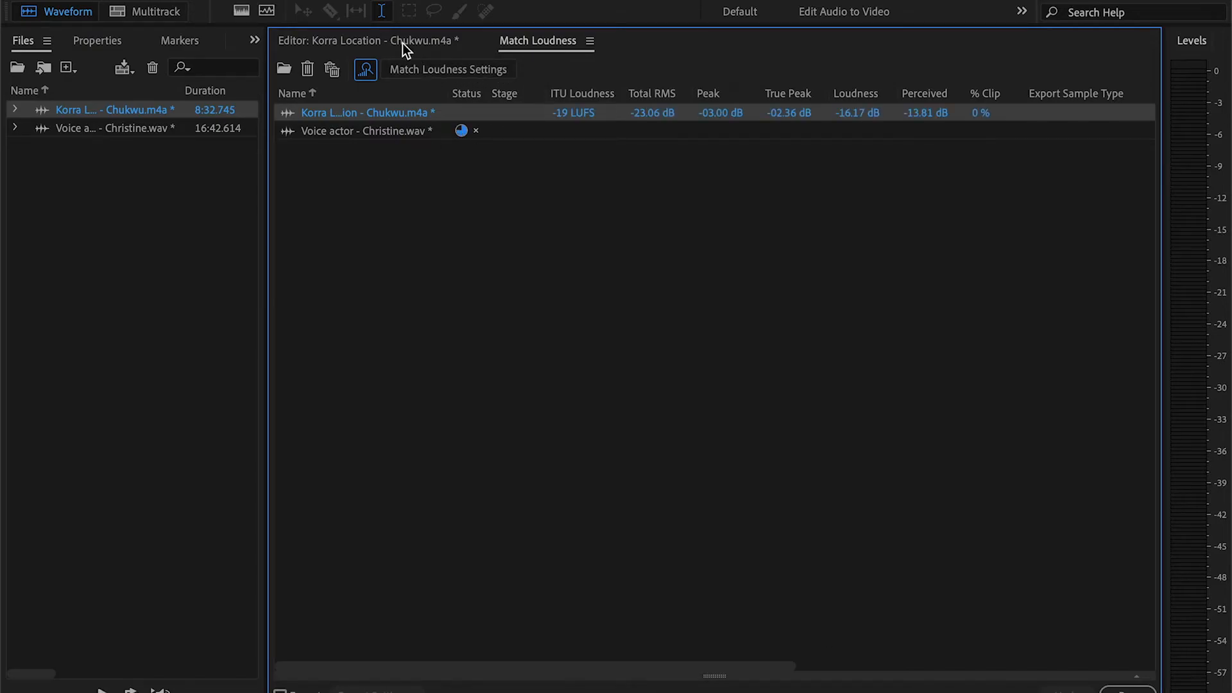
pyautogui.press('cmd+s')
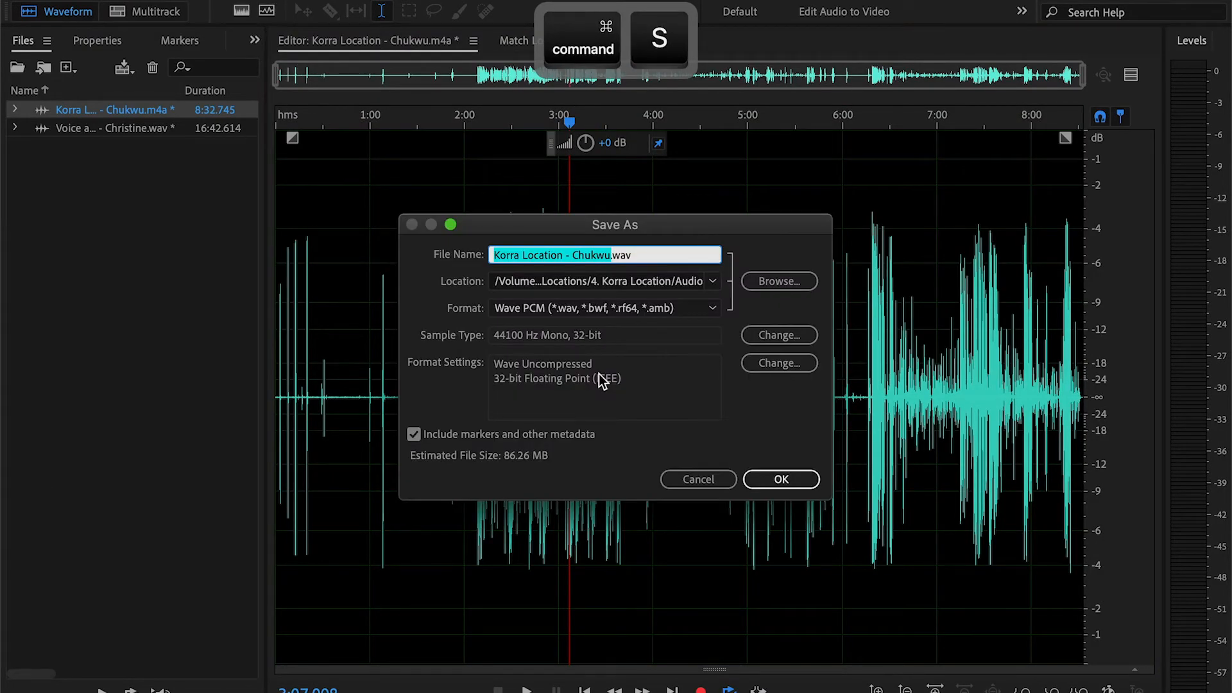
pyautogui.click(781, 479)
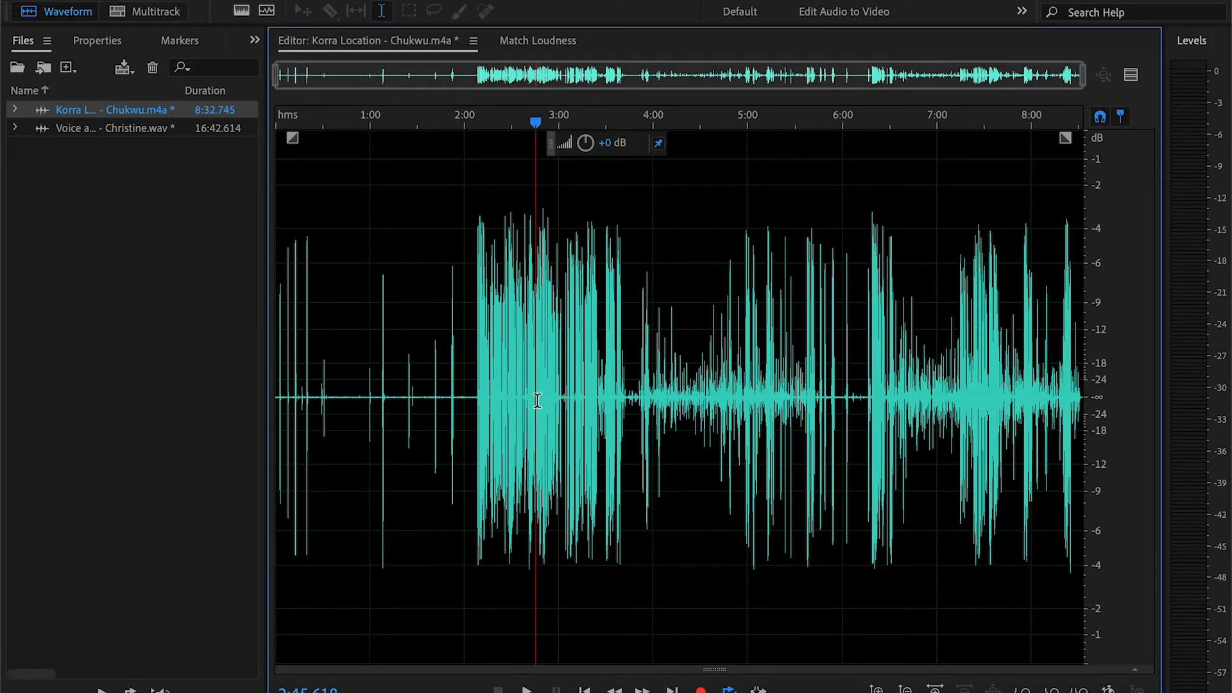
pyautogui.moveTo(677, 414)
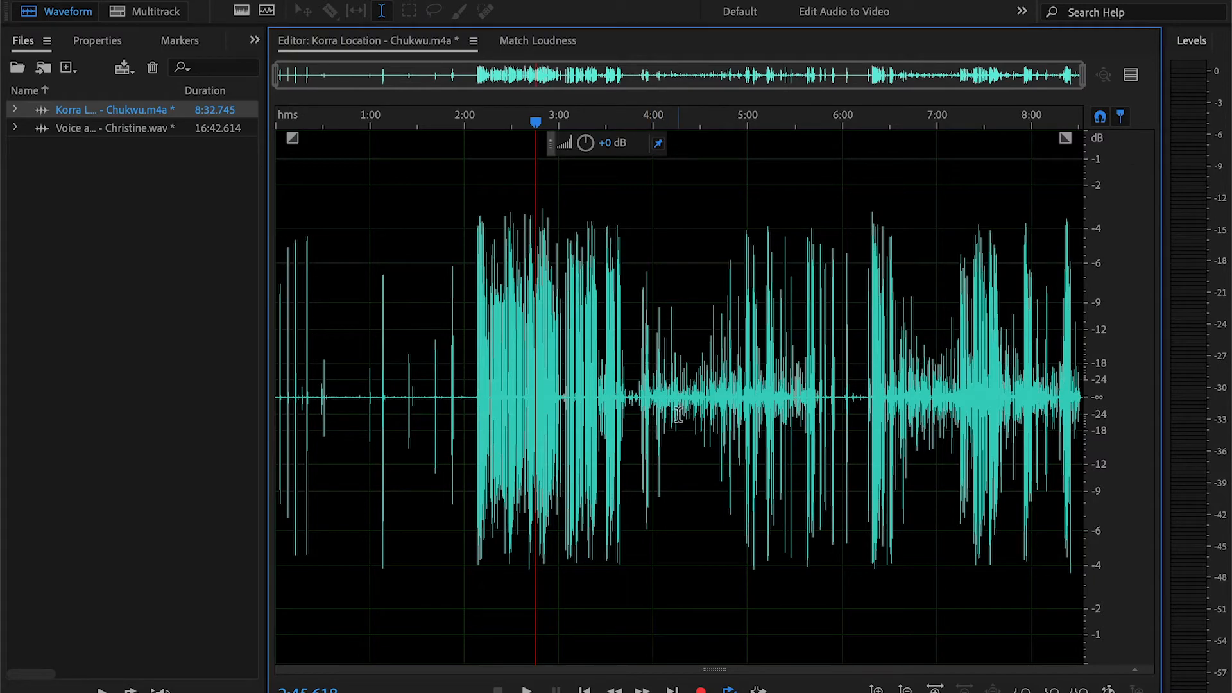
pyautogui.click(676, 396)
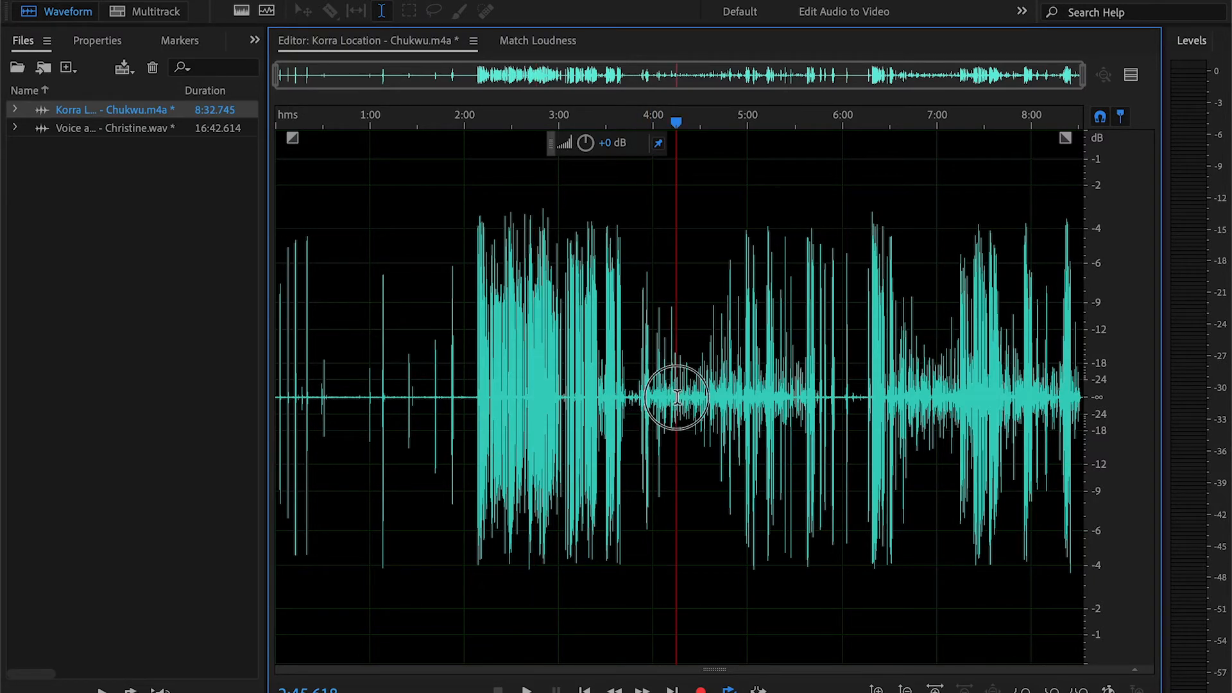
pyautogui.press('space')
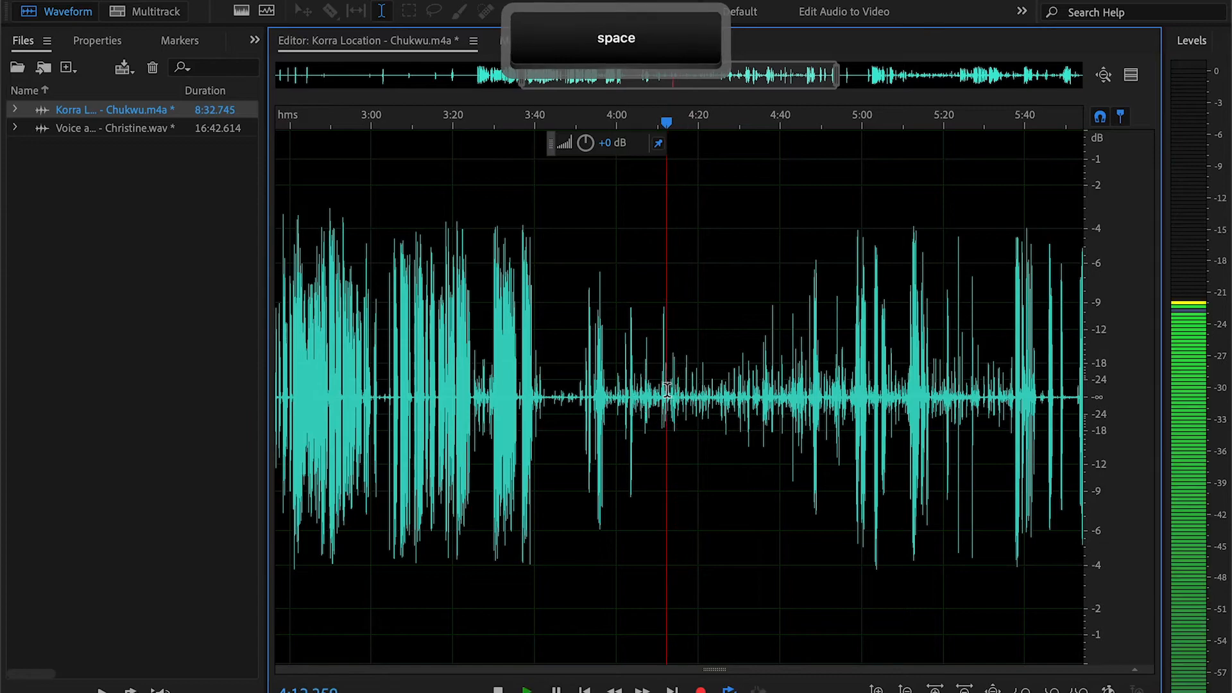
pyautogui.press('space')
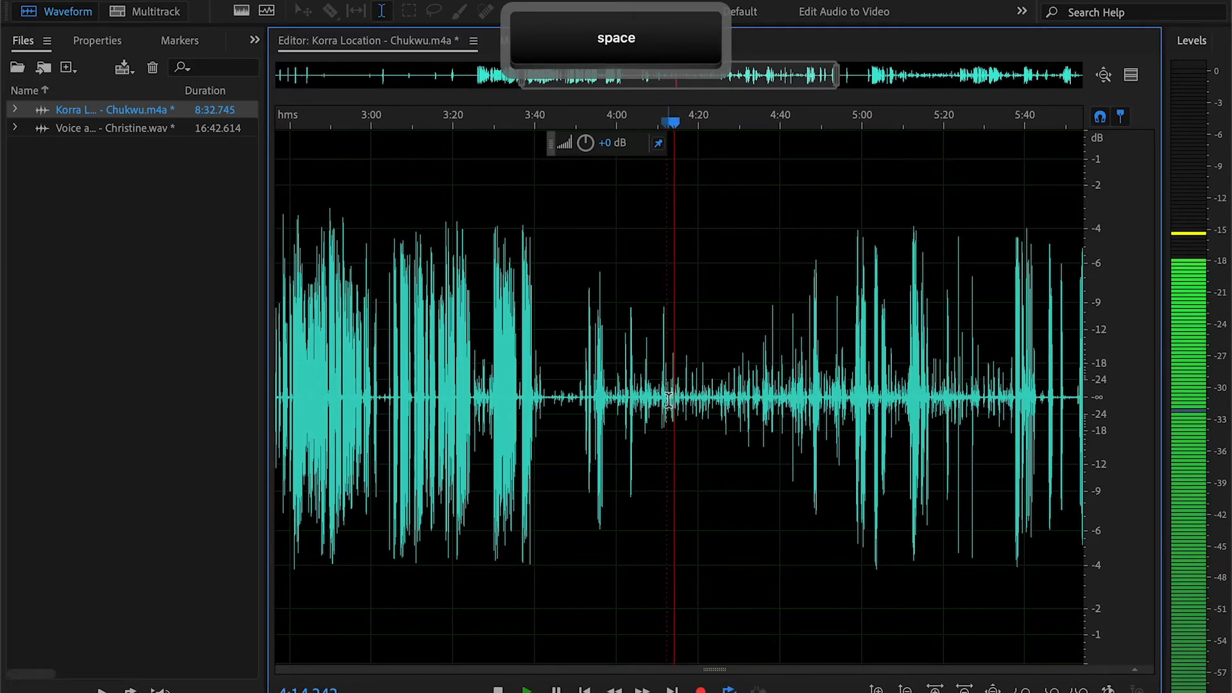
pyautogui.press('space')
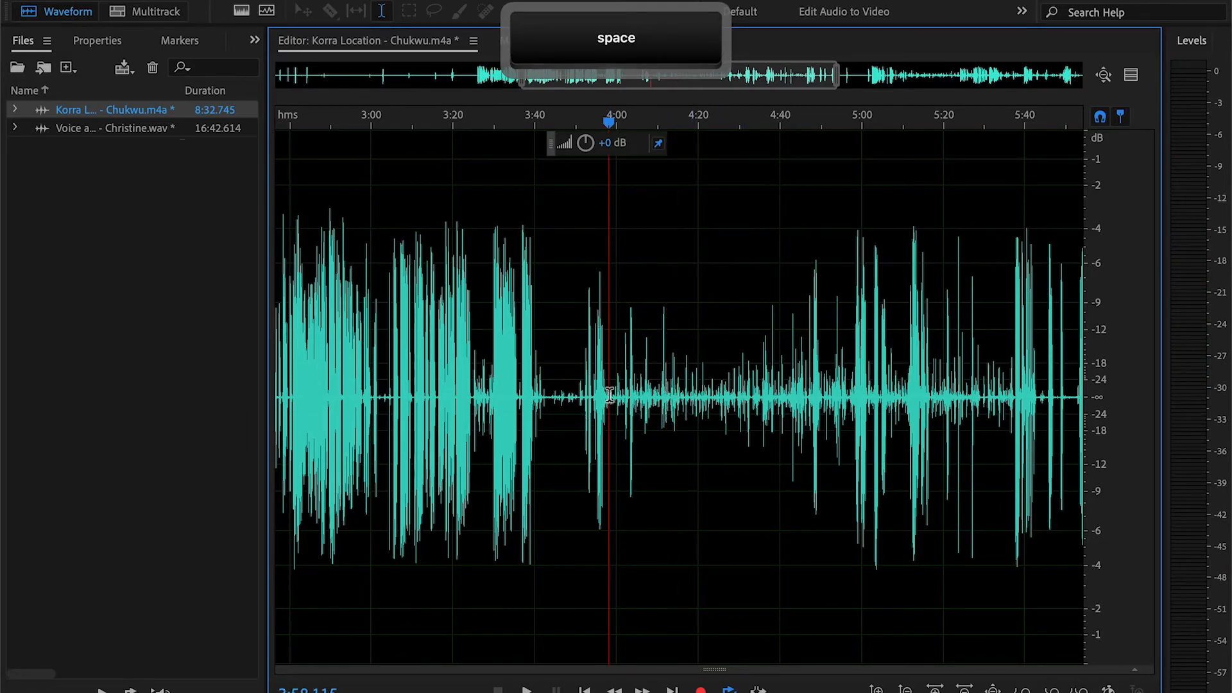
pyautogui.press('space')
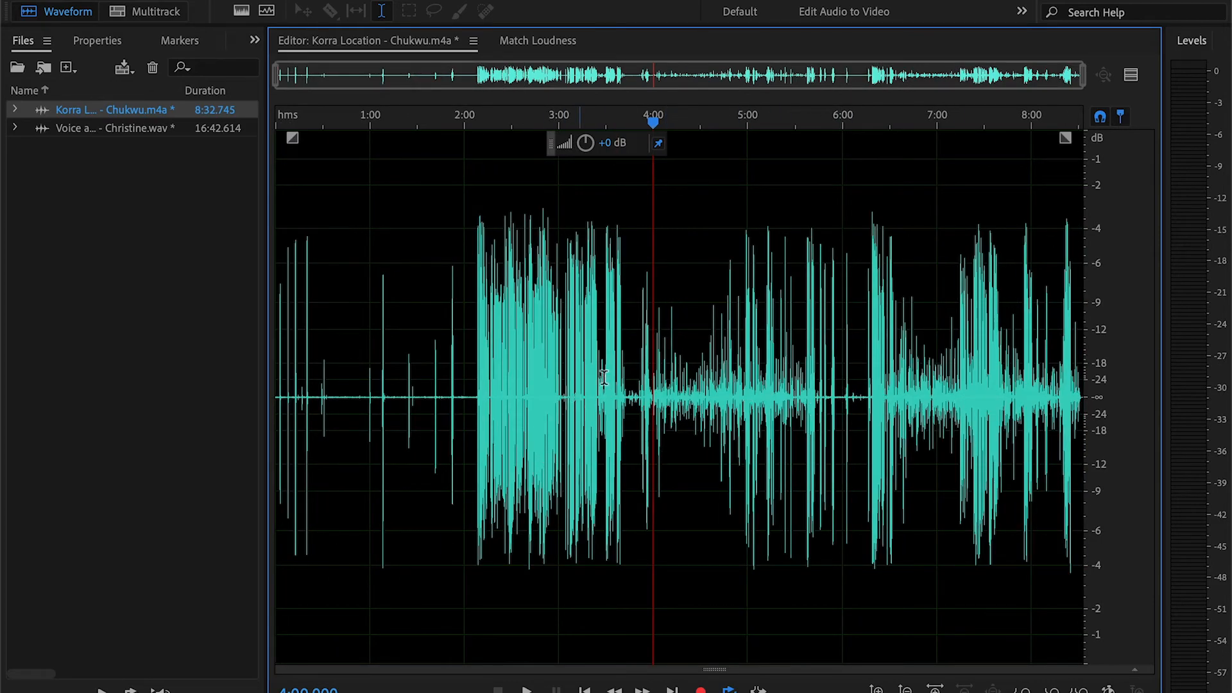
pyautogui.moveTo(555, 407)
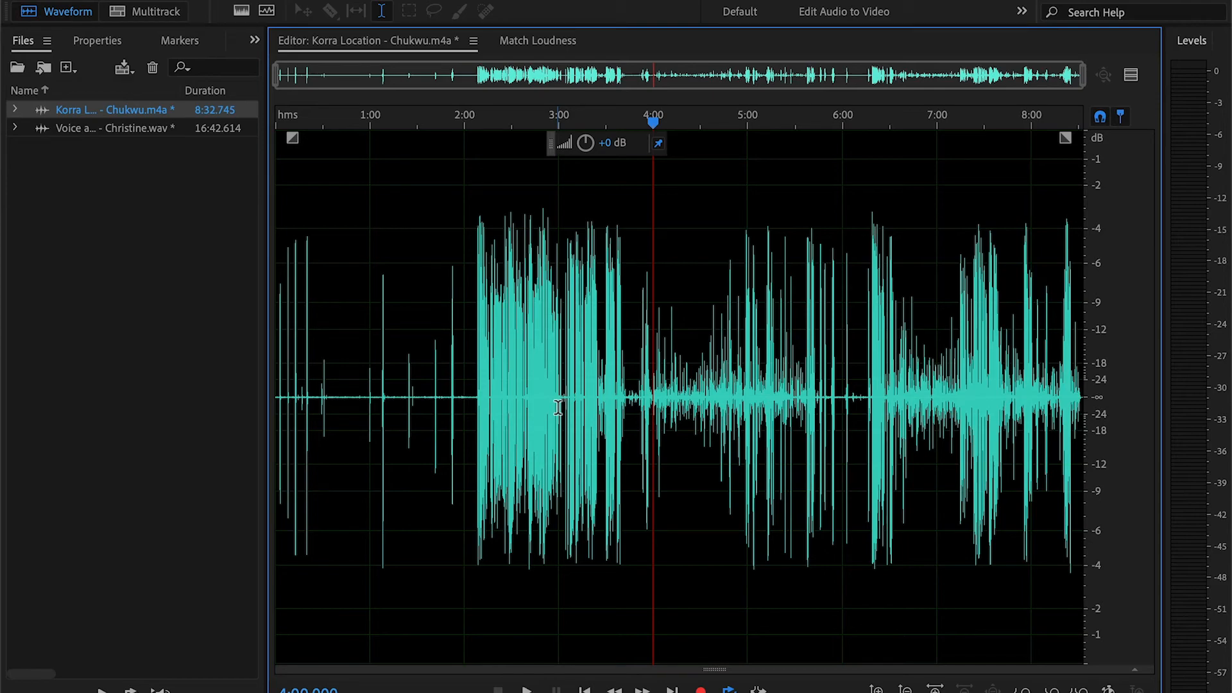
pyautogui.click(476, 404)
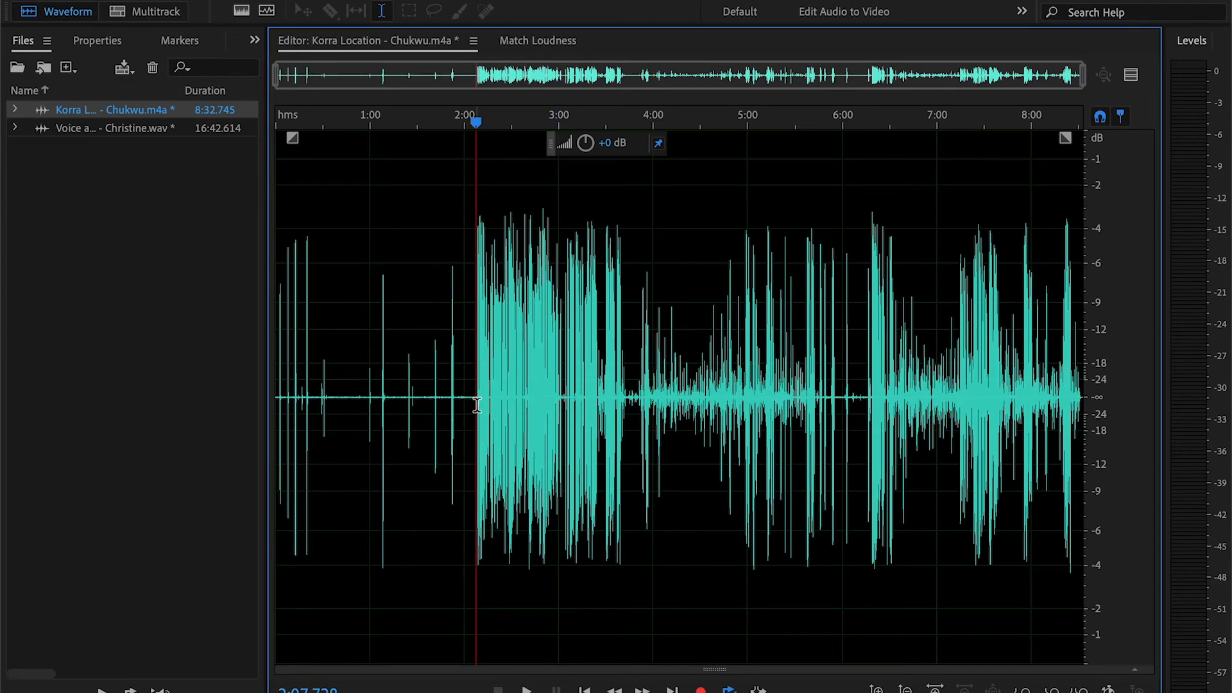
pyautogui.moveTo(473, 404)
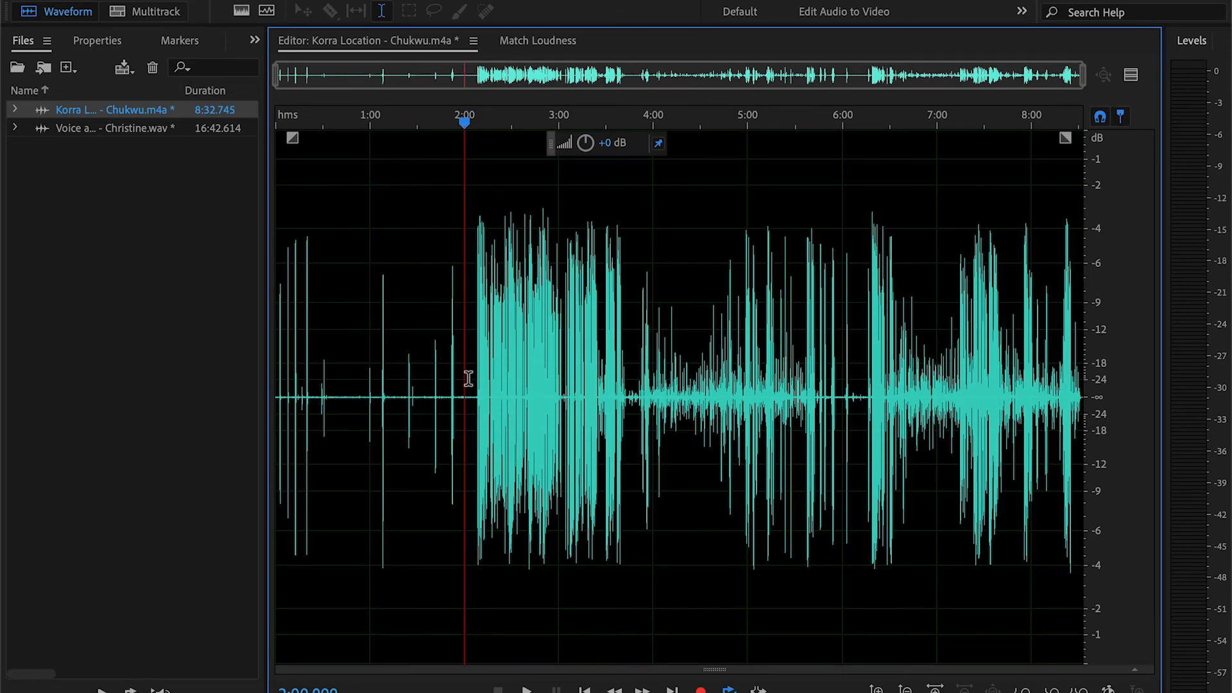
pyautogui.moveTo(550, 367)
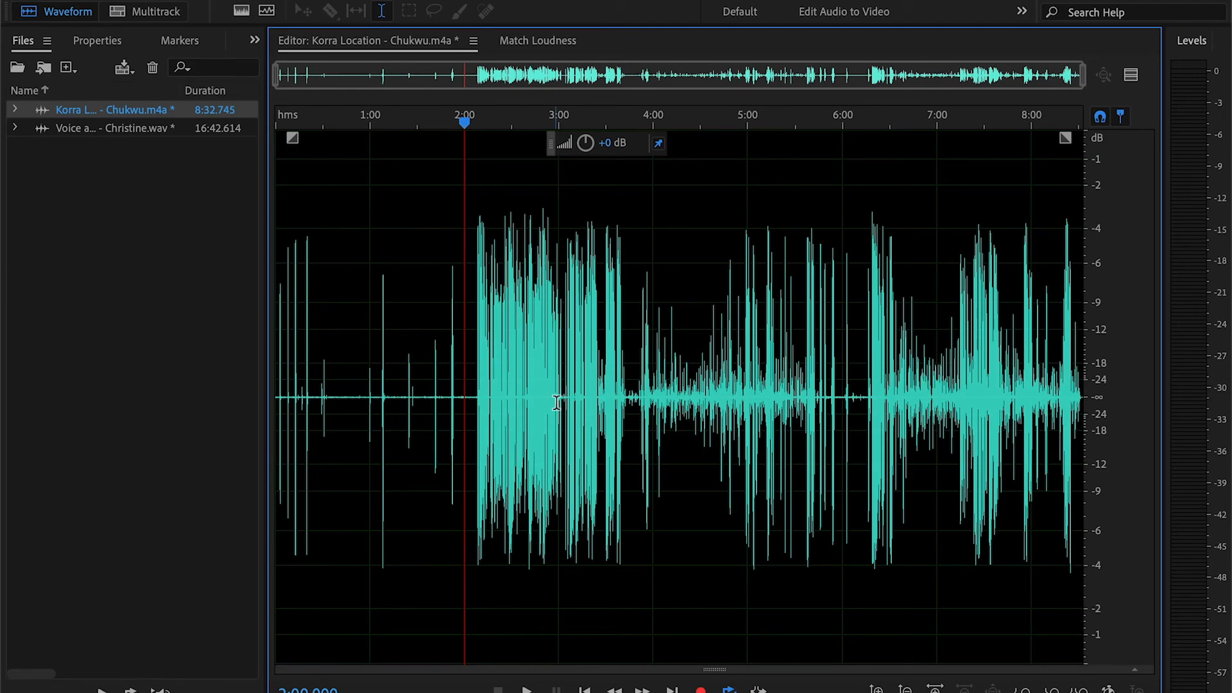
pyautogui.click(491, 365)
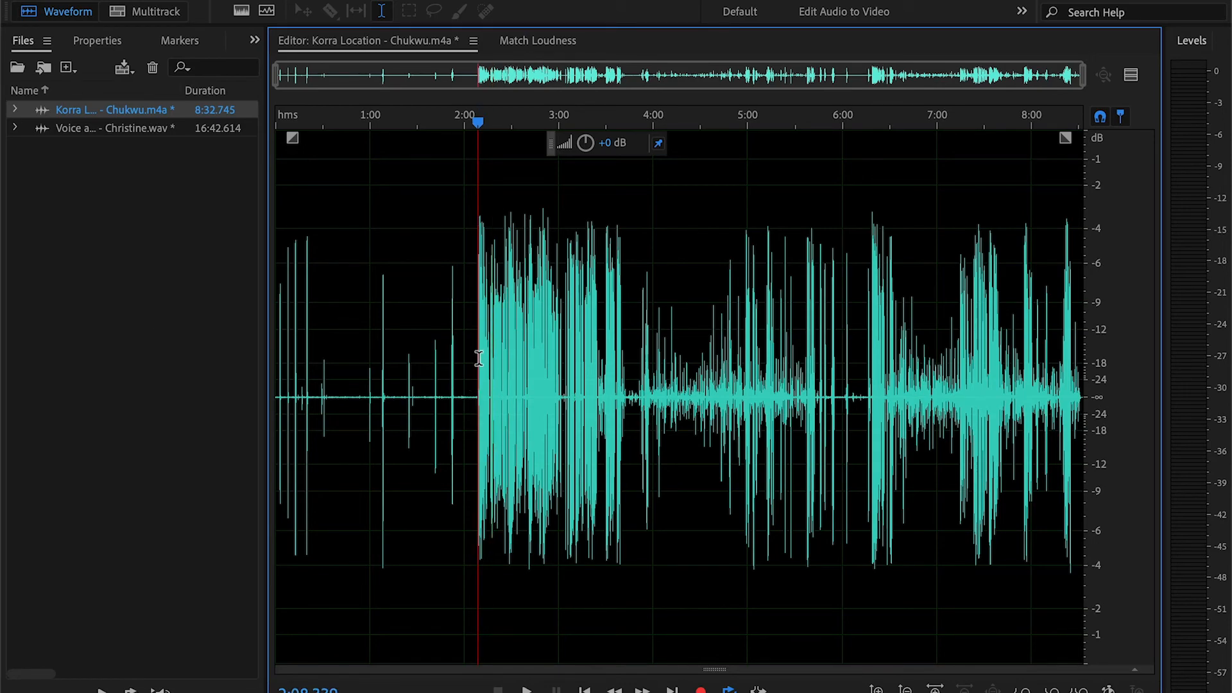
pyautogui.moveTo(477, 377)
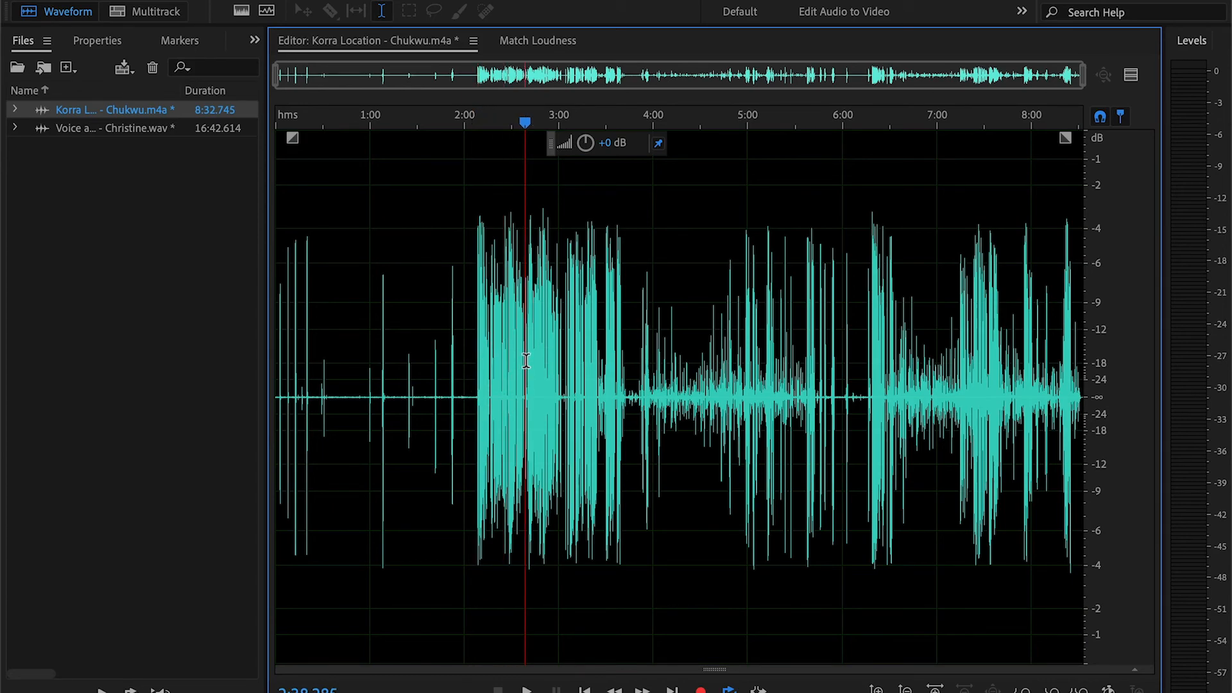
pyautogui.press('space')
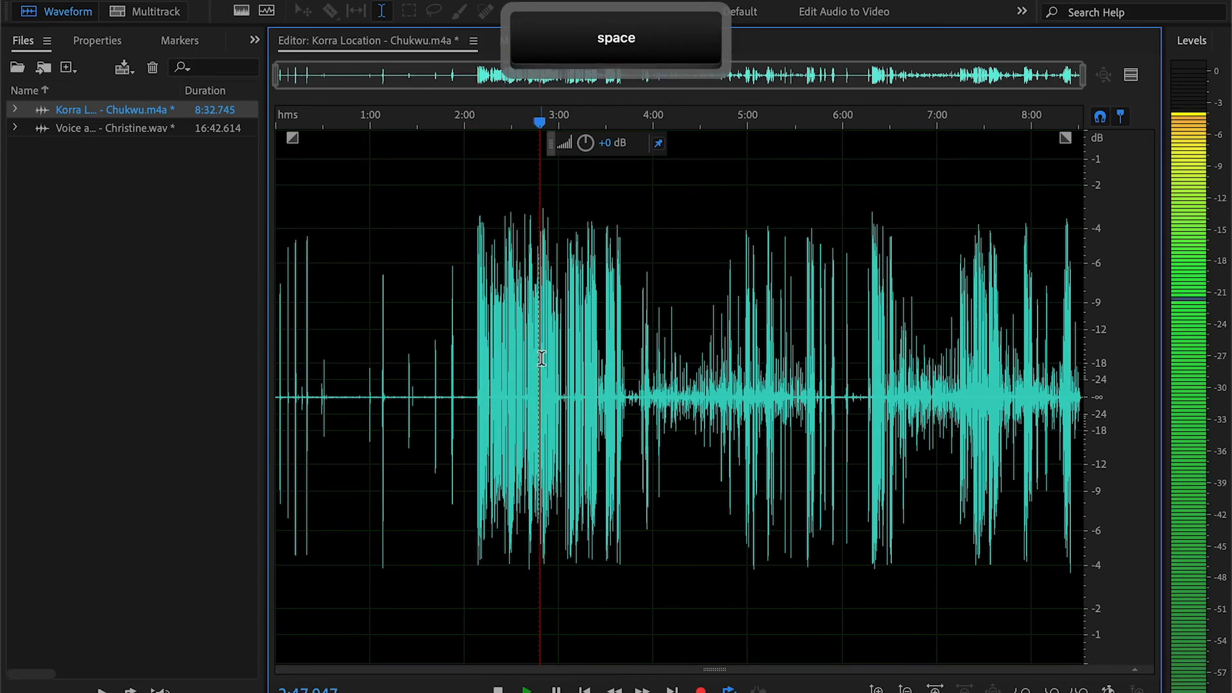
pyautogui.press('space')
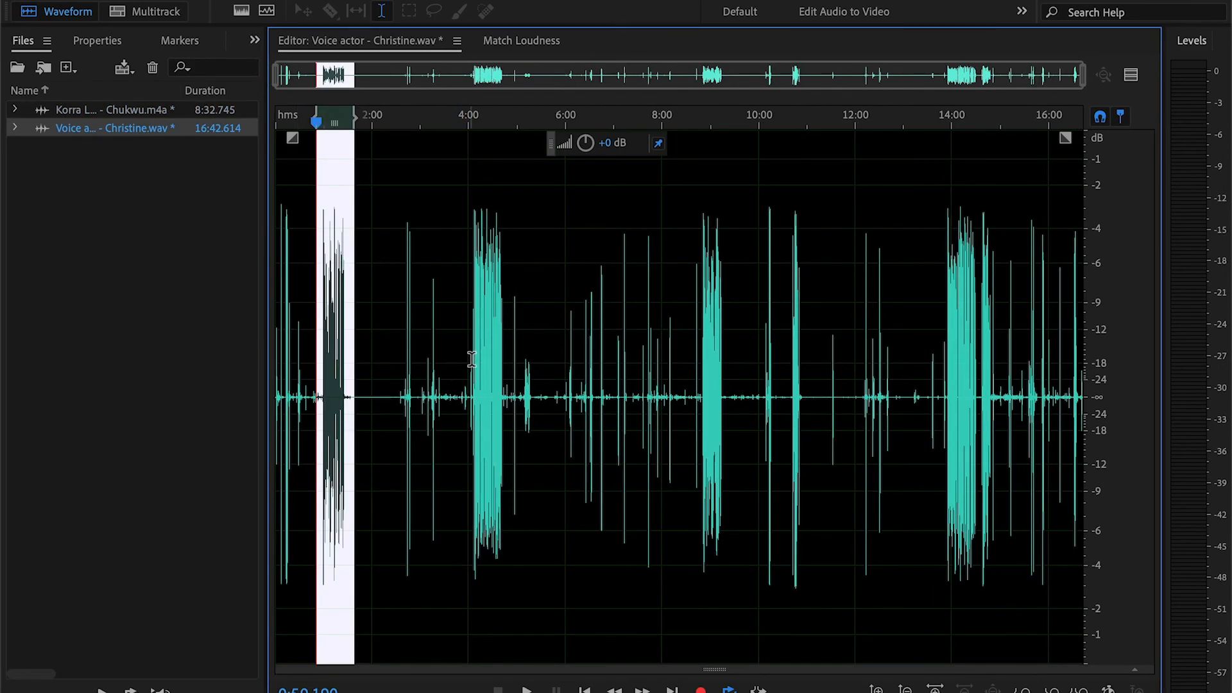
pyautogui.click(483, 354)
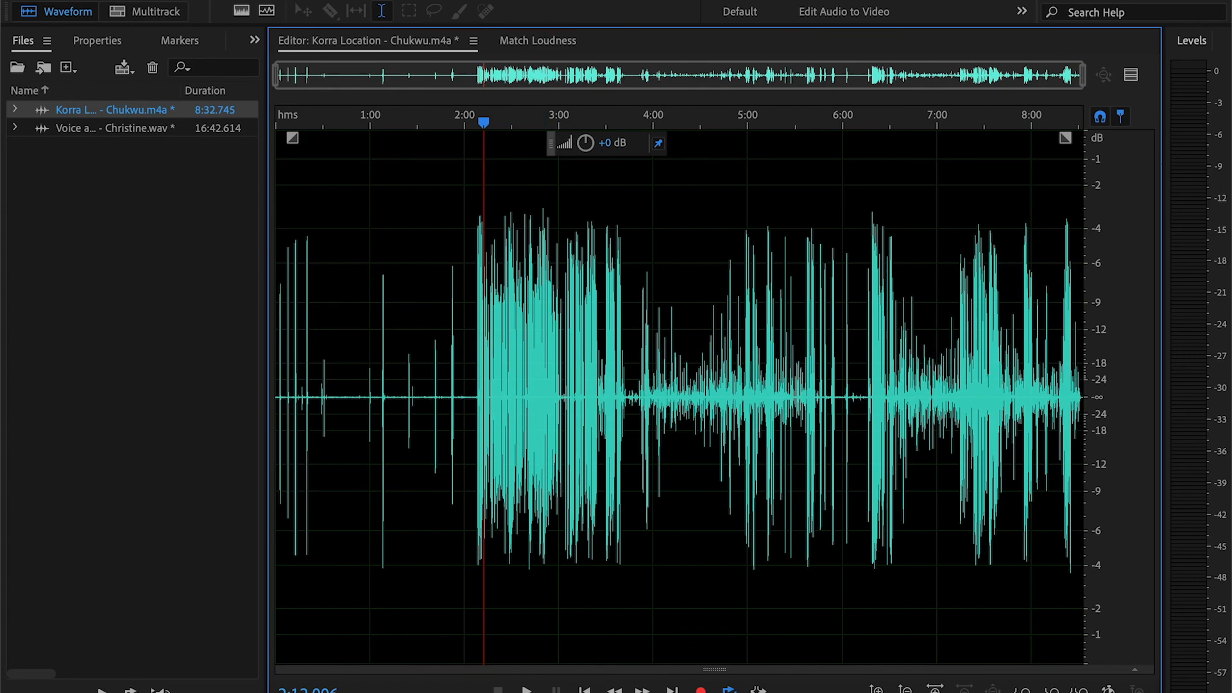
pyautogui.moveTo(646, 250)
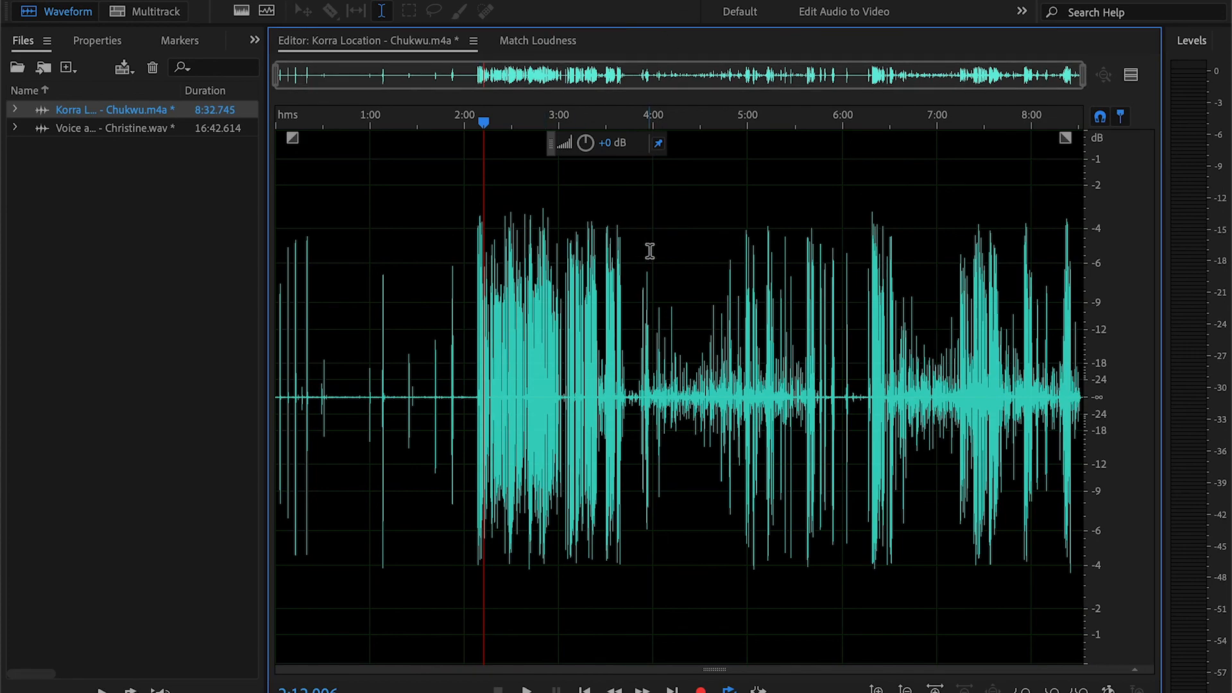